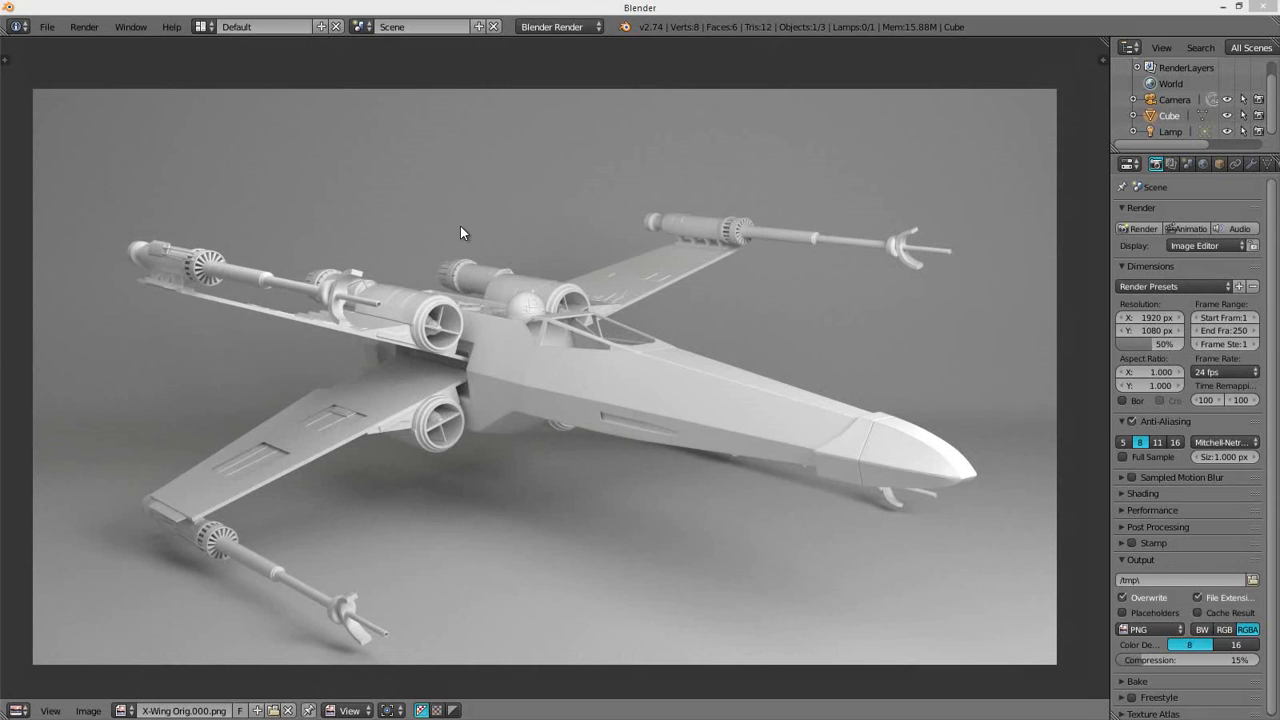
pyautogui.moveTo(538, 304)
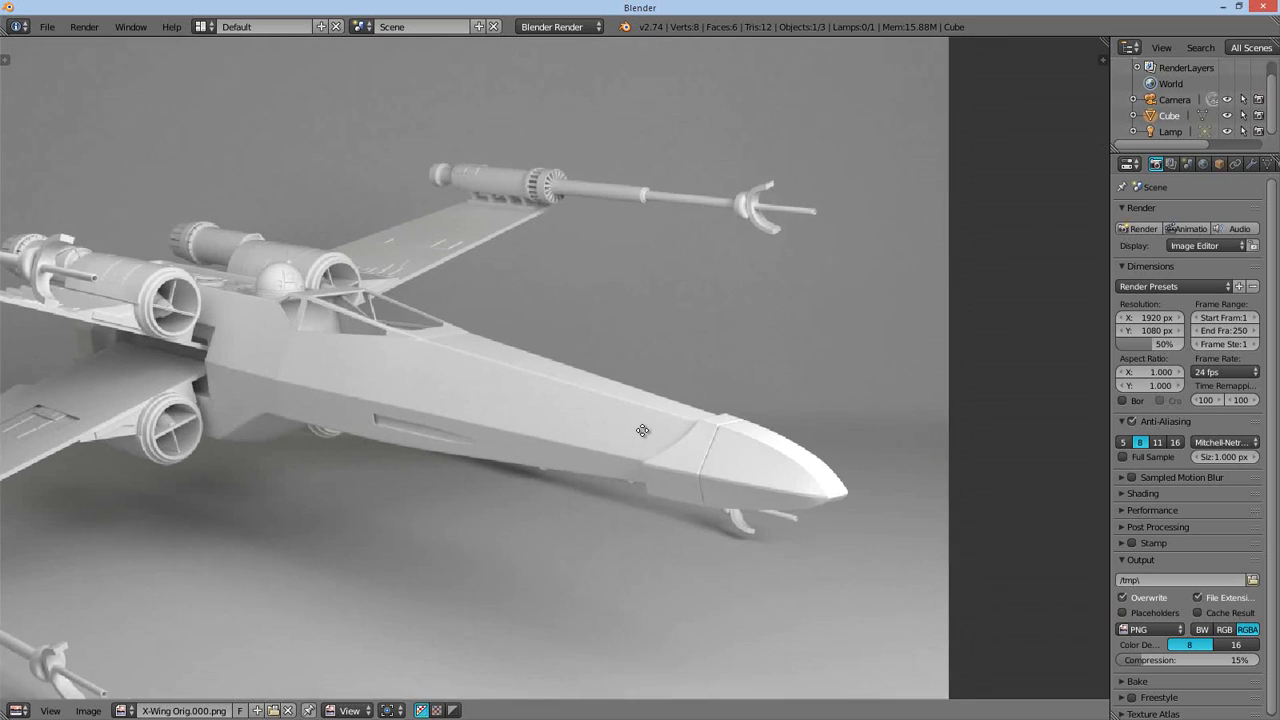
# - Zoom out to see the whole X-wing render, then zoom onto the fuselage and cockpit
pyautogui.moveTo(642, 430); pyautogui.dragTo(853, 344)
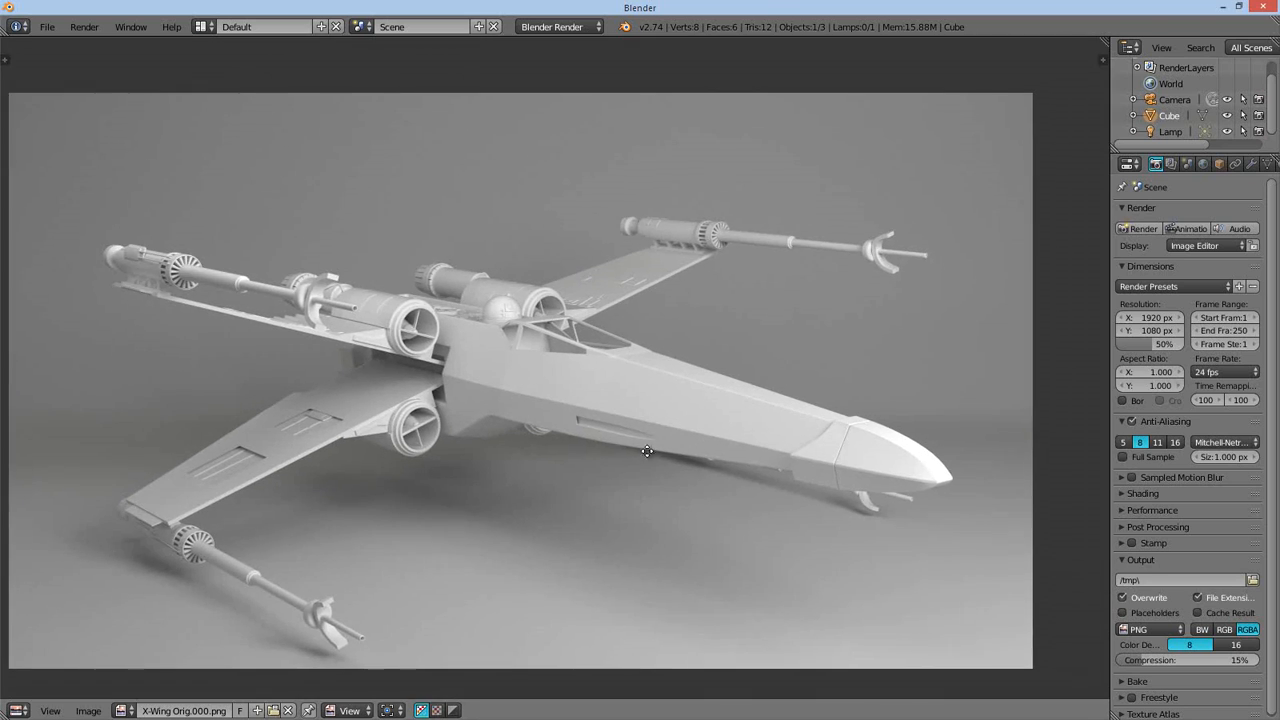
pyautogui.moveTo(647, 451); pyautogui.dragTo(647, 431)
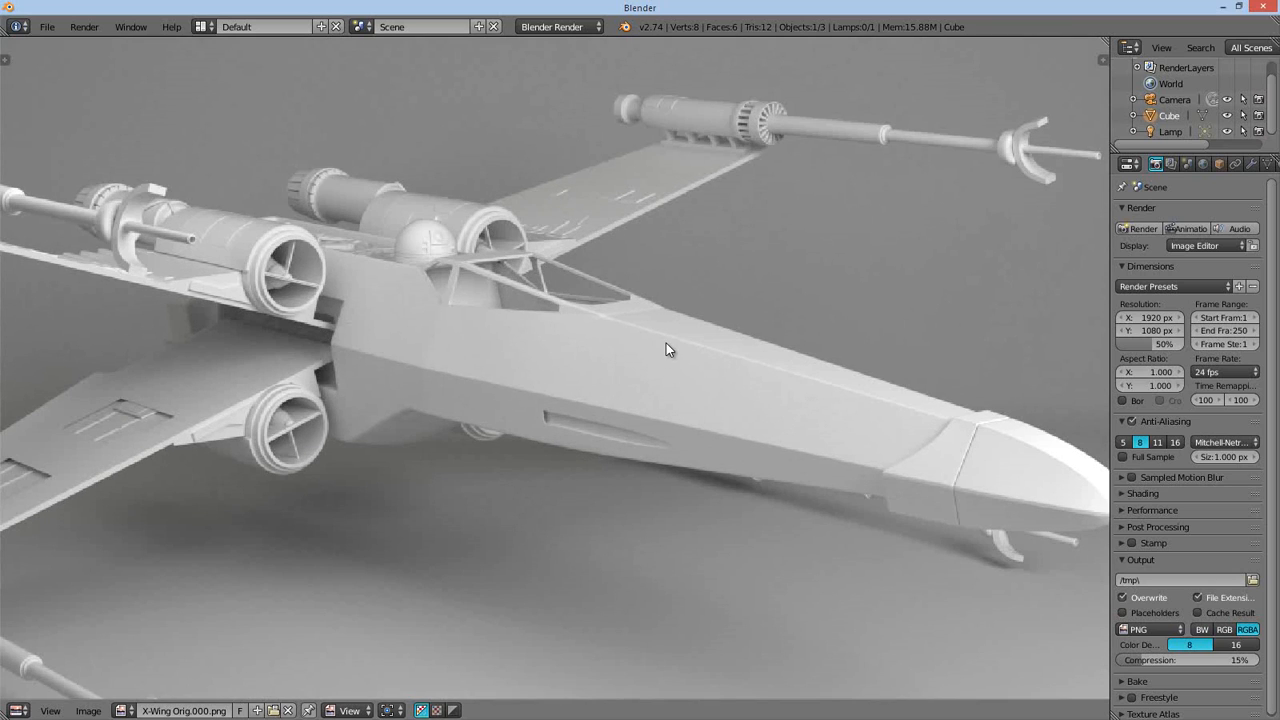
pyautogui.moveTo(658, 343)
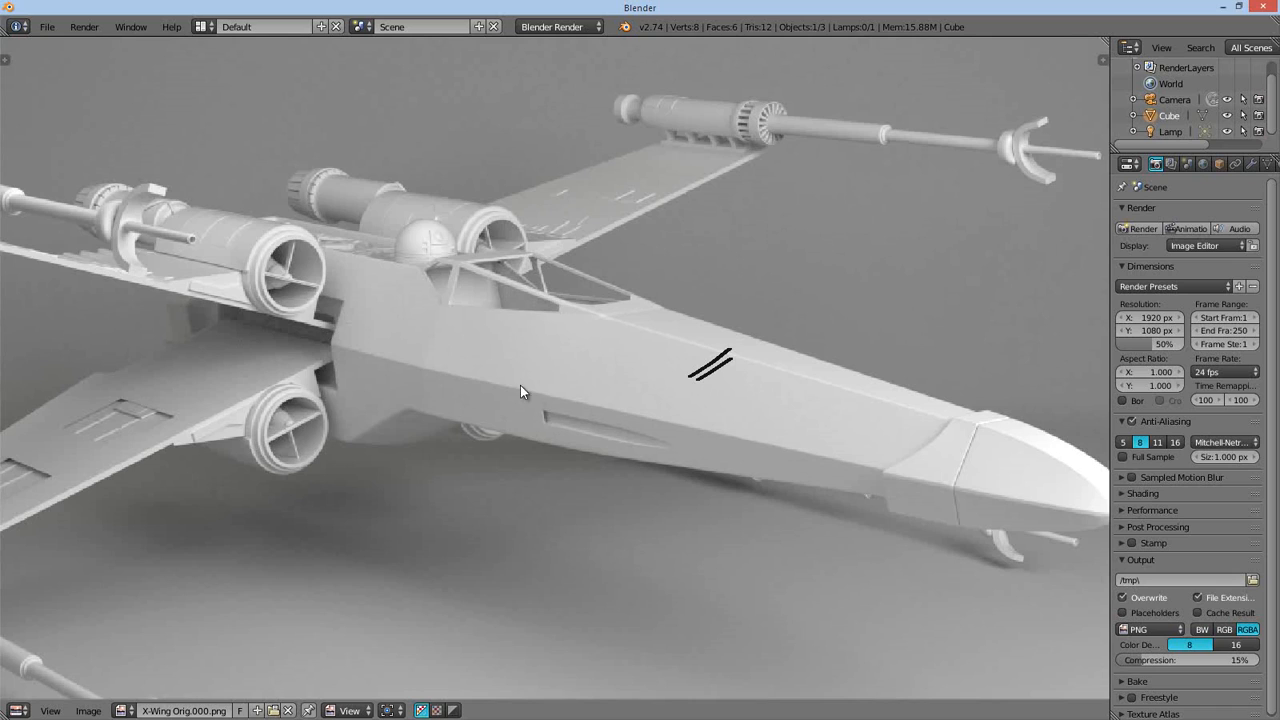
pyautogui.moveTo(420, 332)
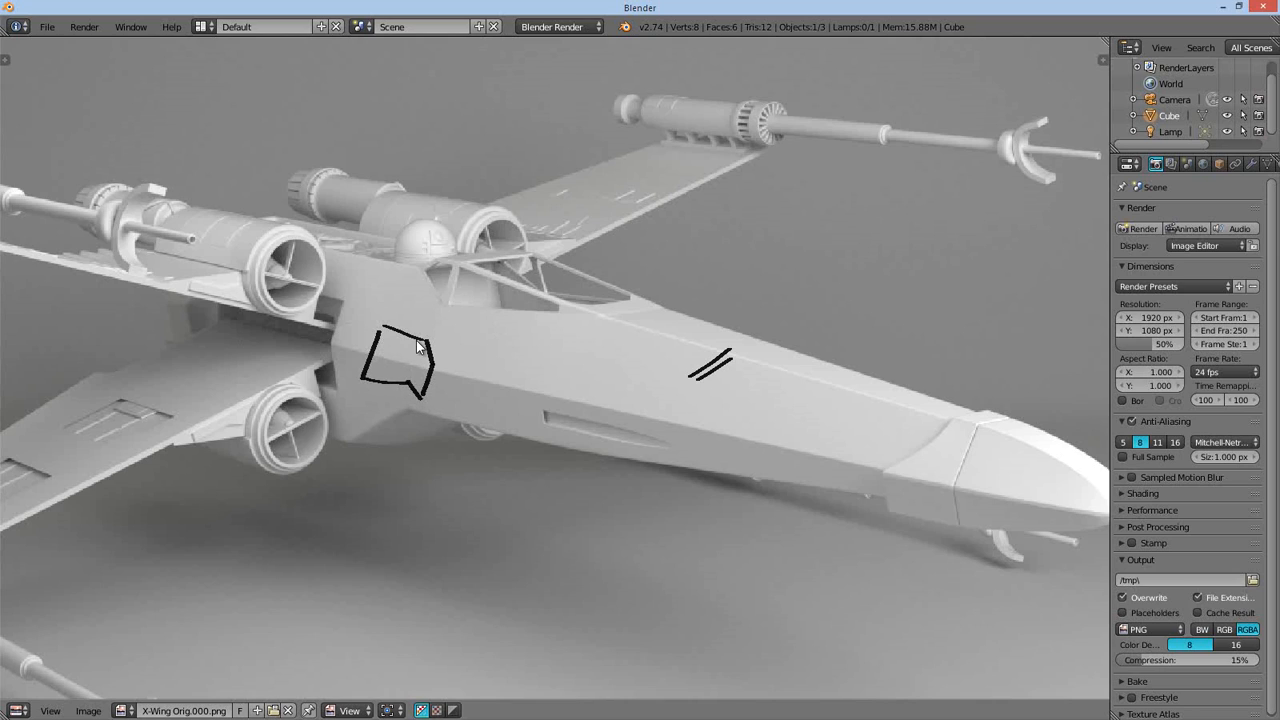
pyautogui.moveTo(582, 320)
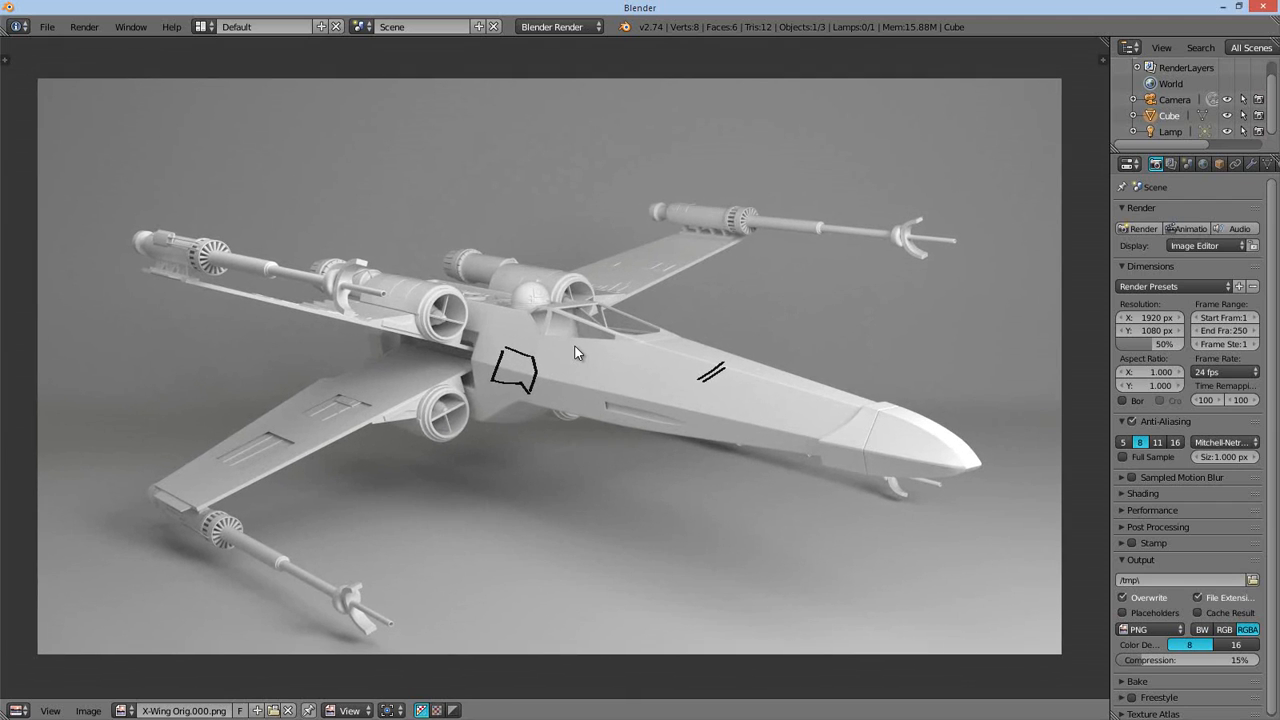
pyautogui.moveTo(492, 355)
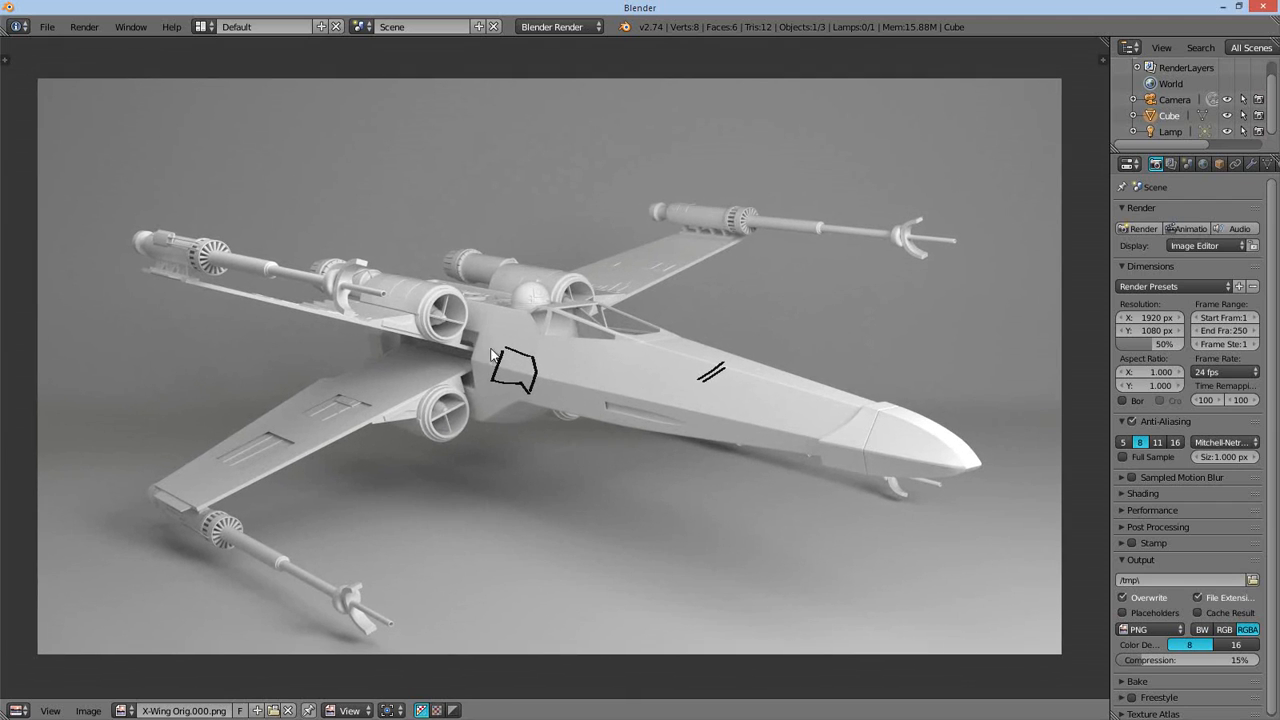
pyautogui.moveTo(548, 310)
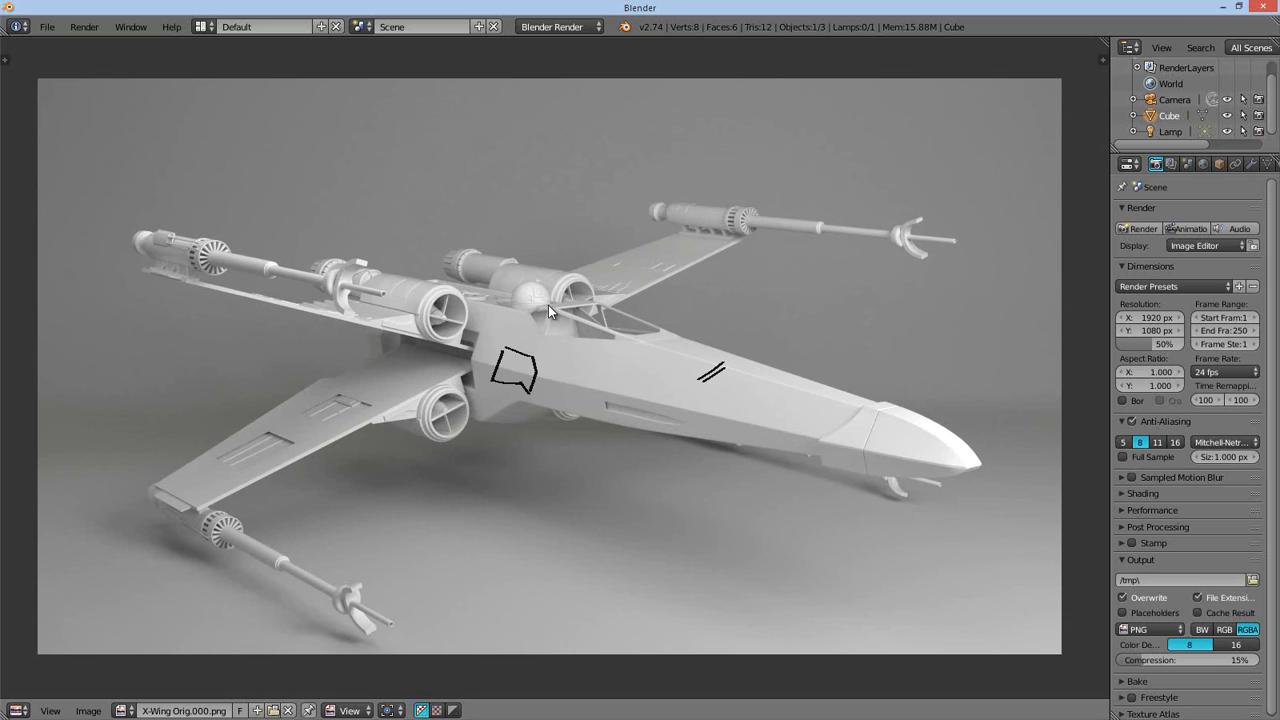
pyautogui.moveTo(571, 375)
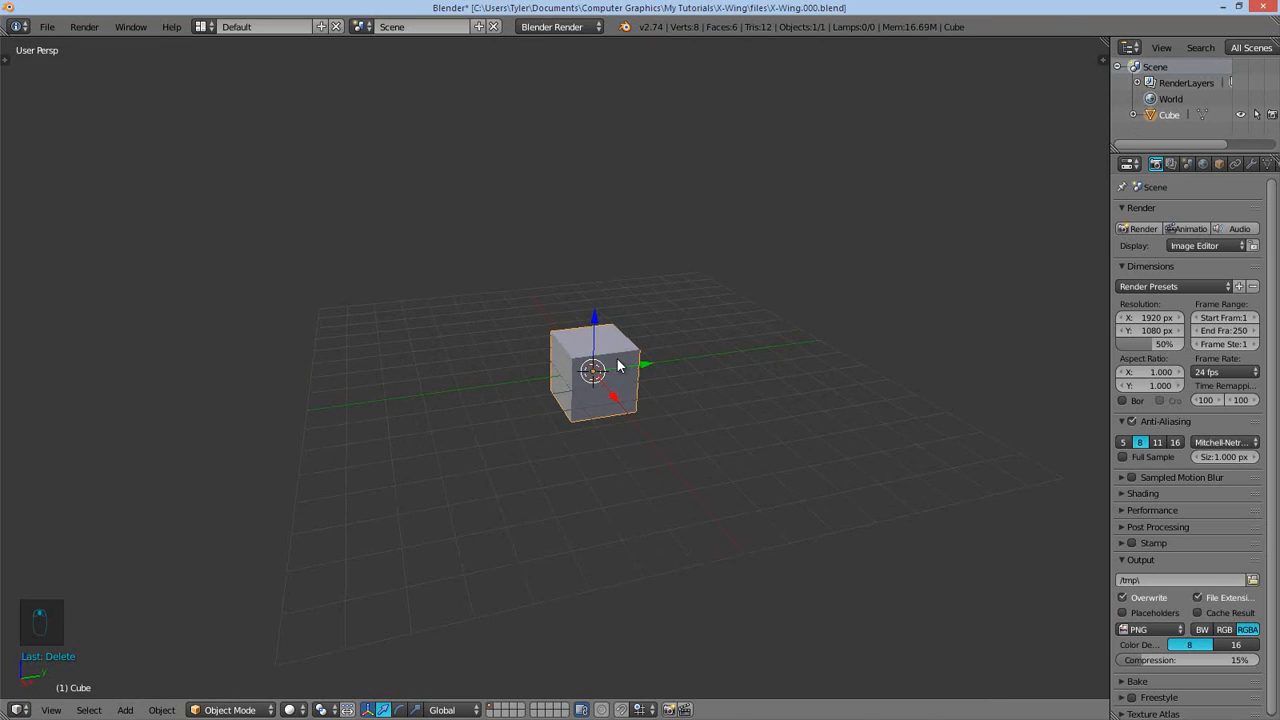
# - Inspect the Backdrop_Front.jpg and Backdrop_Top.jpg background image settings in the N panel
pyautogui.press('n')
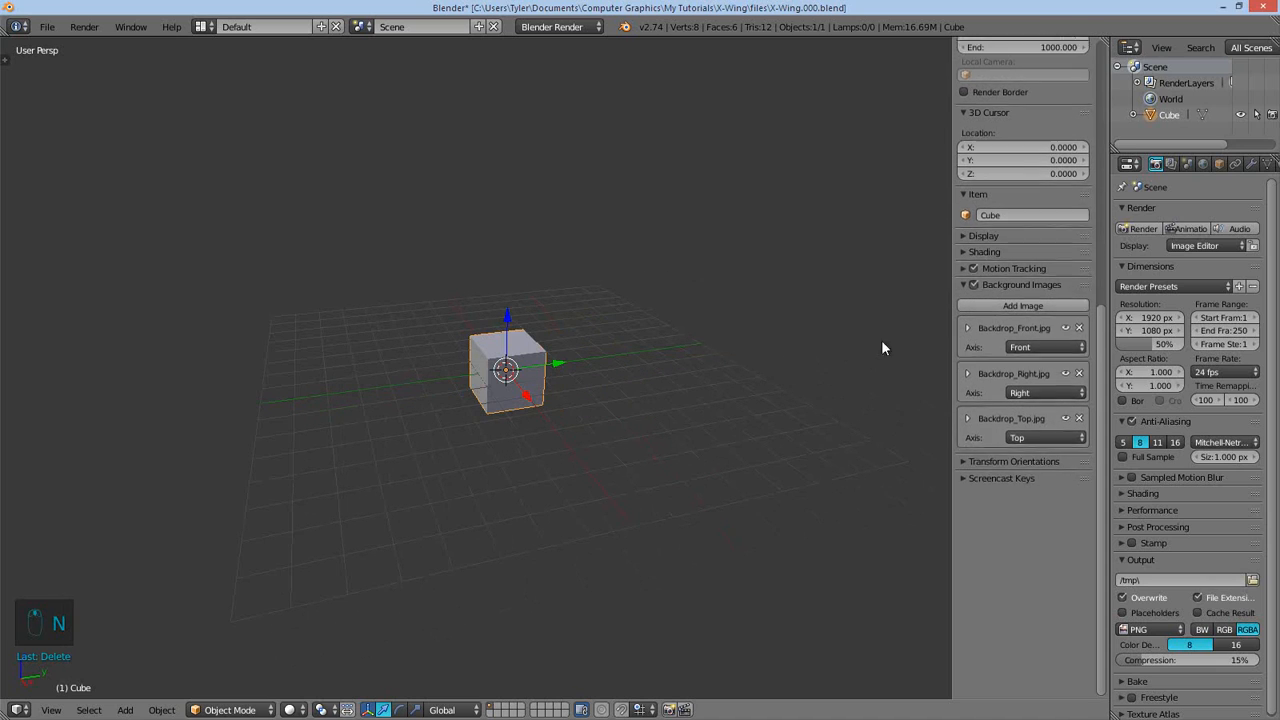
pyautogui.click(968, 334)
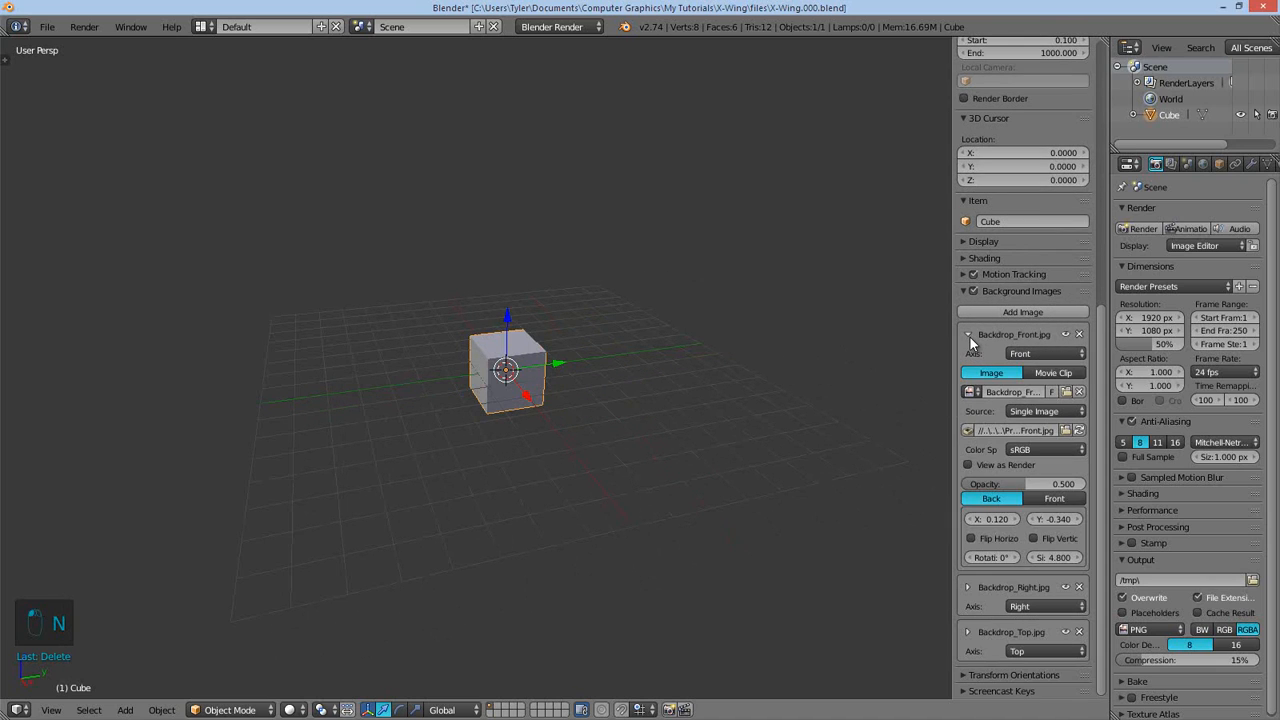
pyautogui.click(968, 334)
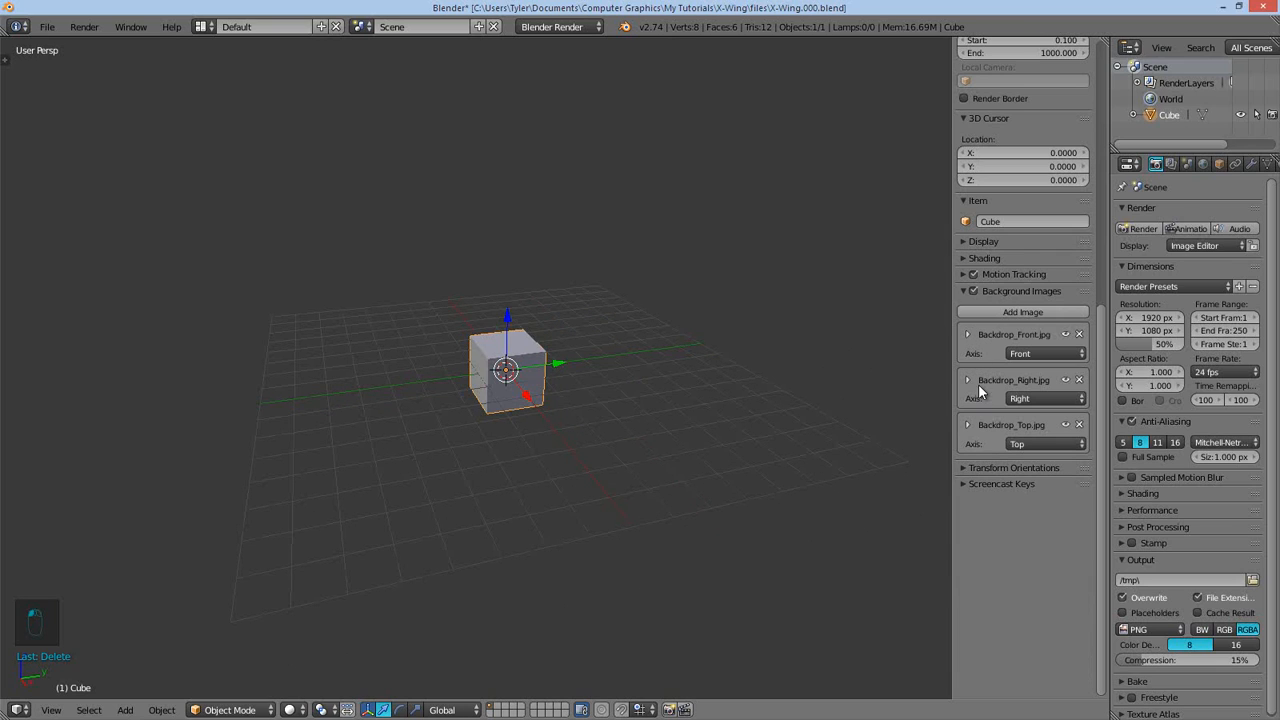
pyautogui.moveTo(967, 380)
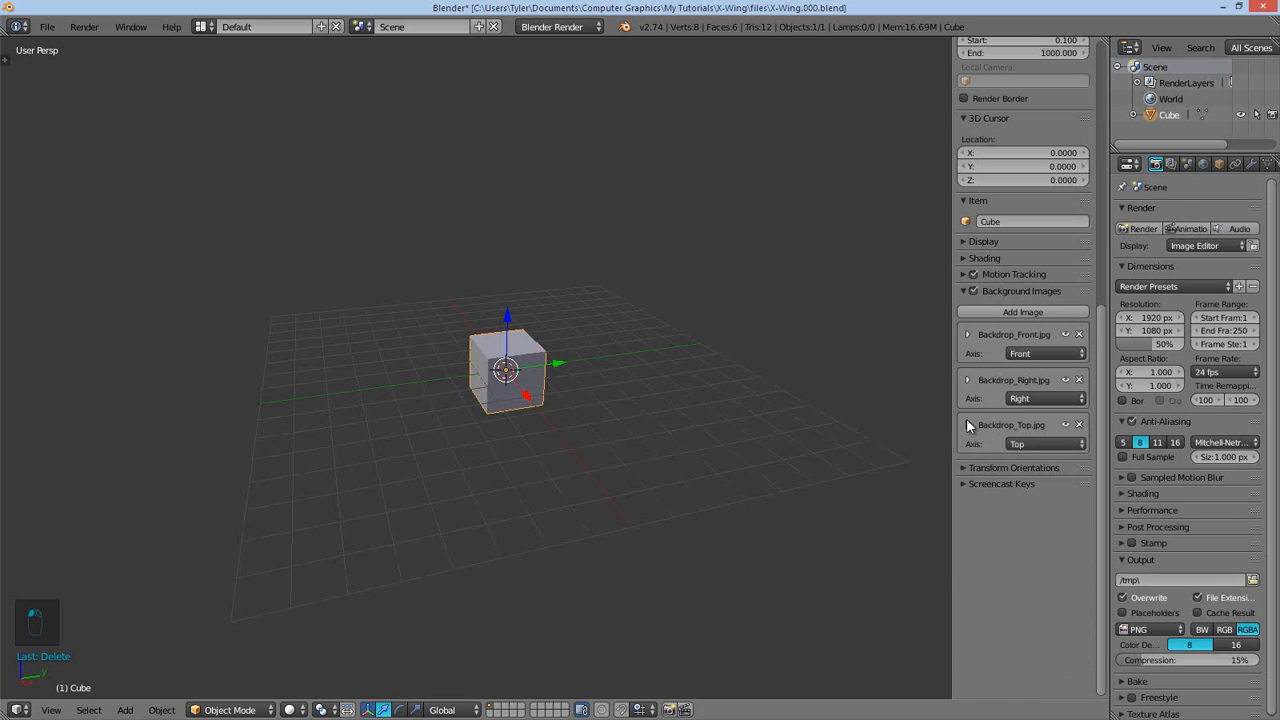
pyautogui.click(967, 424)
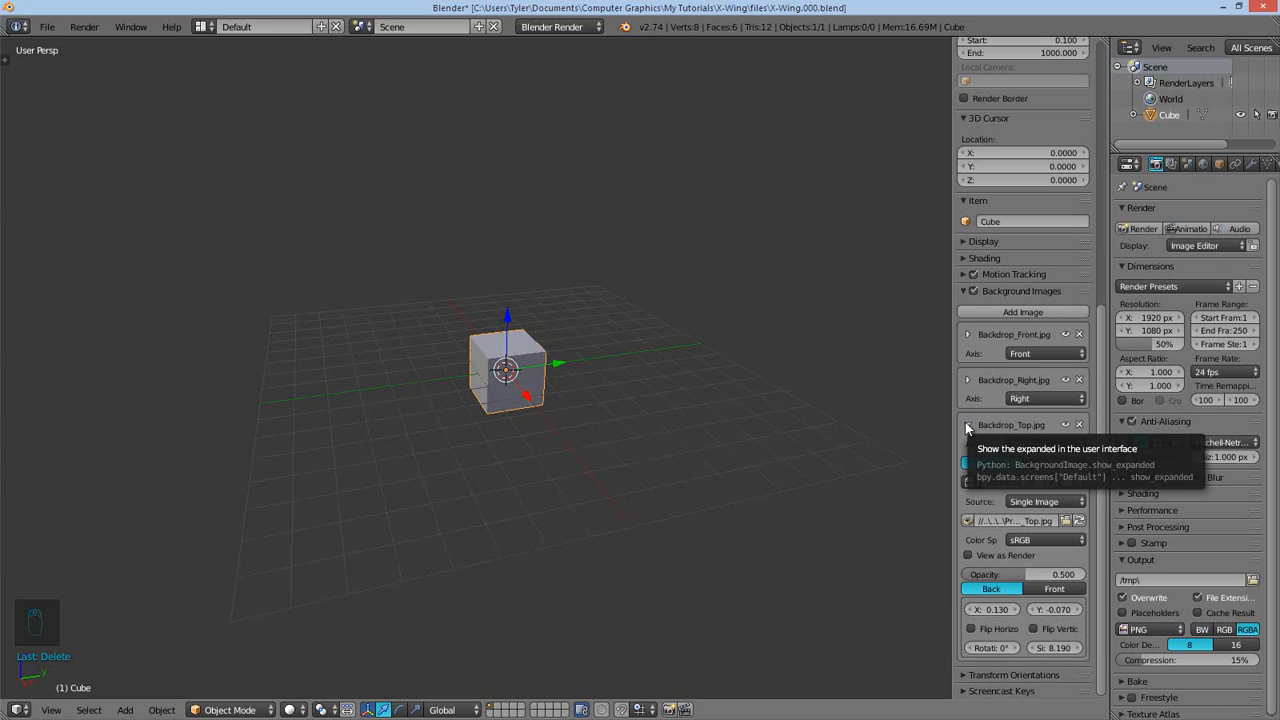
pyautogui.click(968, 424)
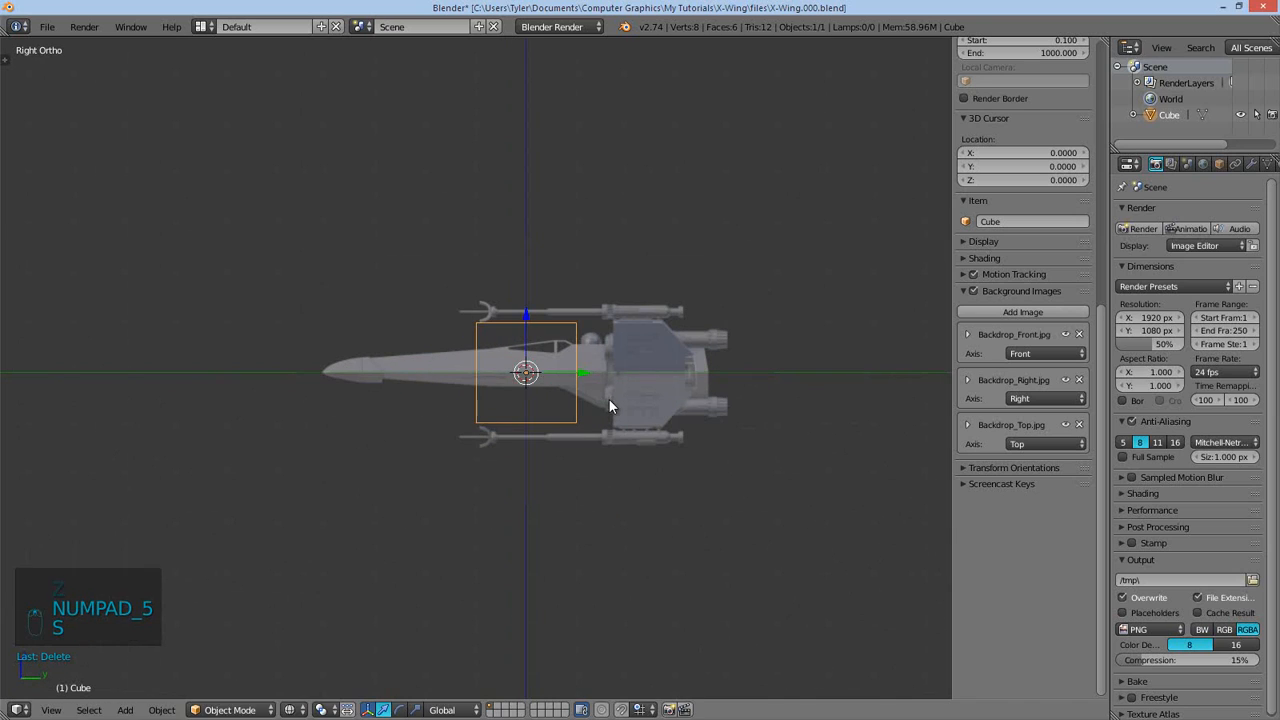
# - Stretch the cube to the ship's length in side view and wingspan in front view
pyautogui.press('s')
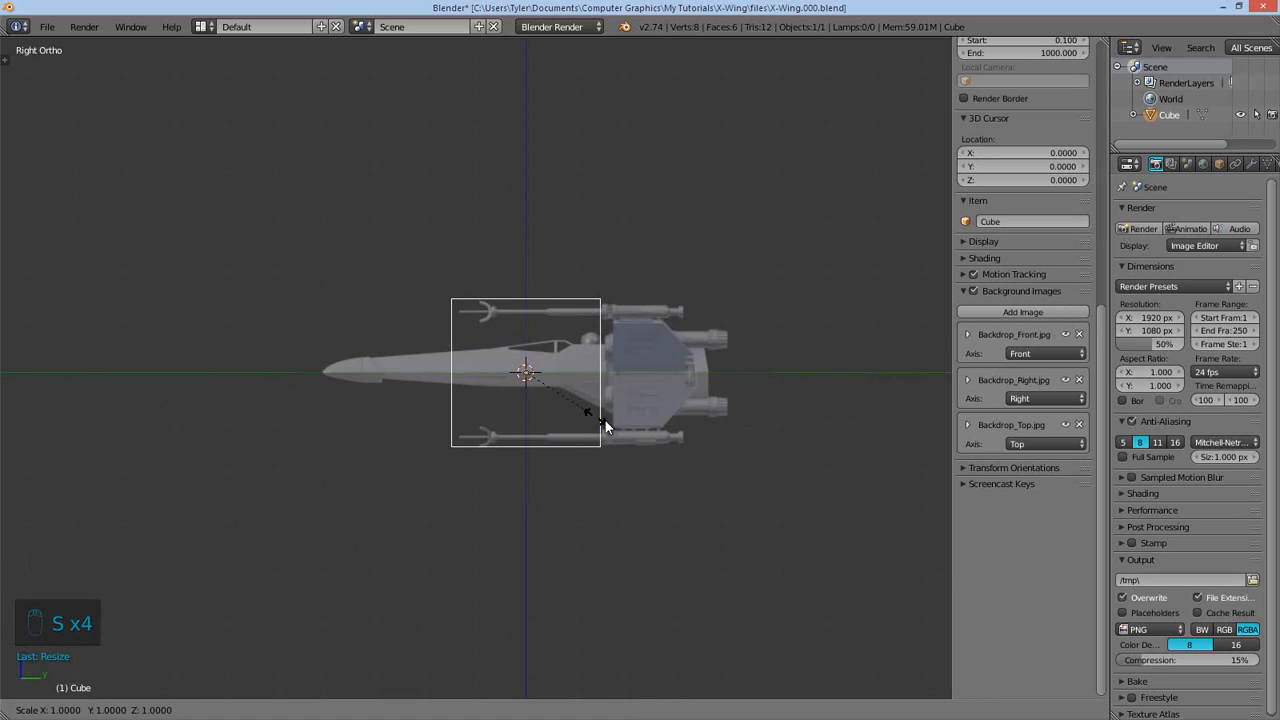
pyautogui.moveTo(730, 470)
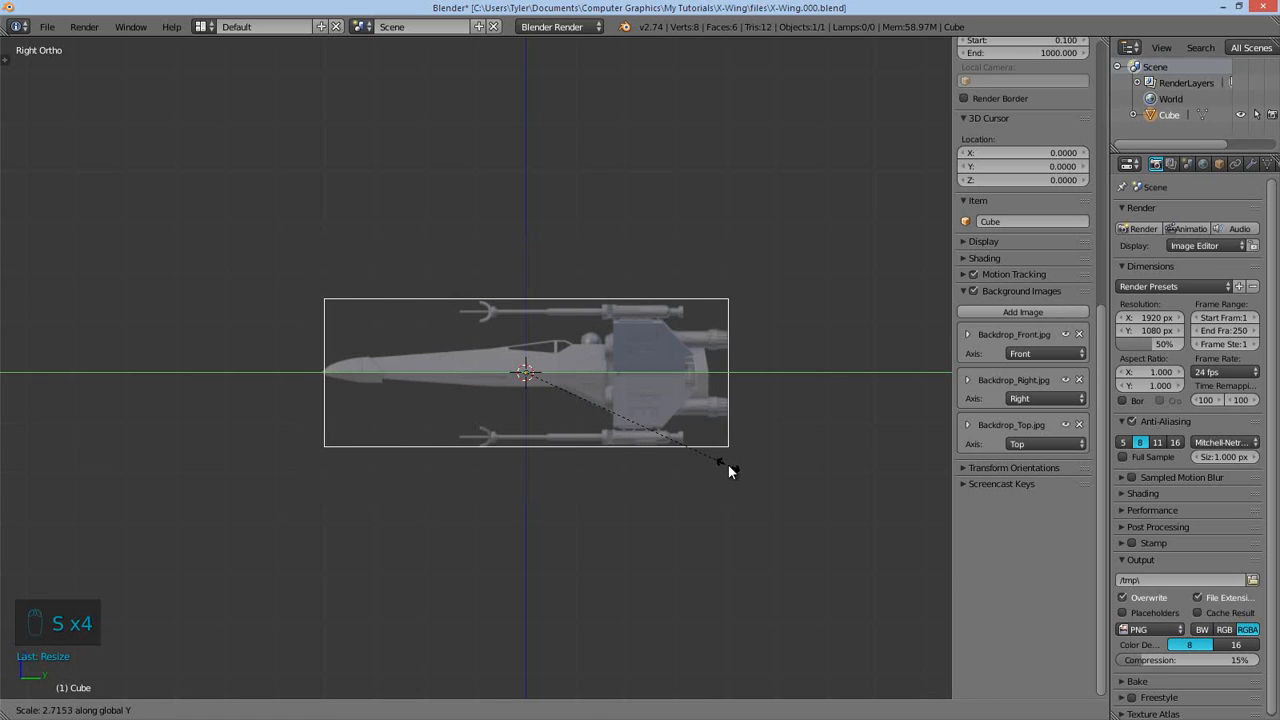
pyautogui.press('Tab')
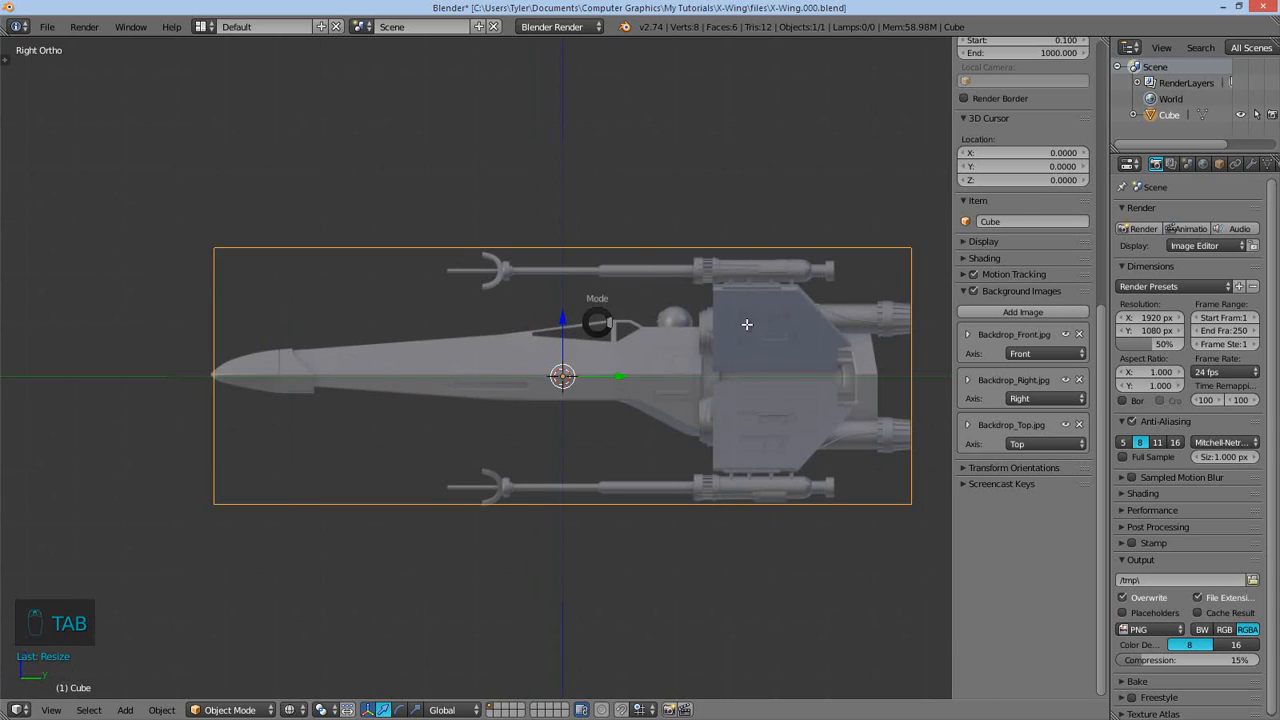
pyautogui.press('Tab')
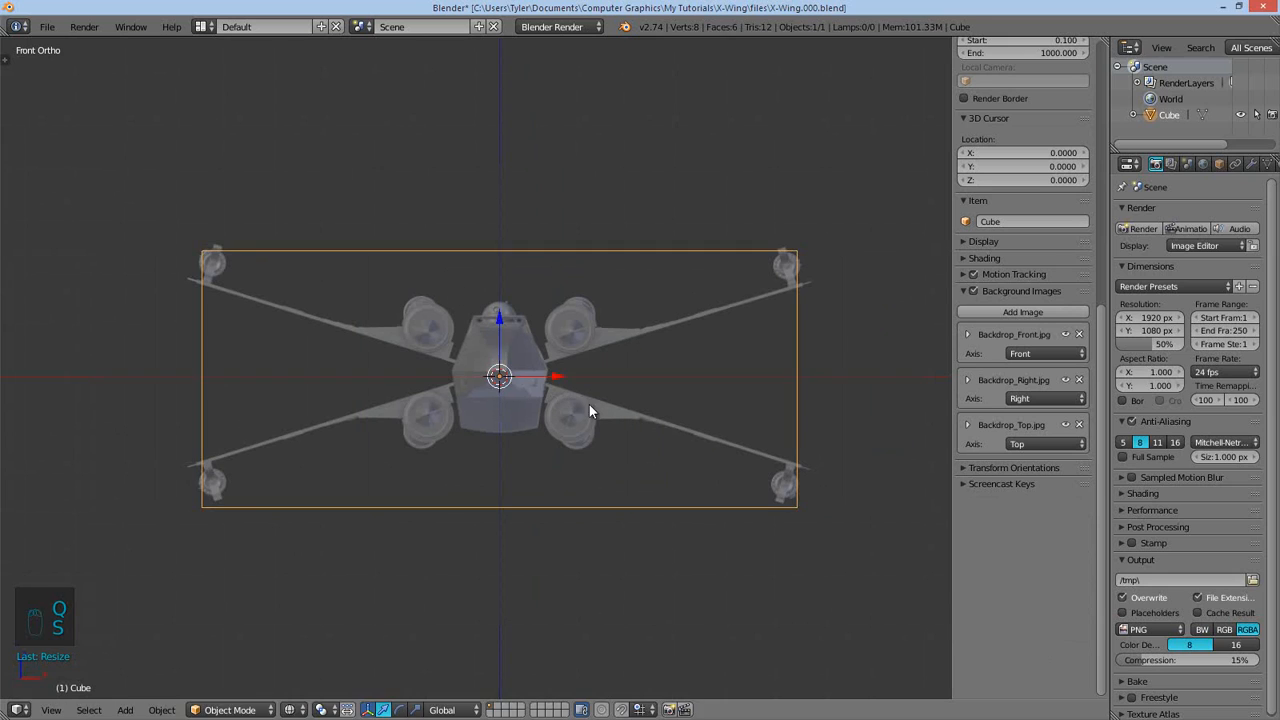
pyautogui.press('s')
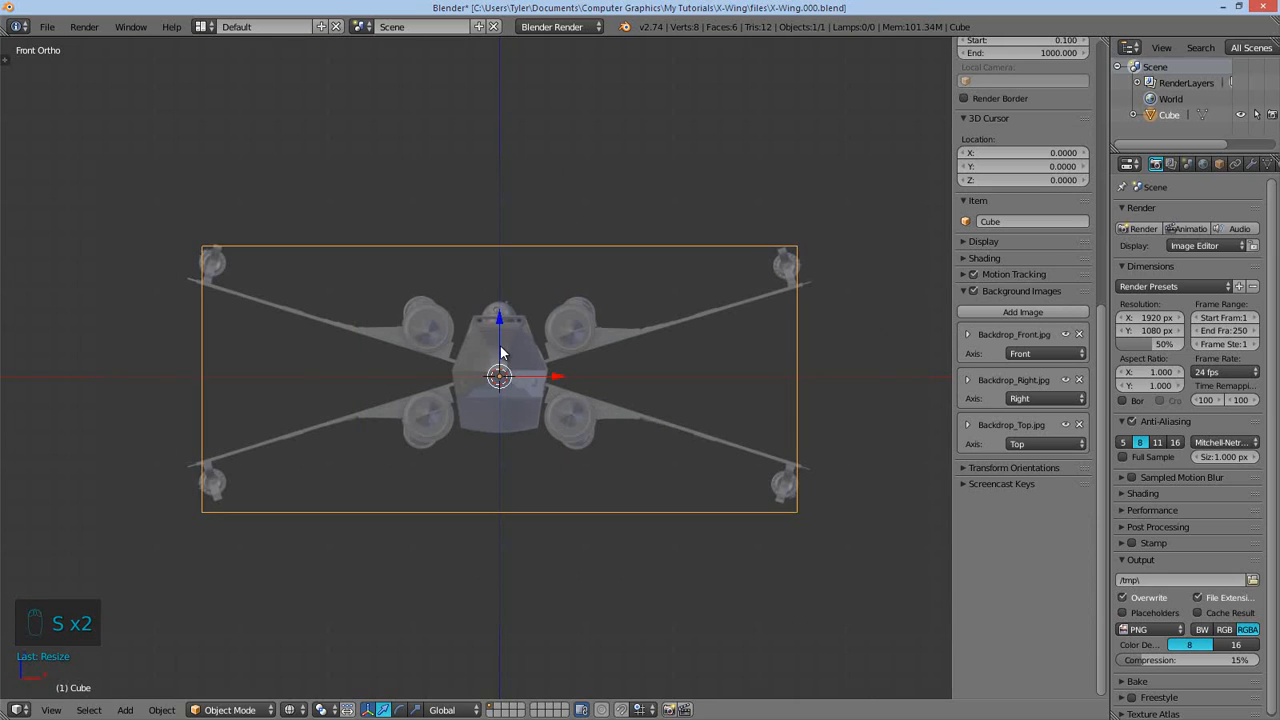
pyautogui.press('Tab')
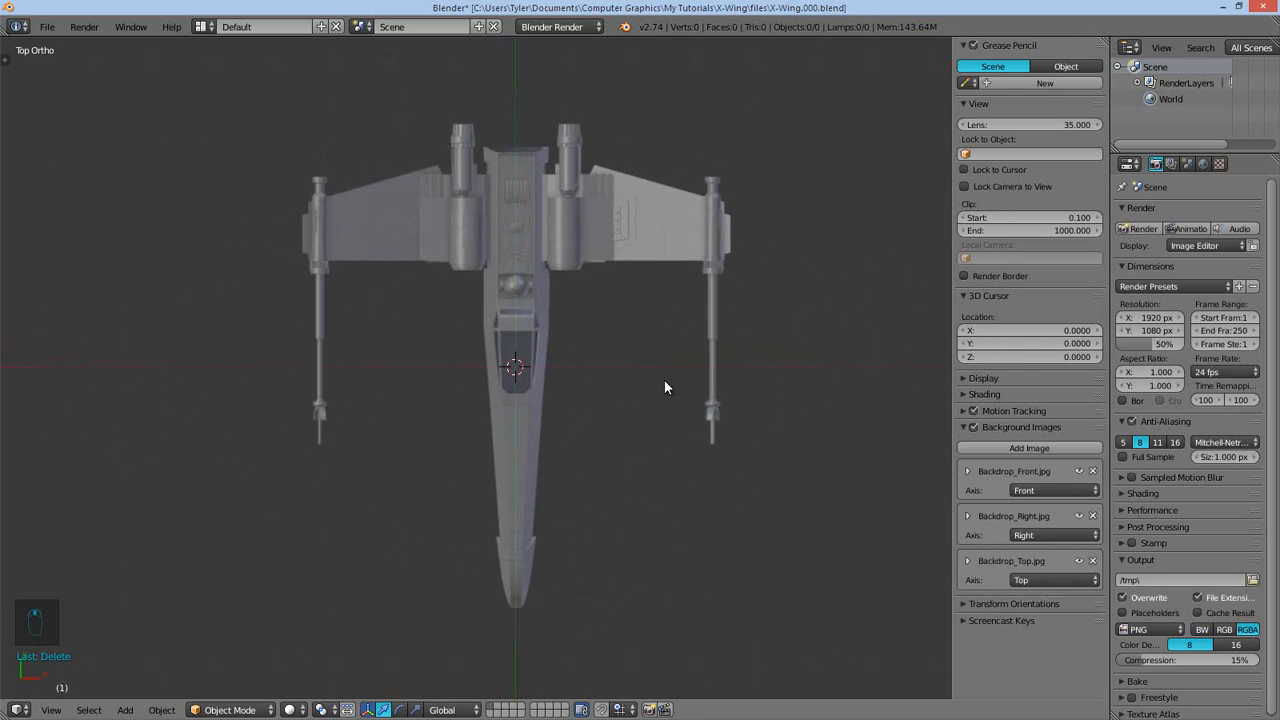
# - Add a mesh plane at the scene centre with Shift+A
pyautogui.press('shift+a')
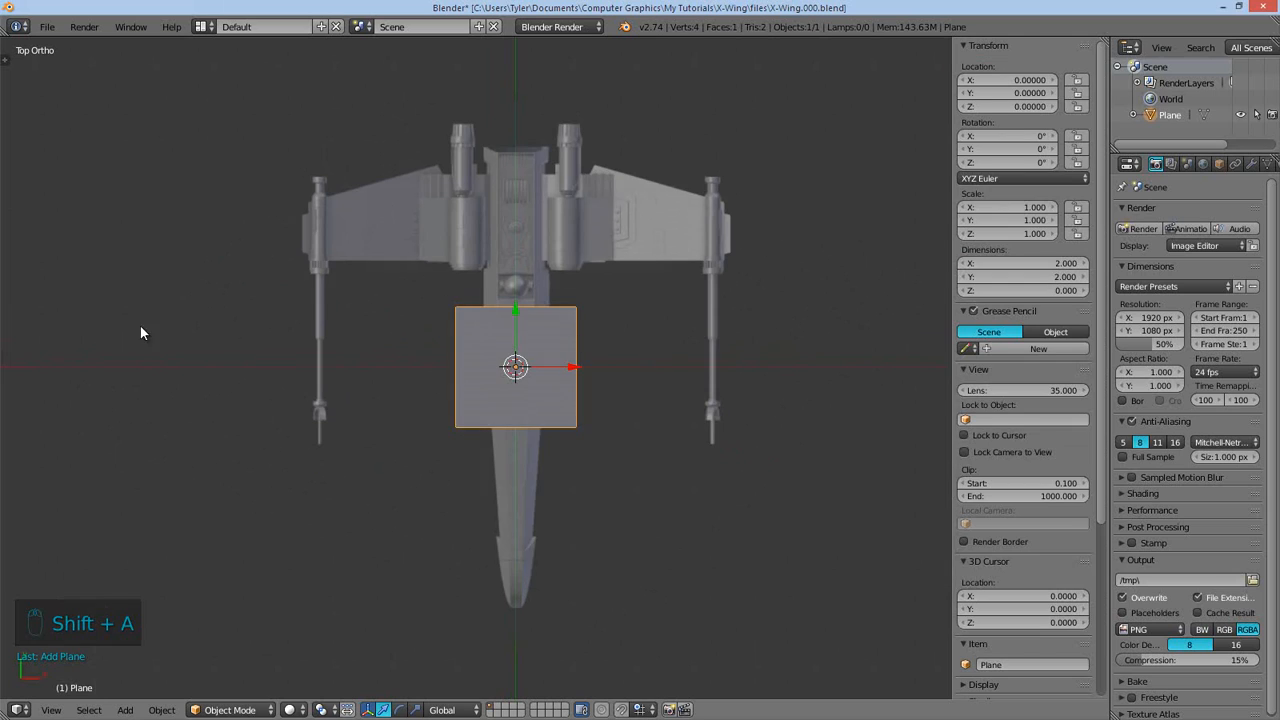
pyautogui.press('a')
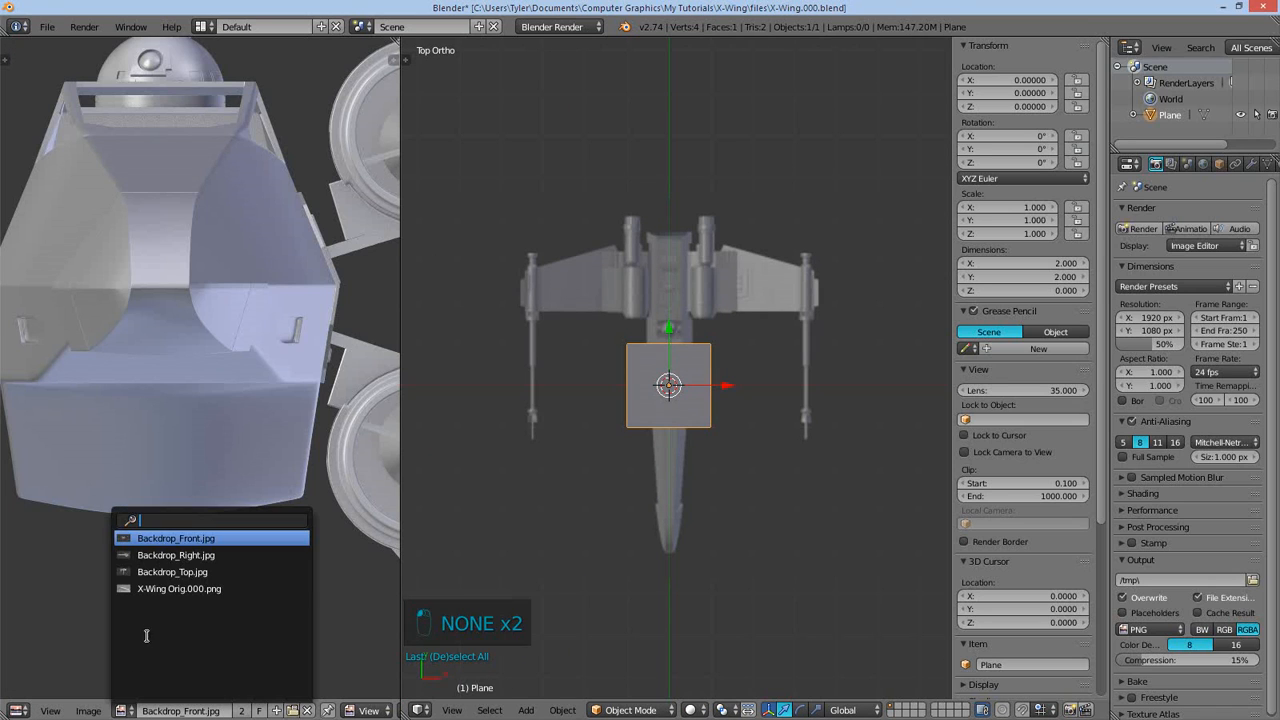
# - Load X-Wing Orig.000.png, zoom onto the side intake, and sketch guide marks there
pyautogui.click(179, 588)
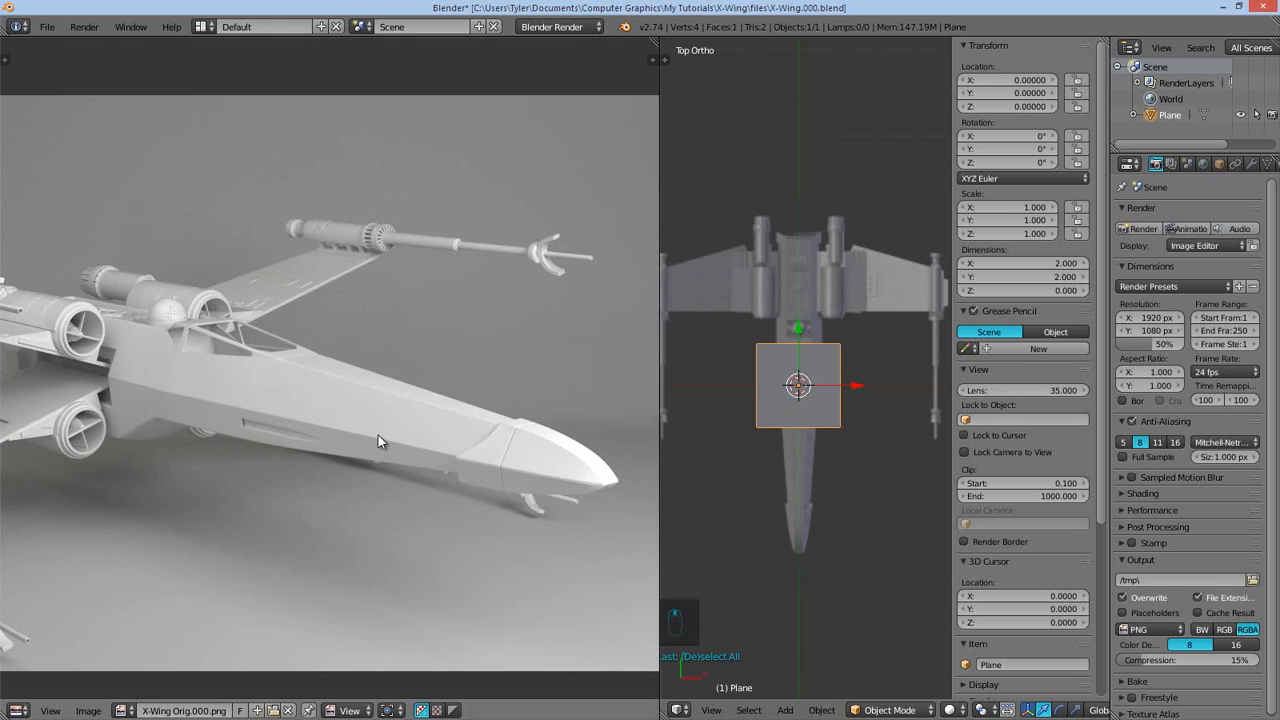
pyautogui.moveTo(380, 442); pyautogui.dragTo(328, 408)
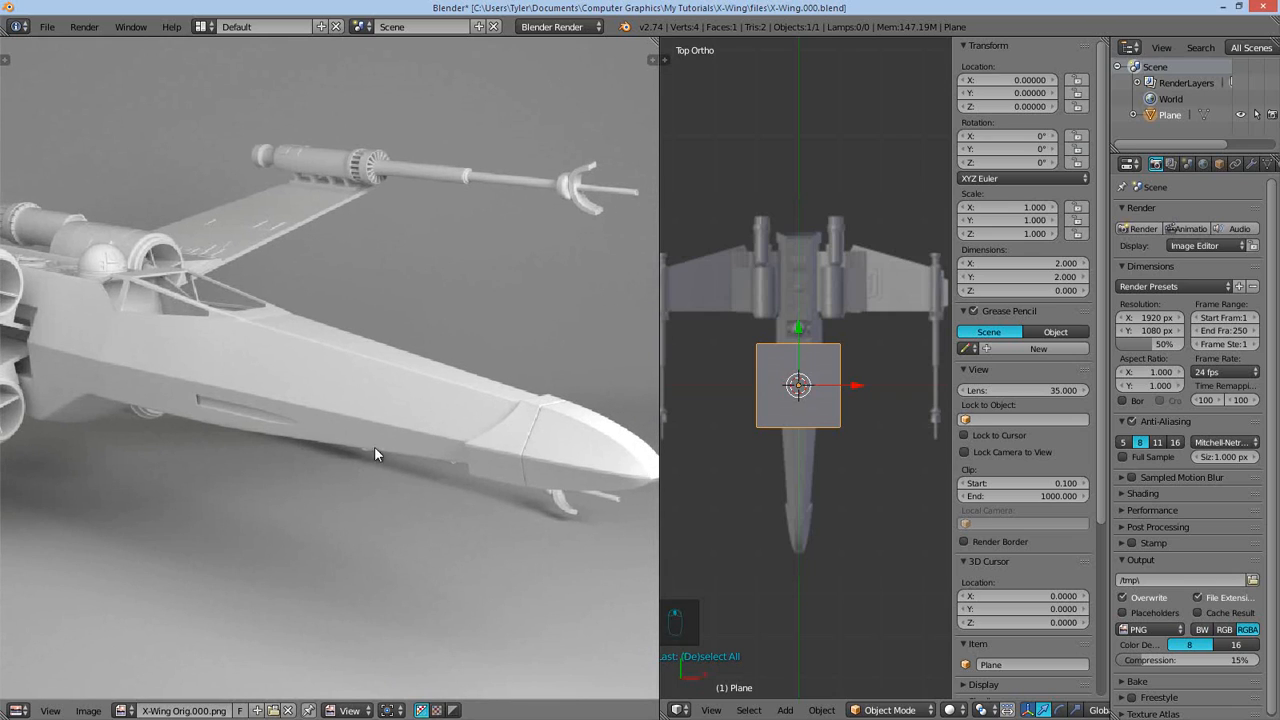
pyautogui.moveTo(322, 396)
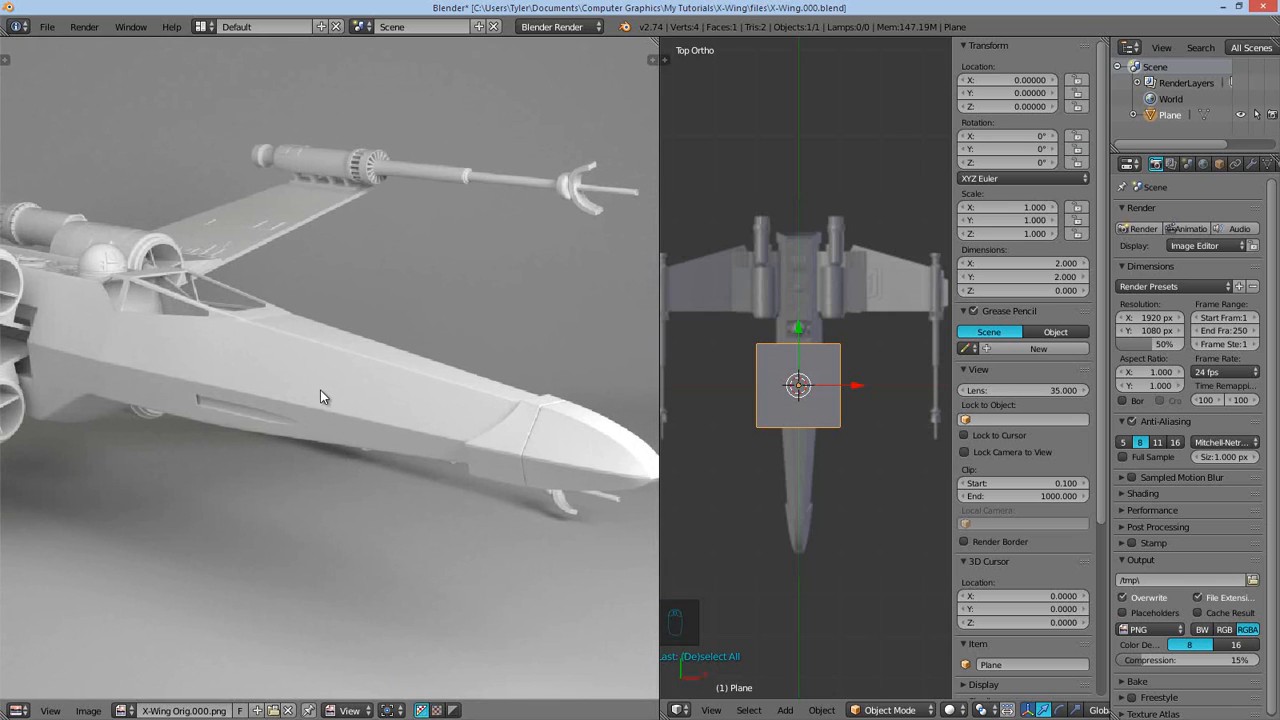
pyautogui.moveTo(365, 393)
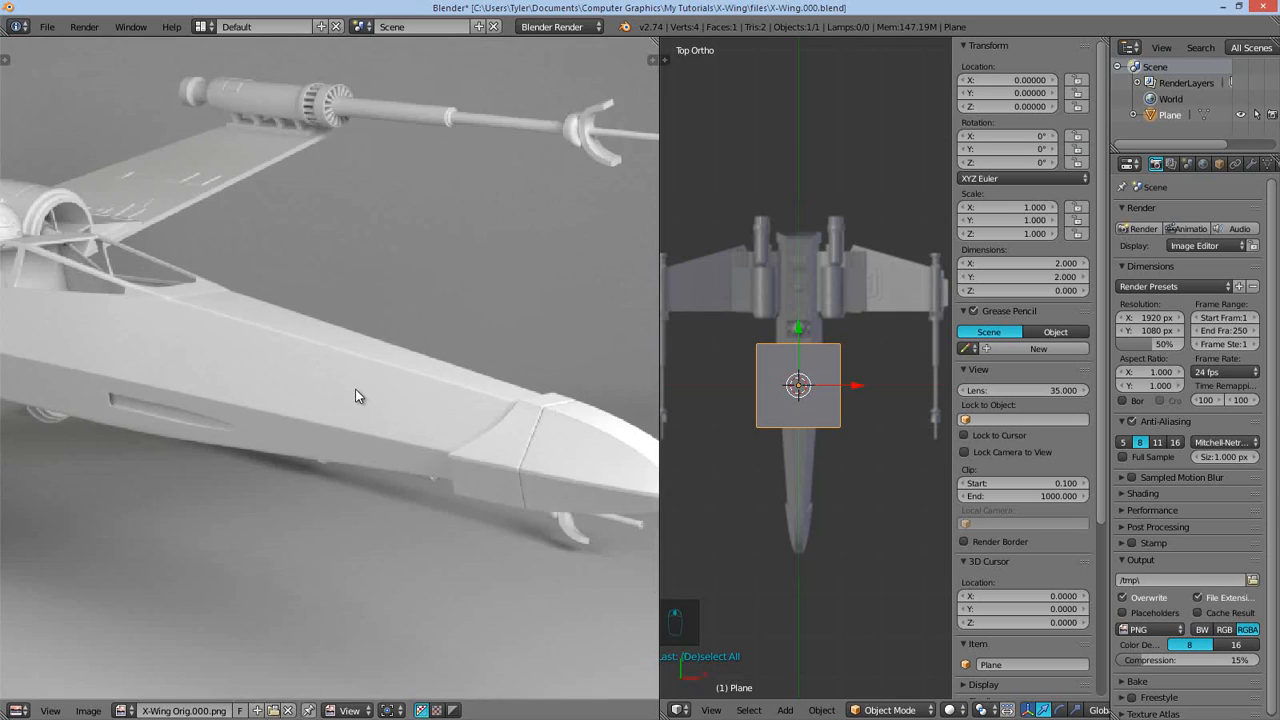
pyautogui.moveTo(360, 395); pyautogui.dragTo(404, 427)
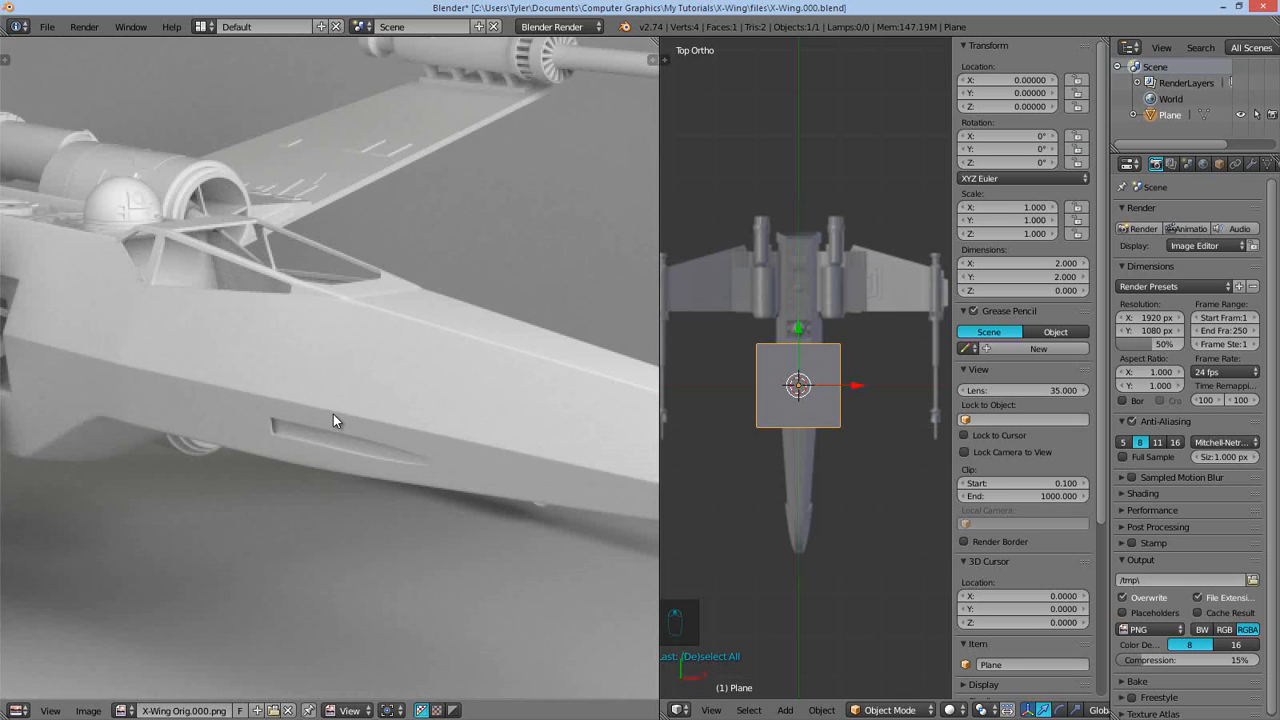
pyautogui.moveTo(335, 420); pyautogui.dragTo(341, 413)
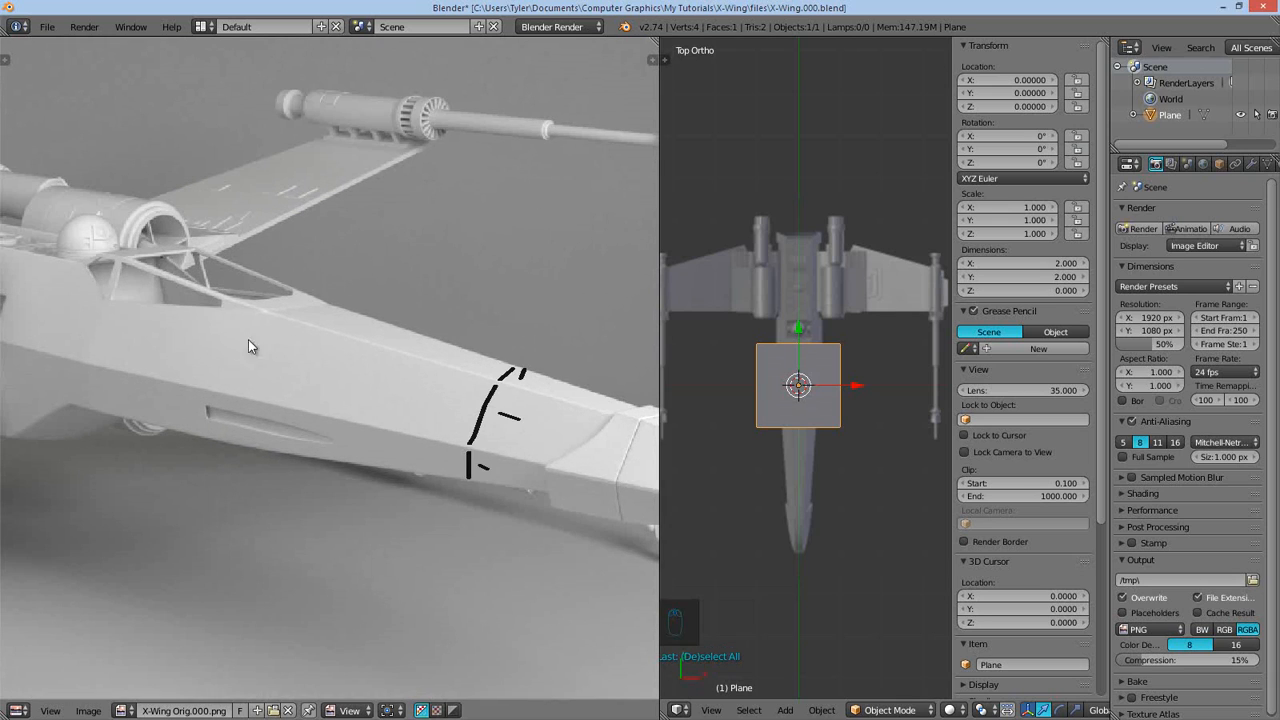
pyautogui.moveTo(295, 363)
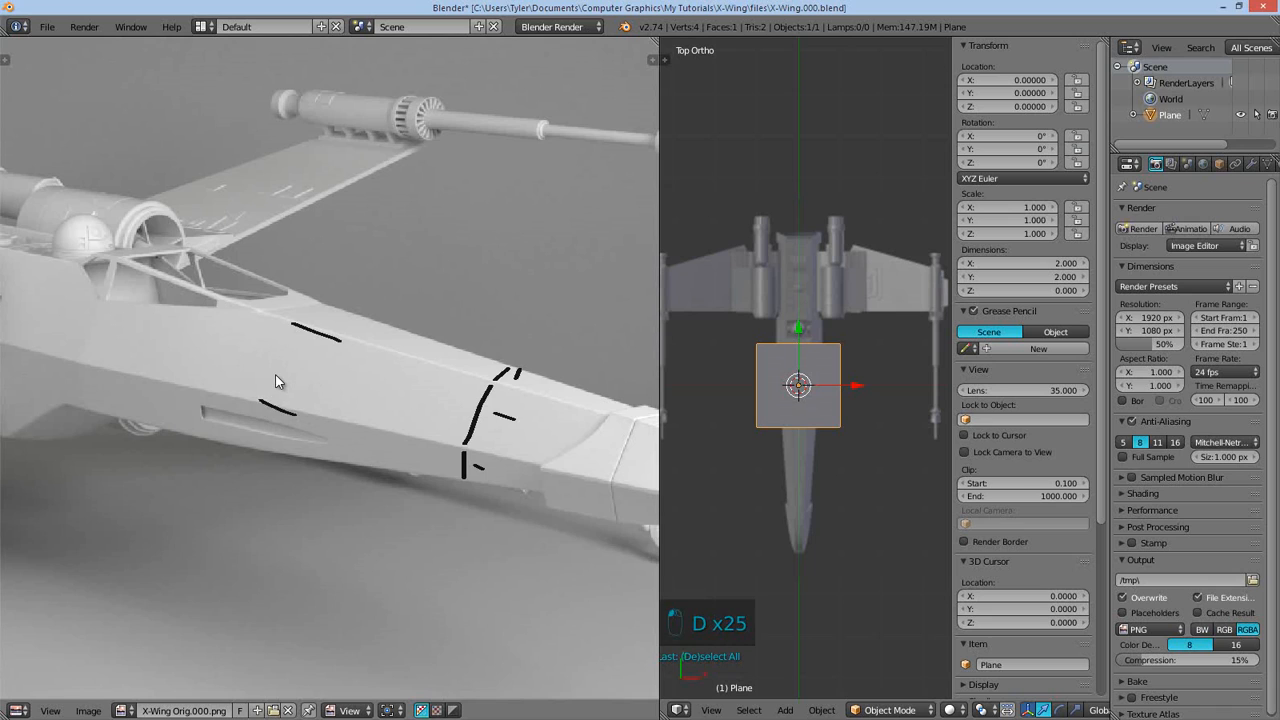
pyautogui.moveTo(310, 358)
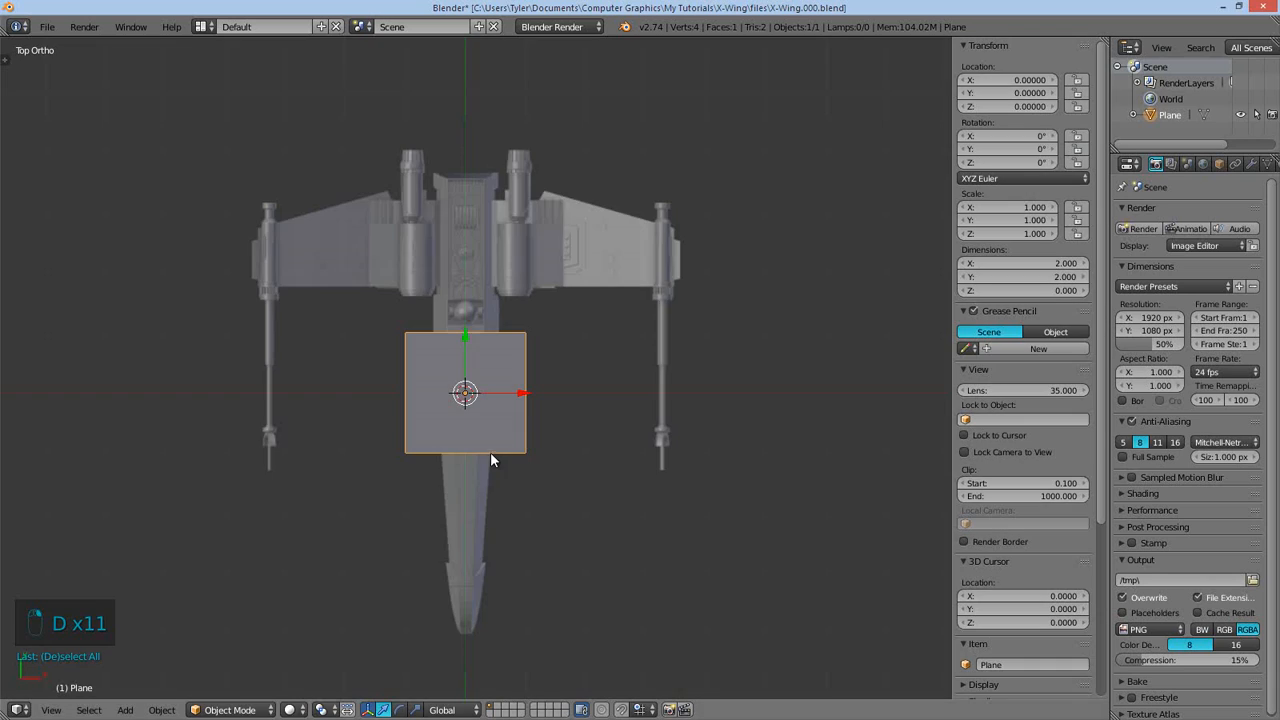
# - Move the plane's edge and vertex onto the slanted hull side and top corner
pyautogui.press('Tab')
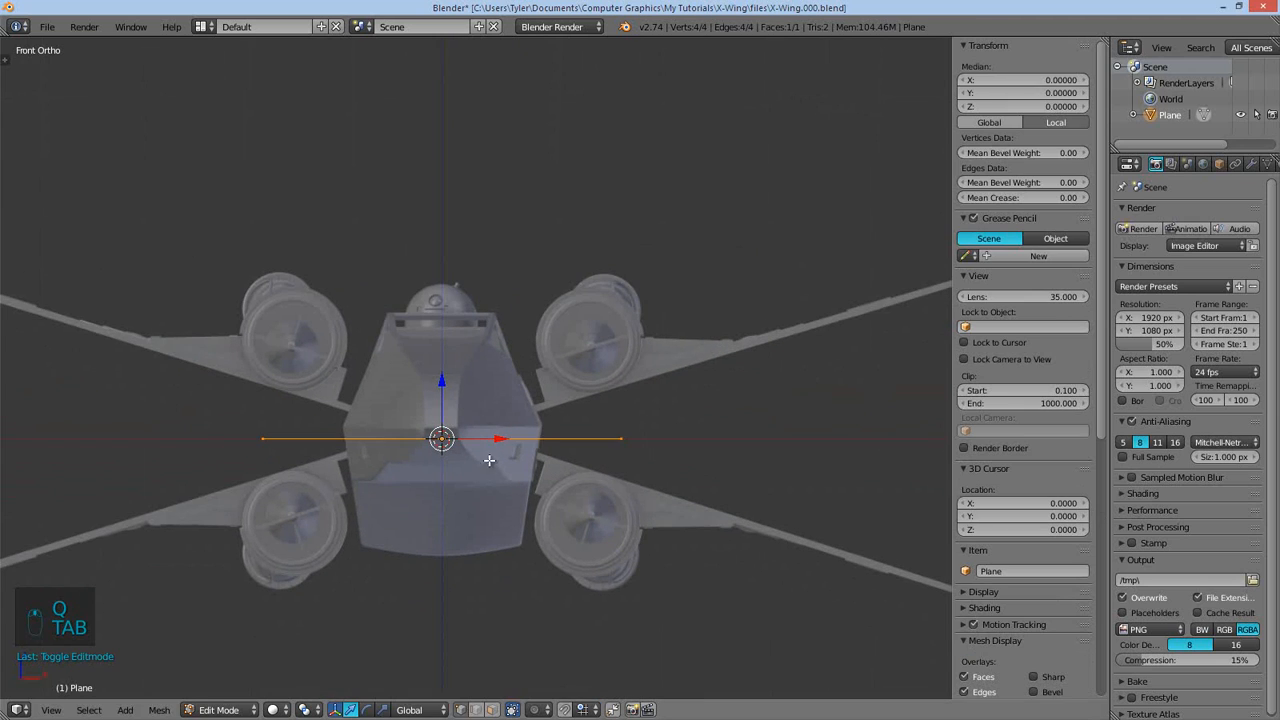
pyautogui.press('r')
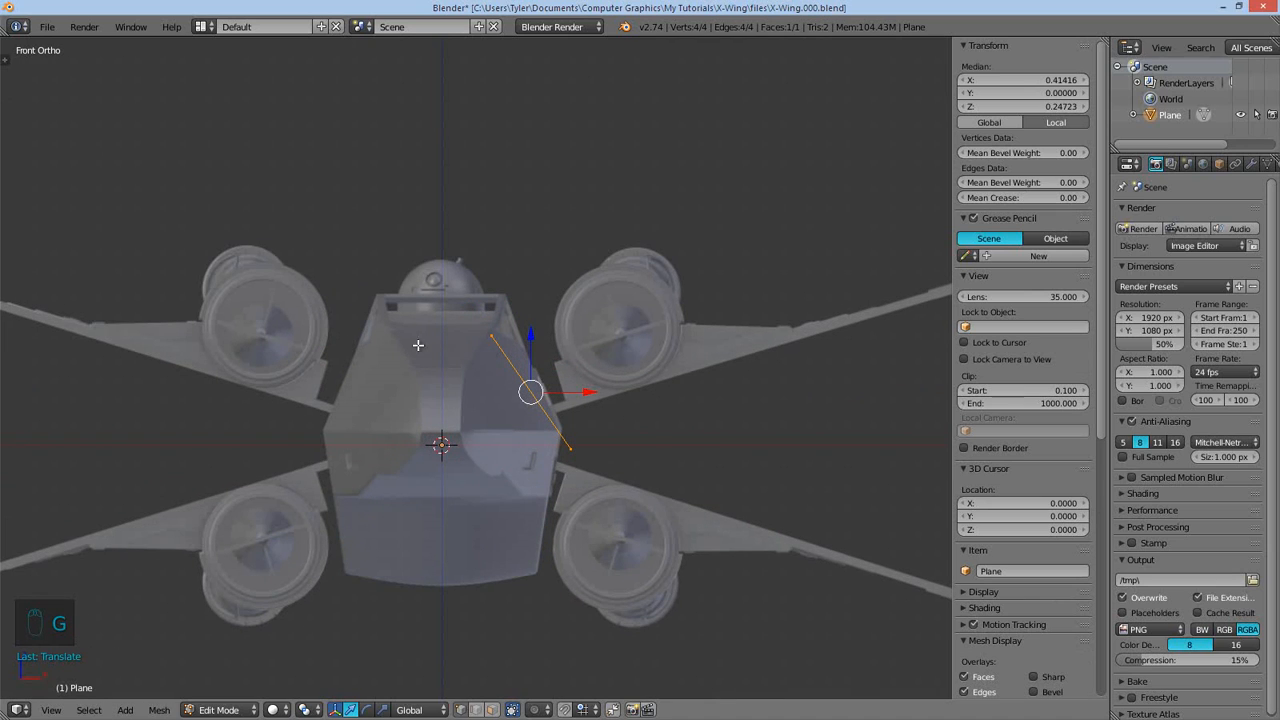
pyautogui.click(565, 445)
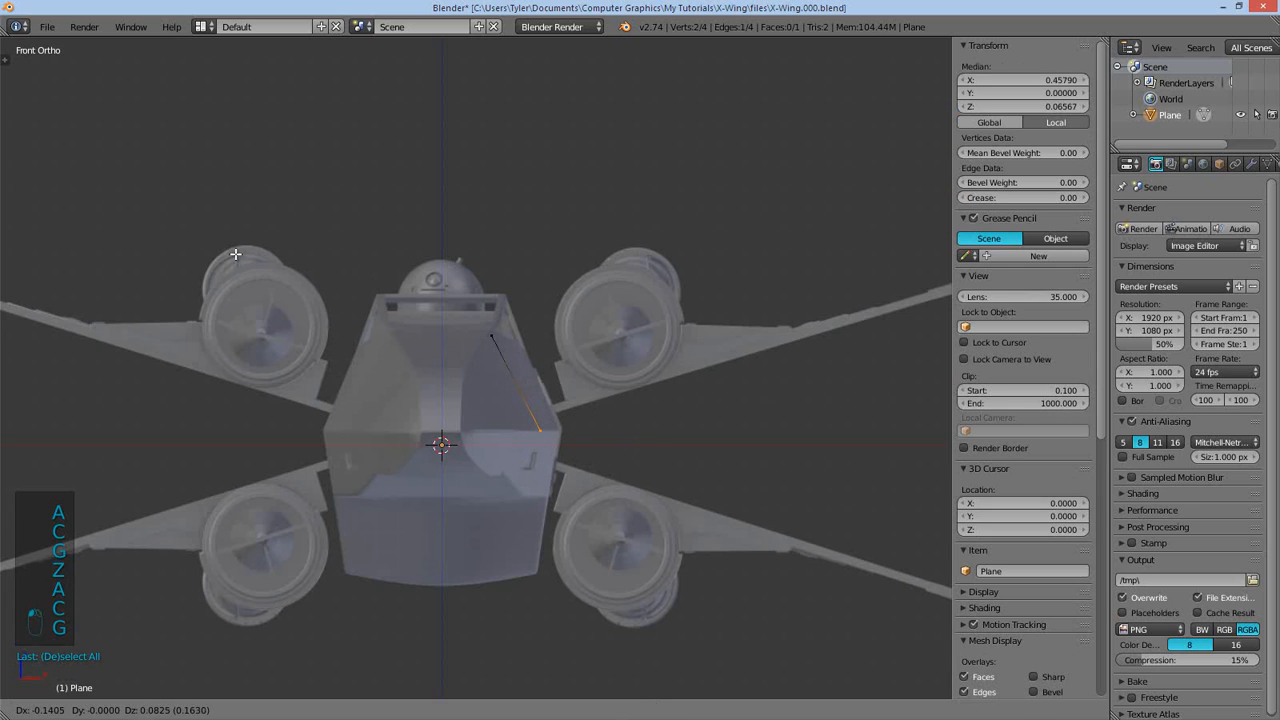
pyautogui.press('Tab')
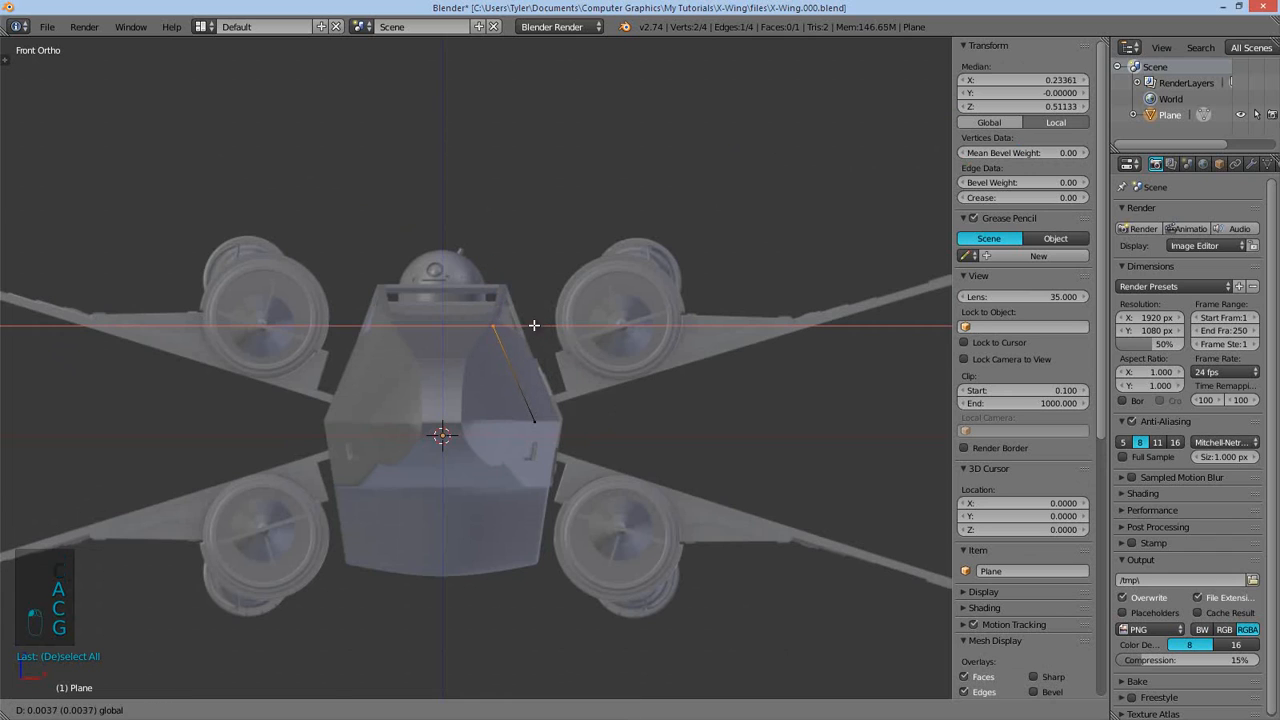
pyautogui.press('g')
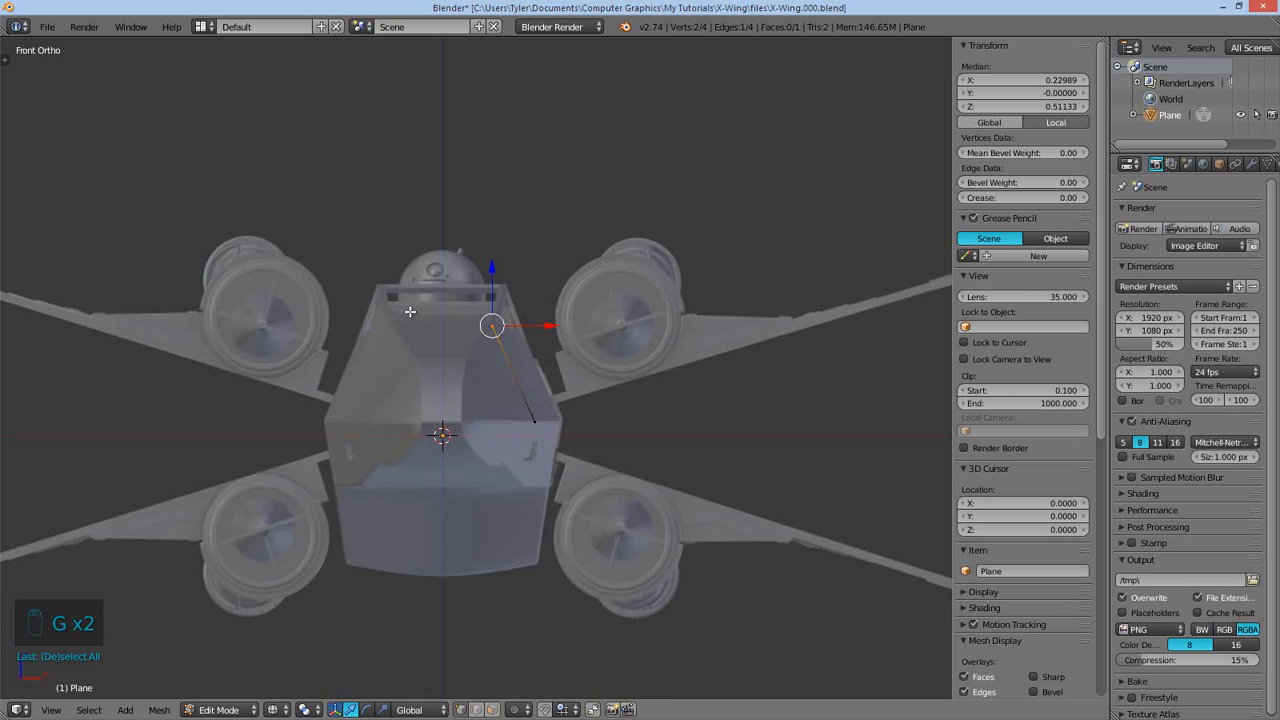
pyautogui.press('a')
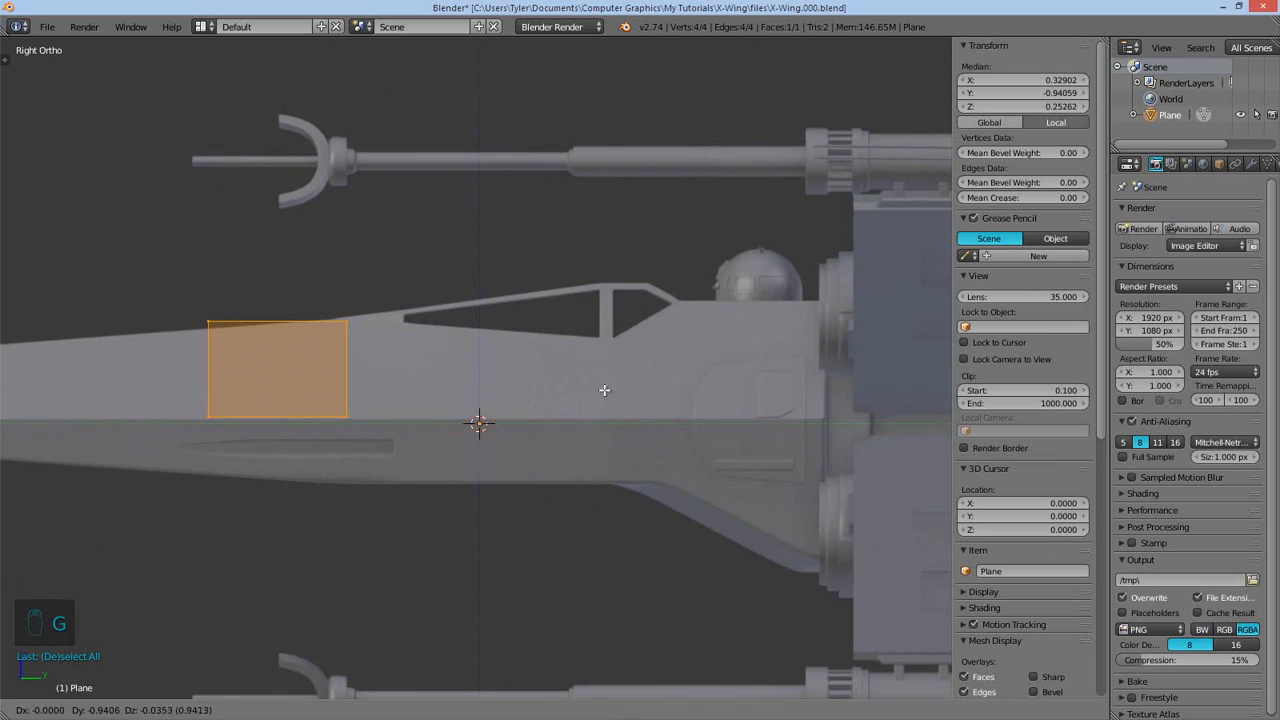
# - Extrude the plane in sections along the fuselage side and give the panel thickness
pyautogui.press('ctrl+z')
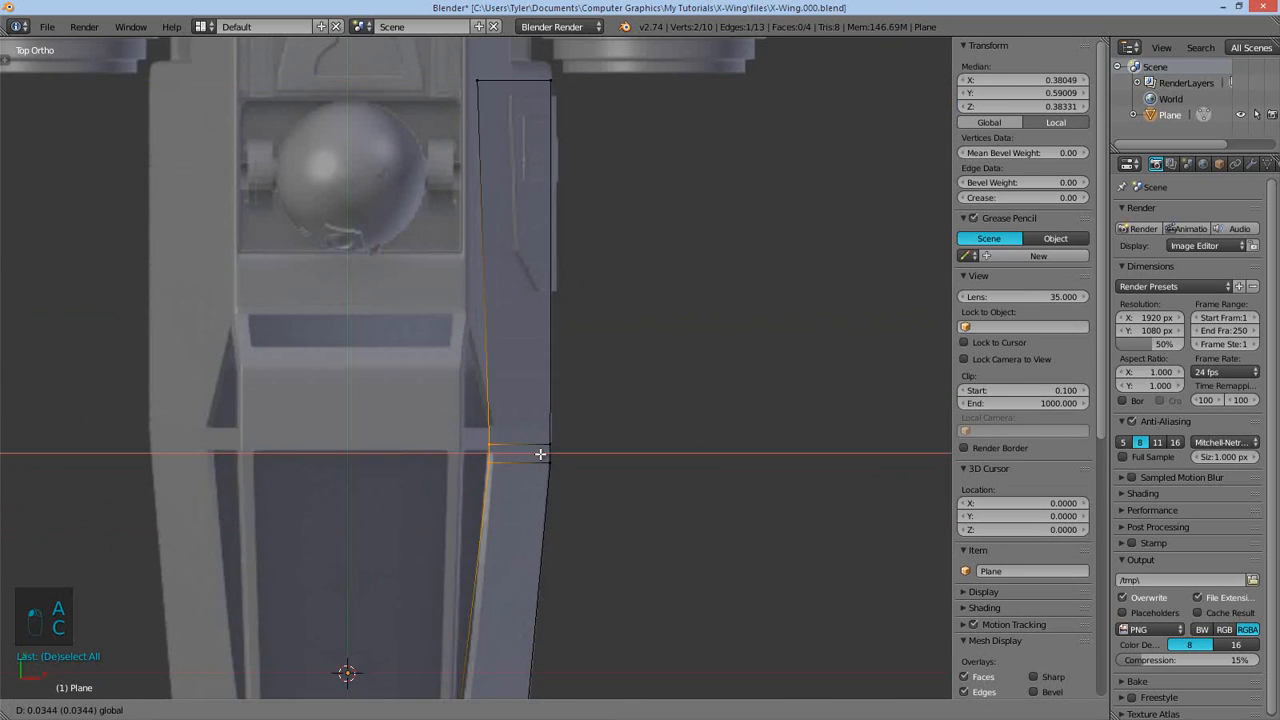
pyautogui.press('Tab')
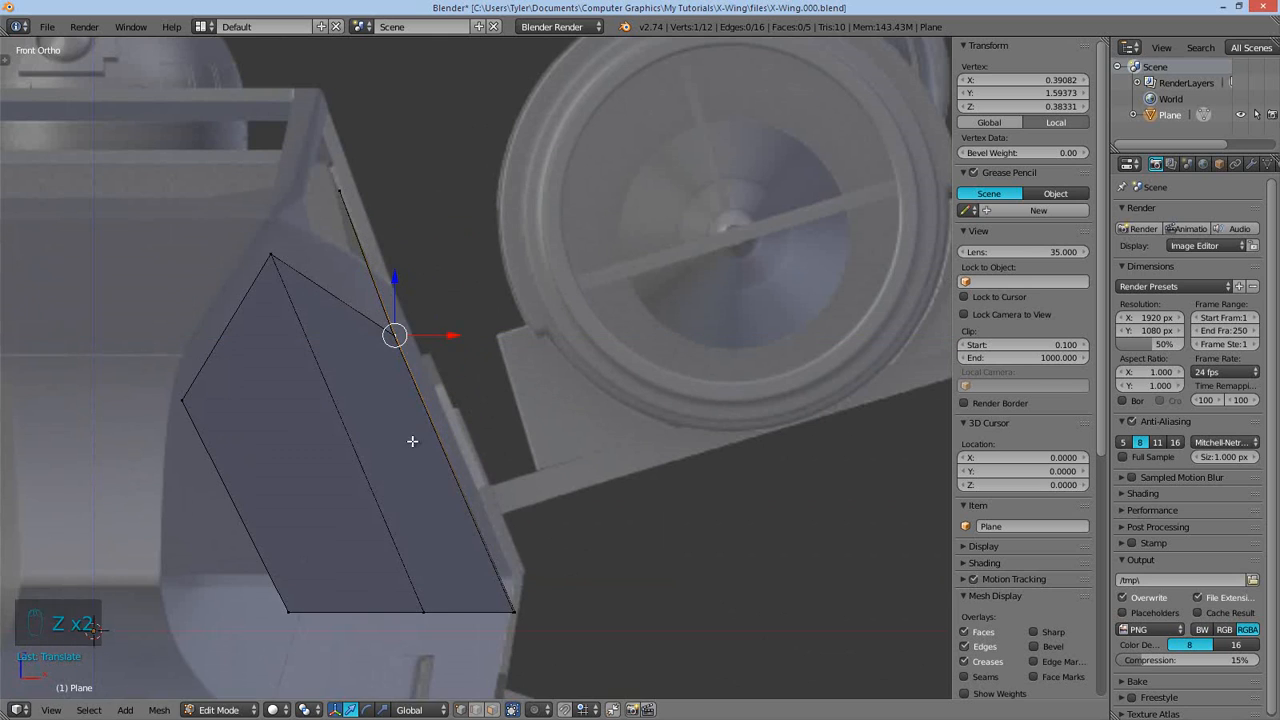
pyautogui.press('space')
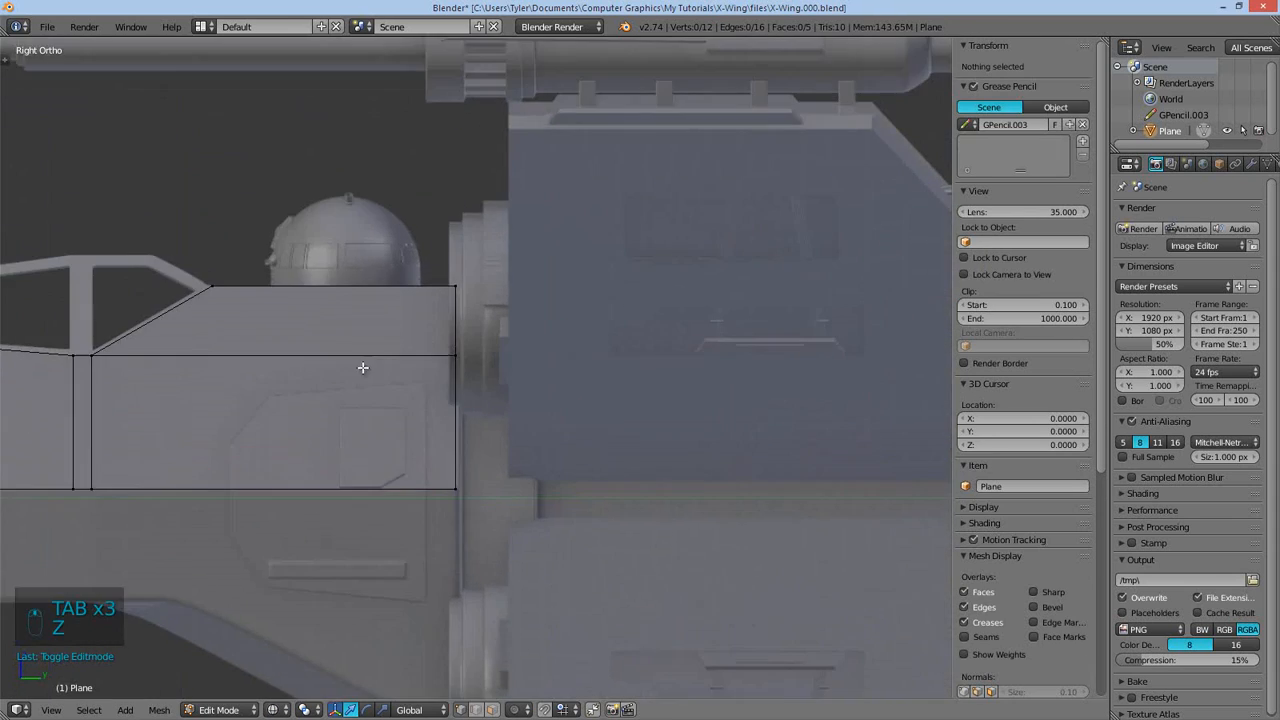
pyautogui.press('a')
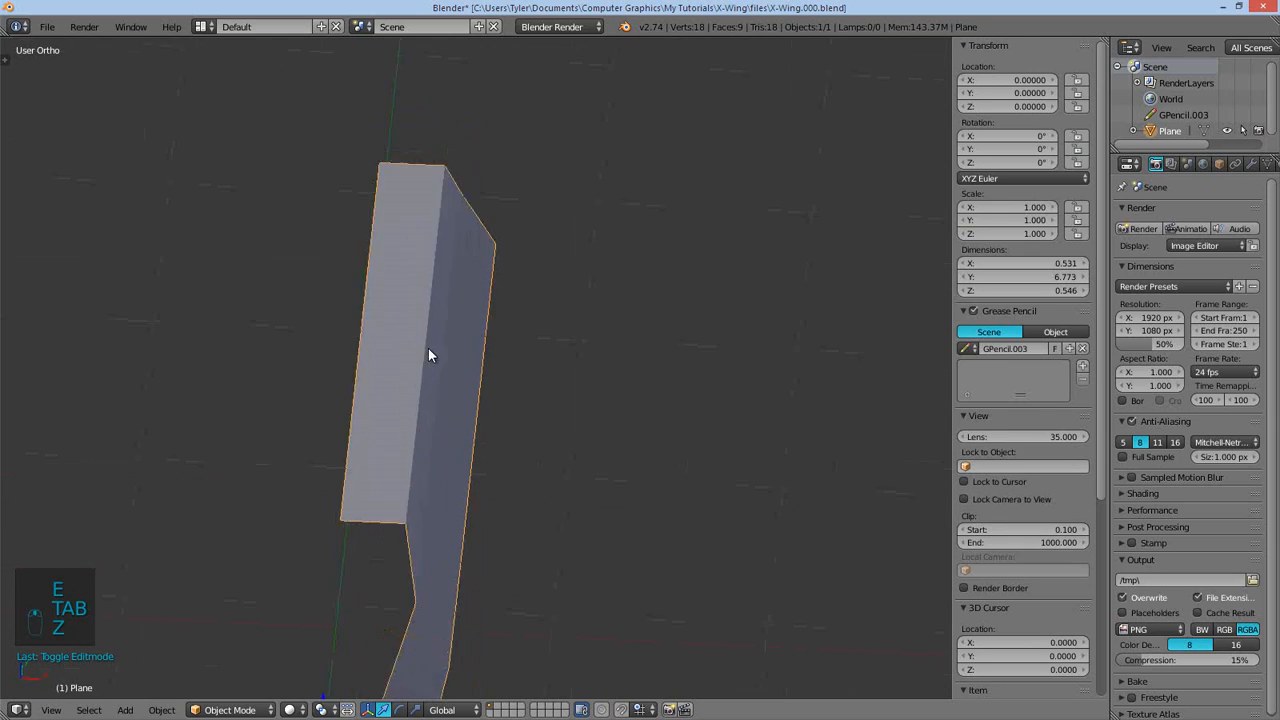
pyautogui.press('Tab')
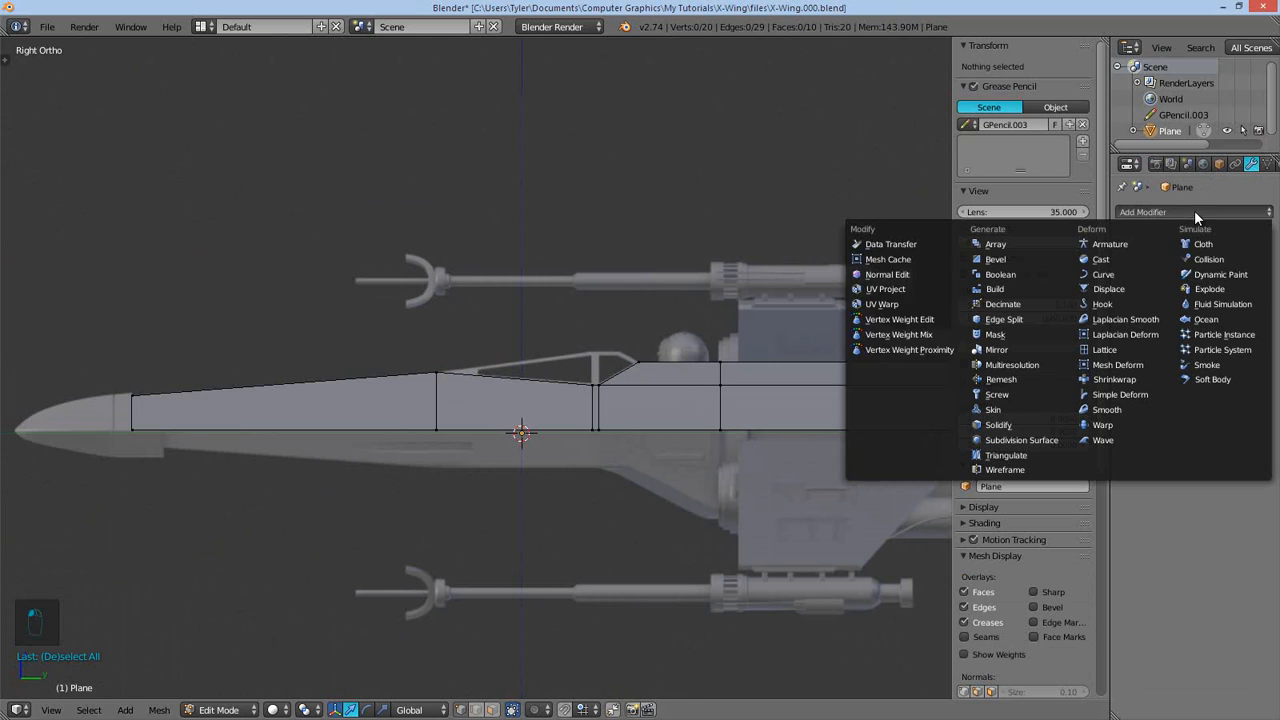
pyautogui.moveTo(1012, 364)
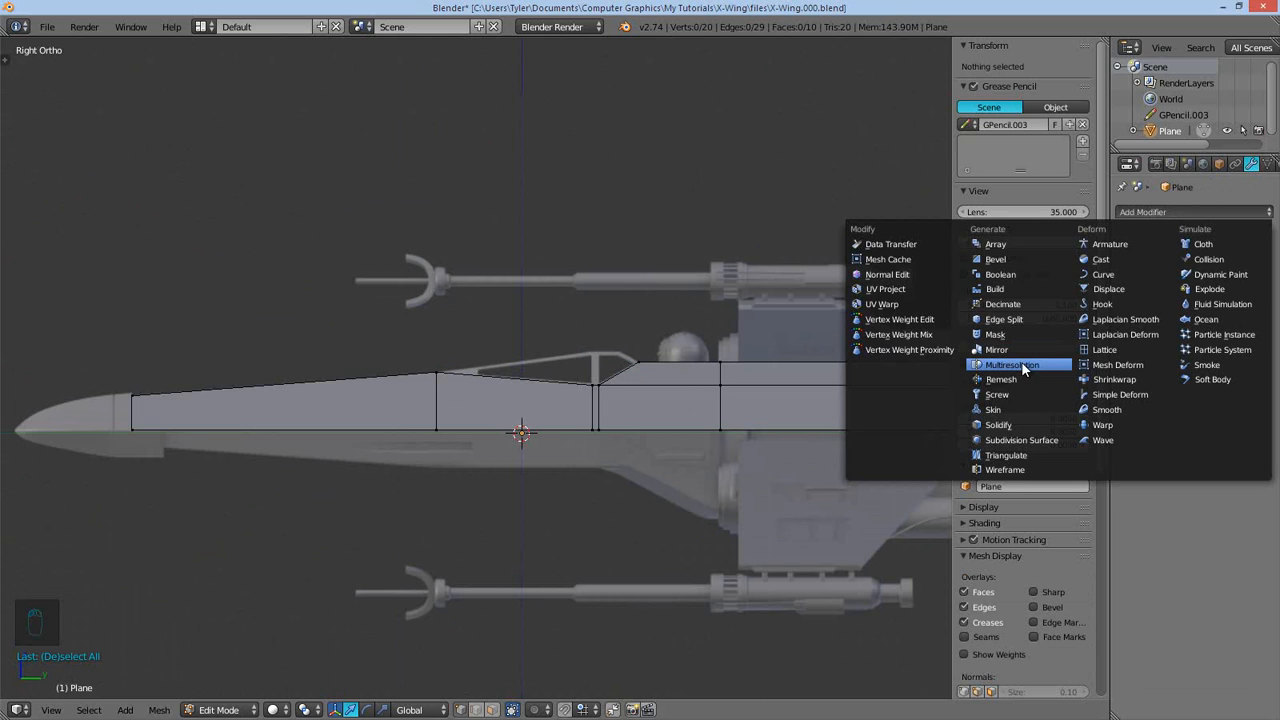
# - Add a Mirror modifier on the X axis with merge and clipping enabled
pyautogui.click(996, 349)
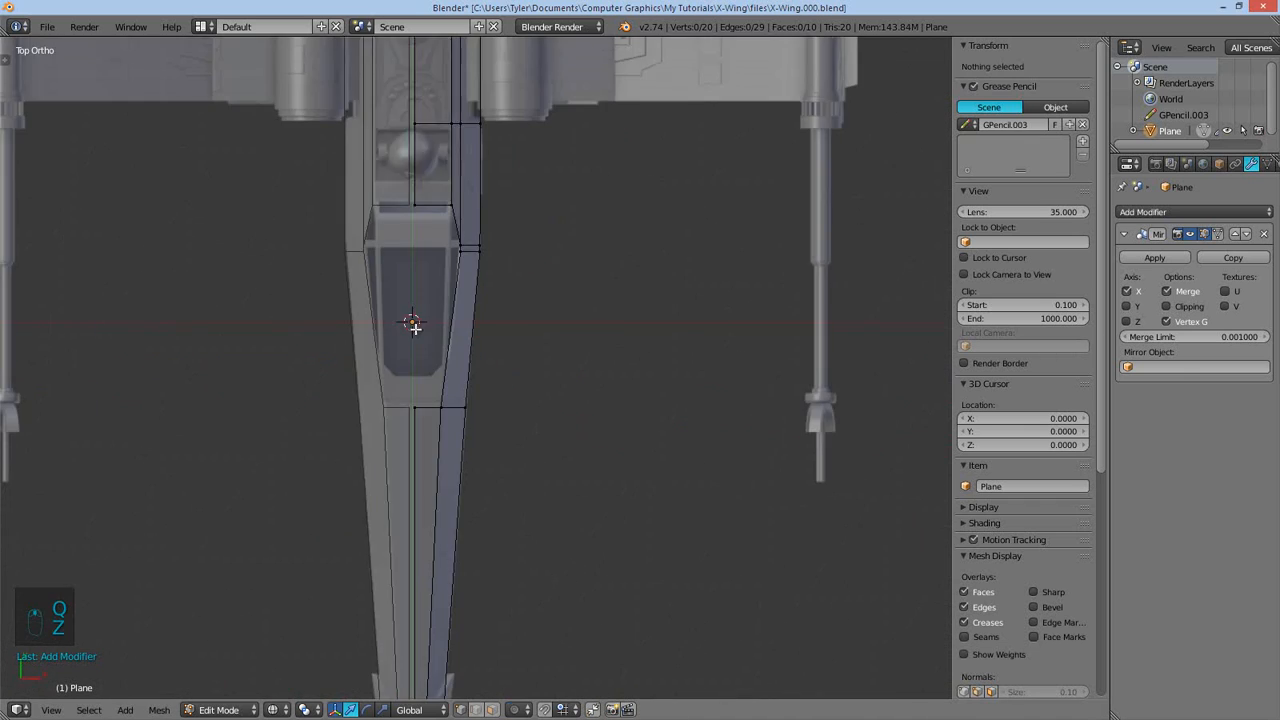
pyautogui.scroll(-3)
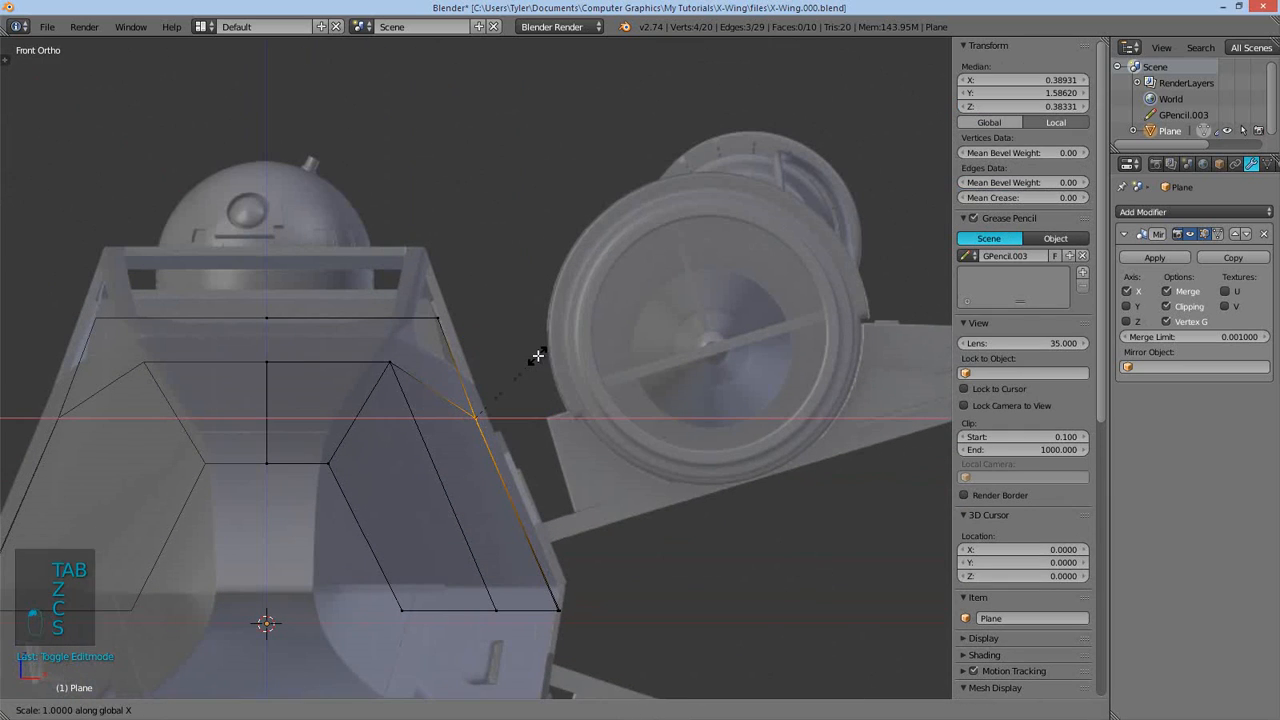
# - Snap the 3D cursor to the side vertex and scale the lower rear edges
pyautogui.press('a')
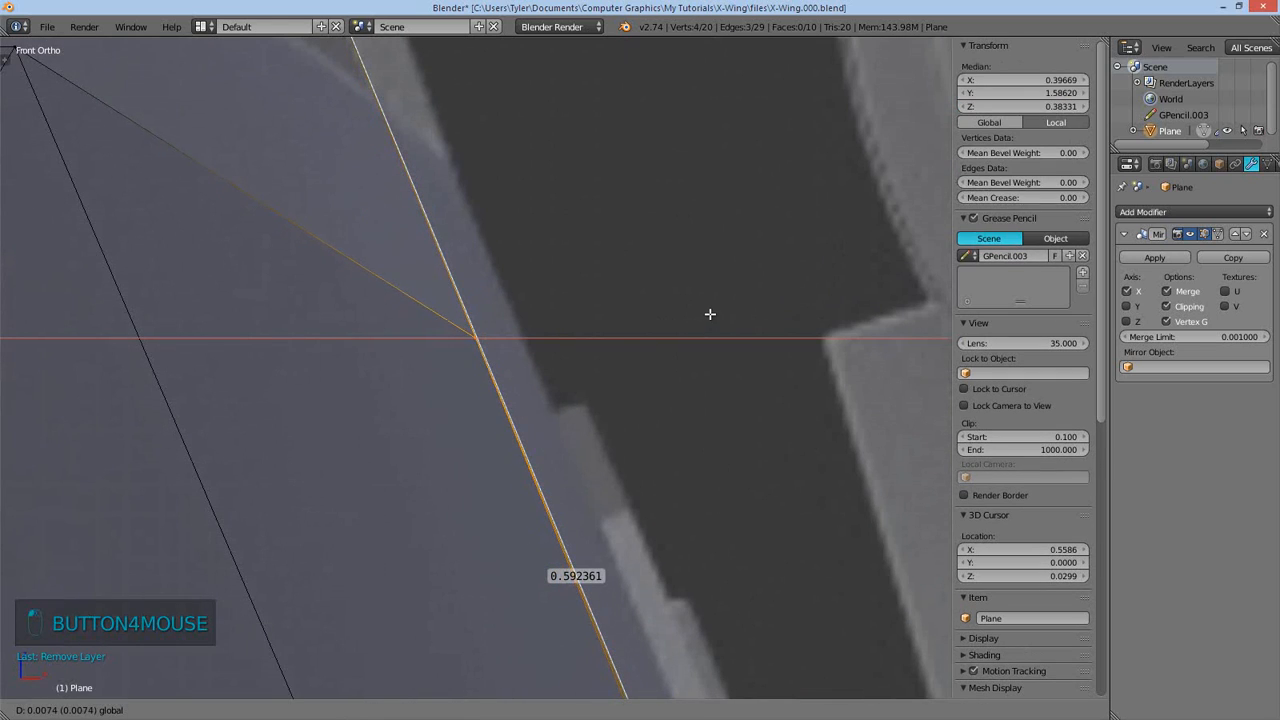
pyautogui.press('Tab')
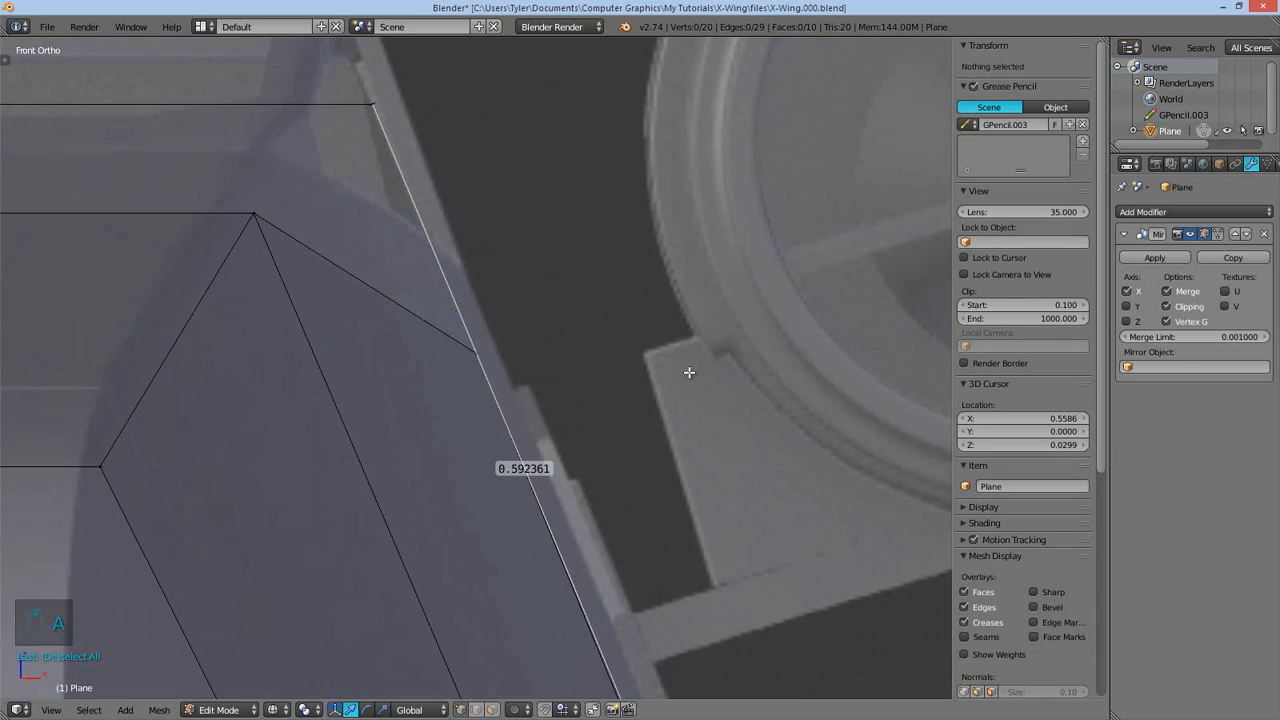
pyautogui.press('Tab')
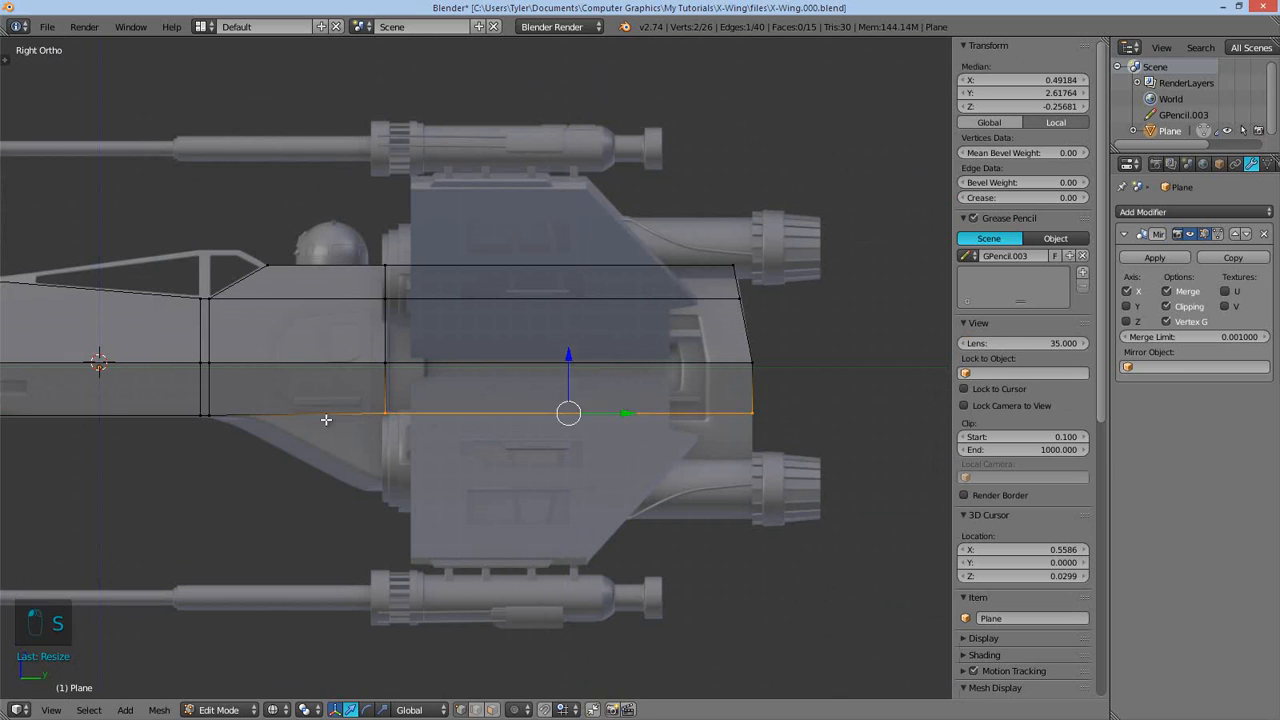
# - Extend the fuselage's rear faces back over the wing and engine area in side view
pyautogui.press('Tab')
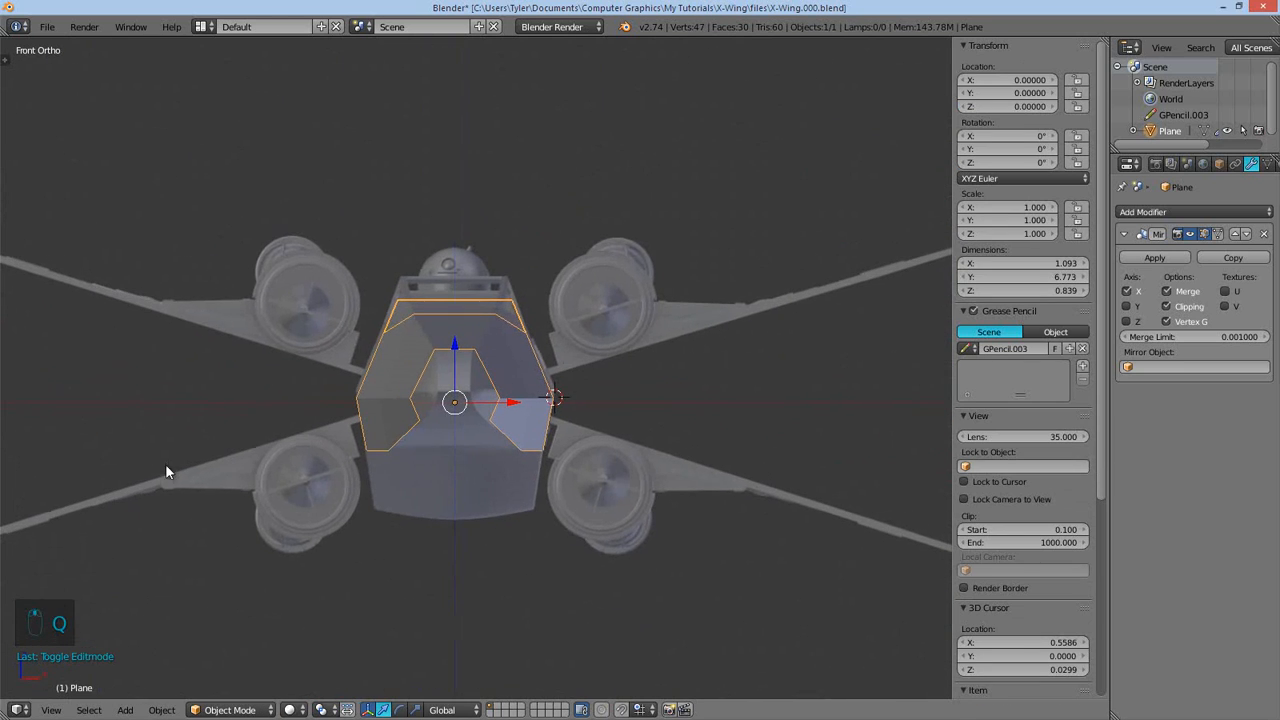
pyautogui.press('Tab')
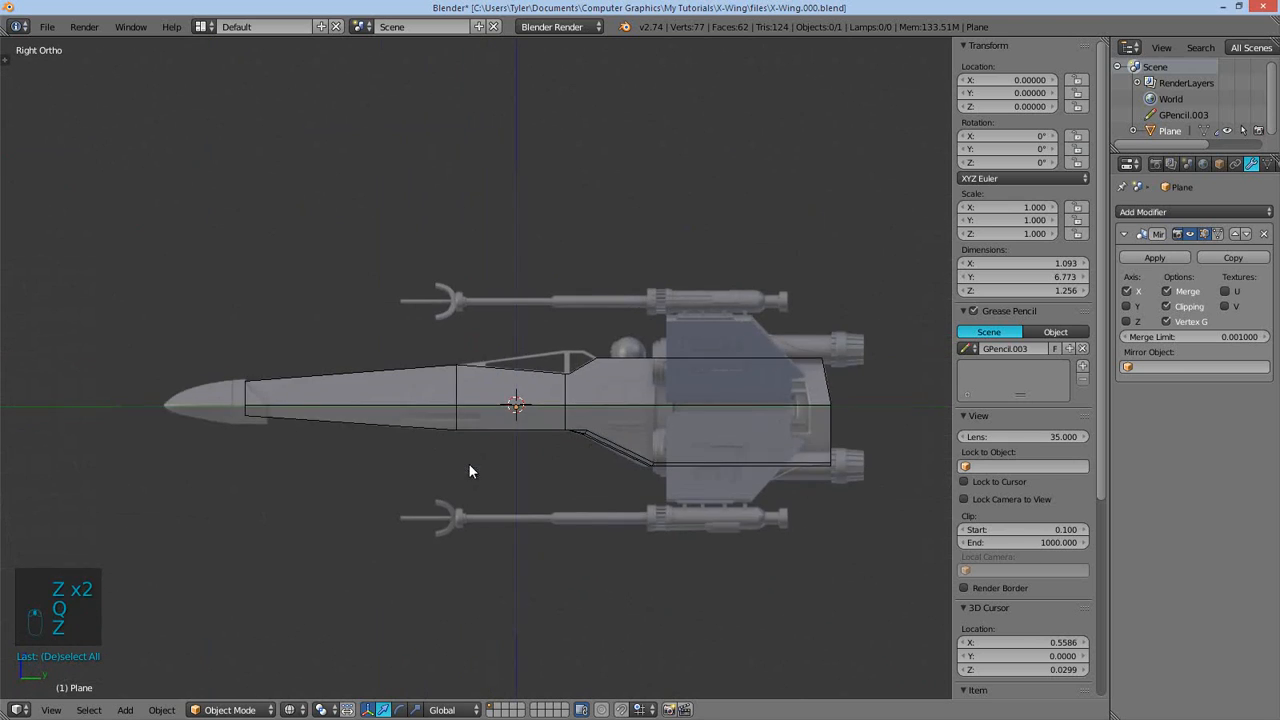
pyautogui.press('Tab')
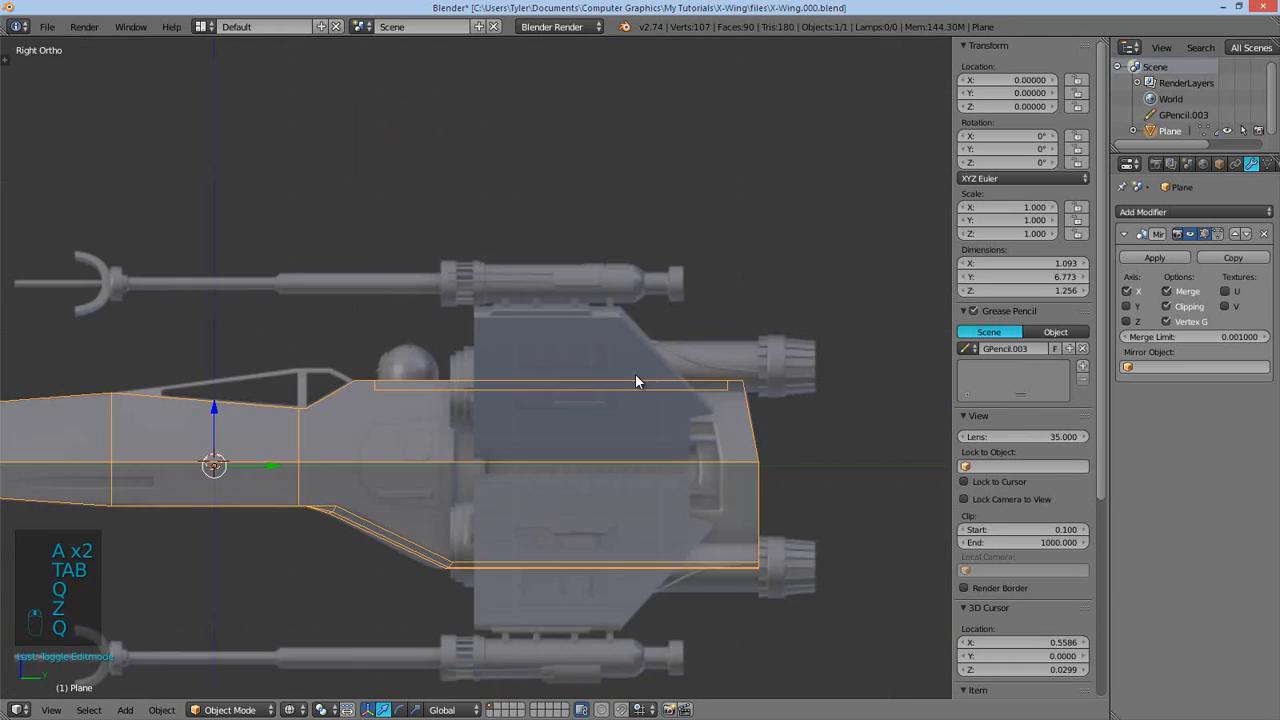
pyautogui.press('Tab')
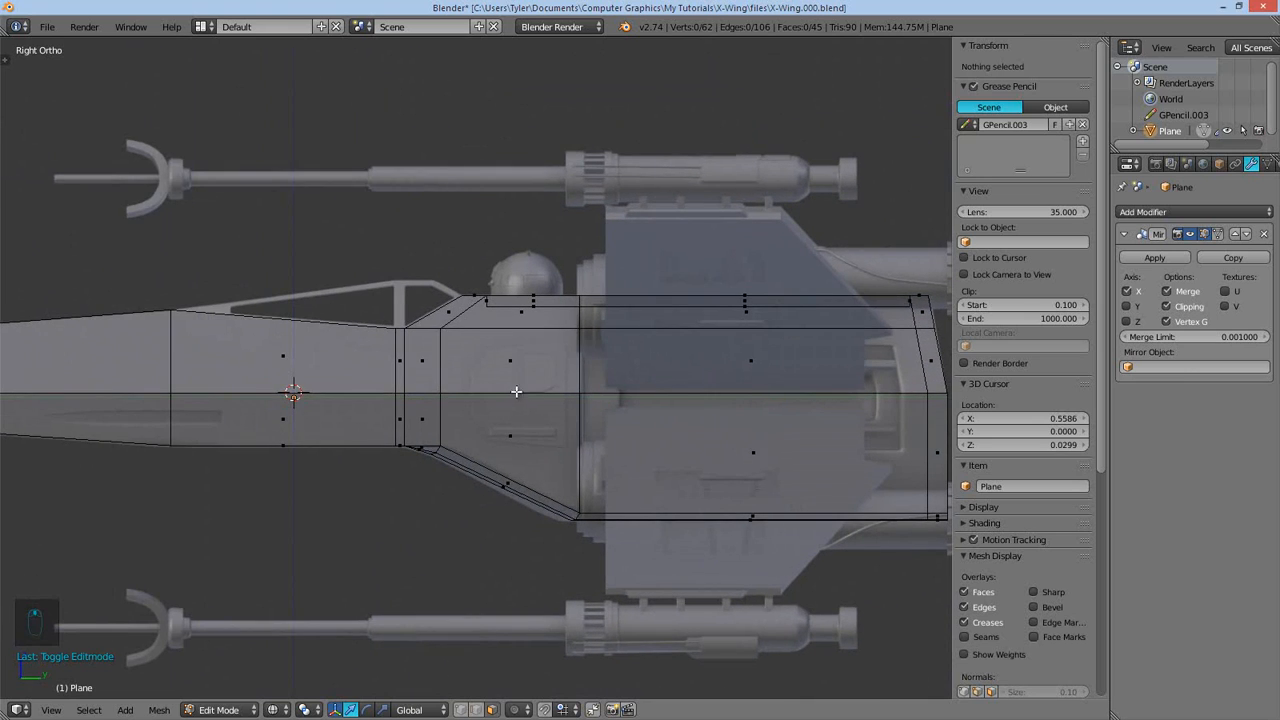
pyautogui.moveTo(500, 400); pyautogui.dragTo(450, 350)
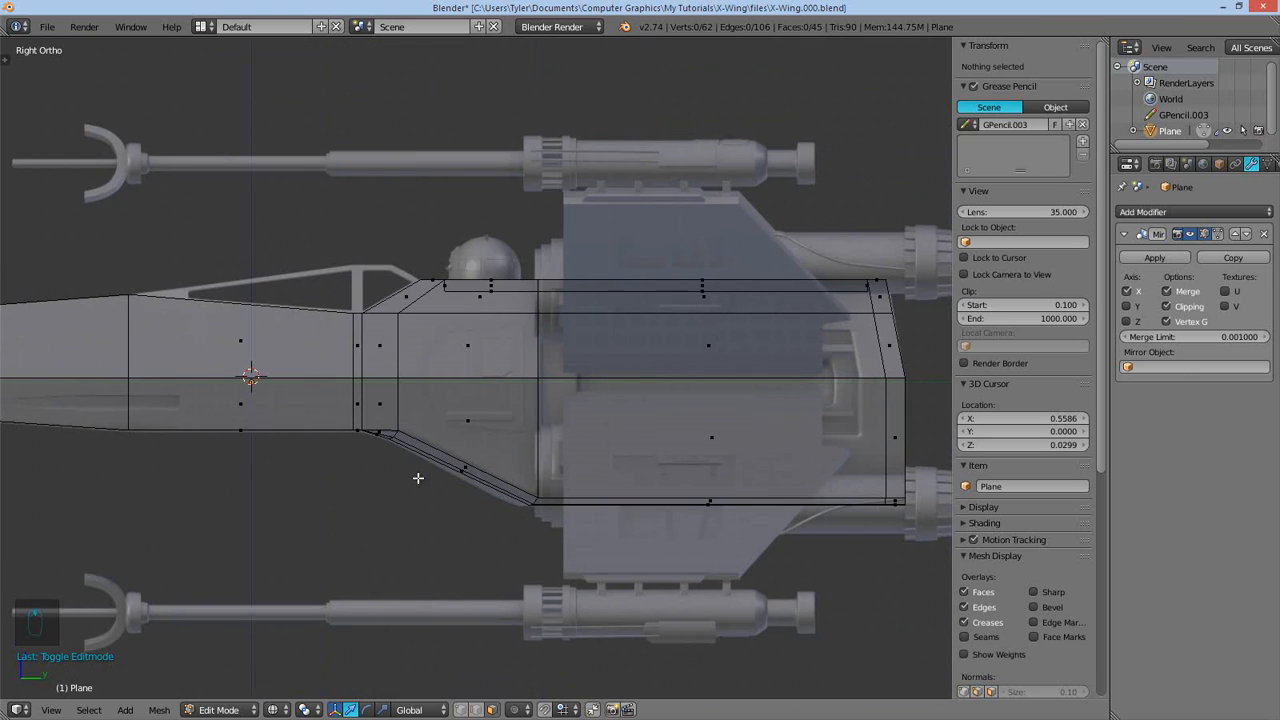
# - Add a level-2 Subdivision Surface with Ctrl+2 and select edges around the side intake
pyautogui.press('TAB')
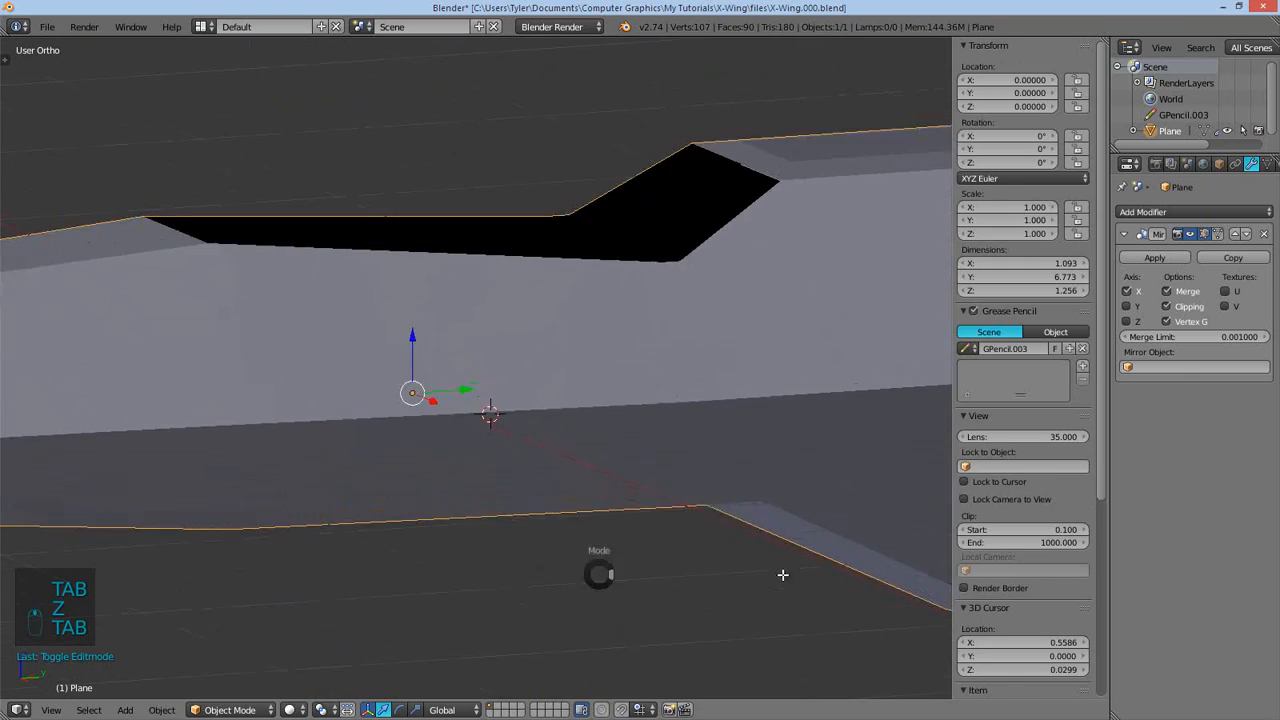
pyautogui.press('Tab')
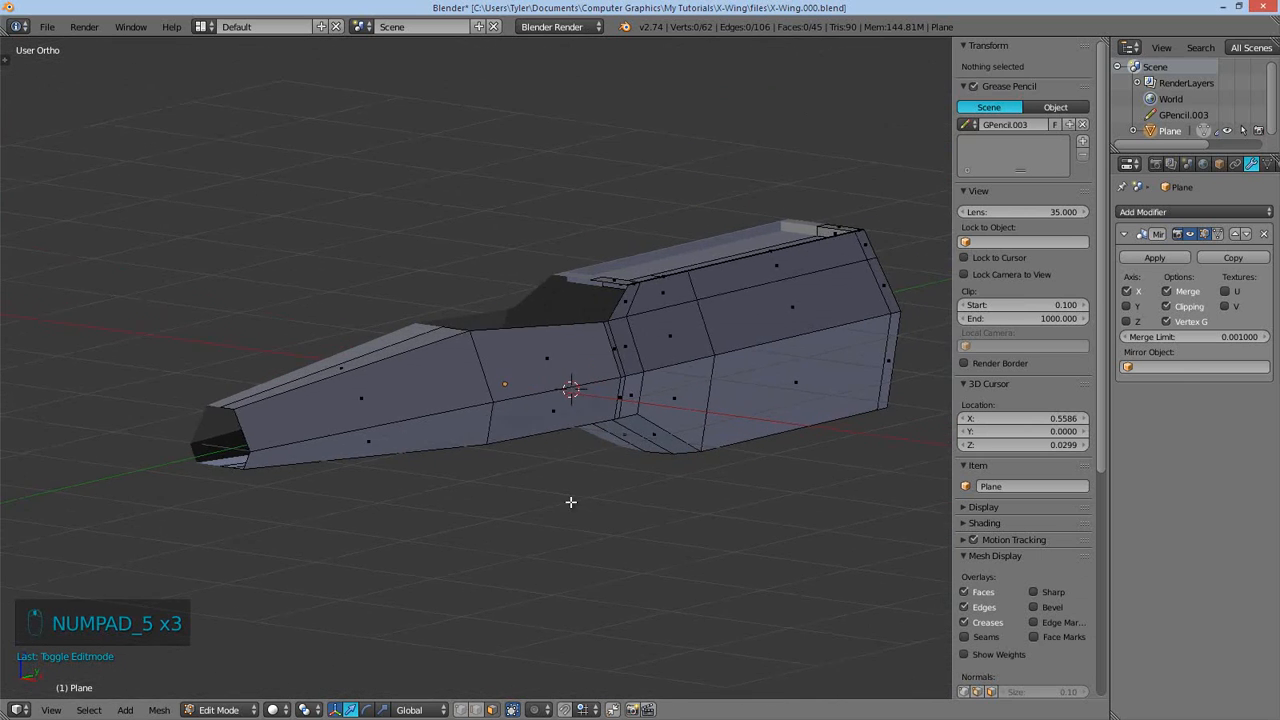
pyautogui.press('Tab')
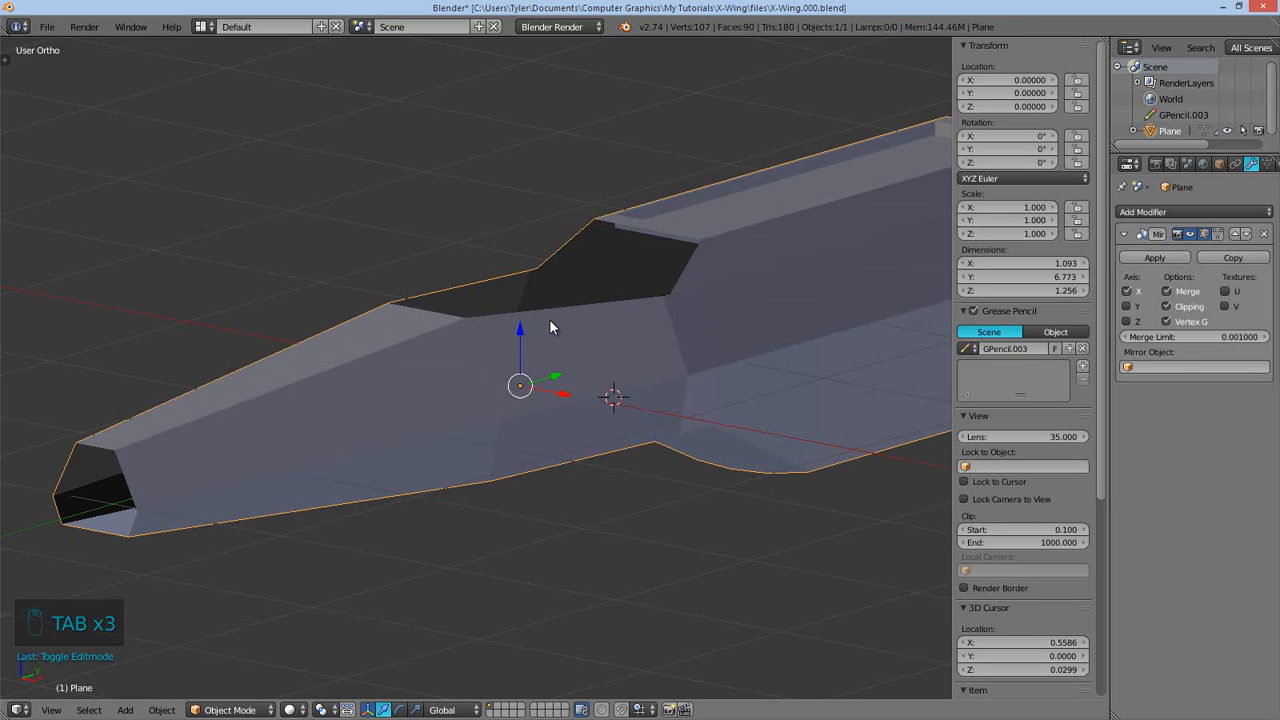
pyautogui.press('ctrl+2')
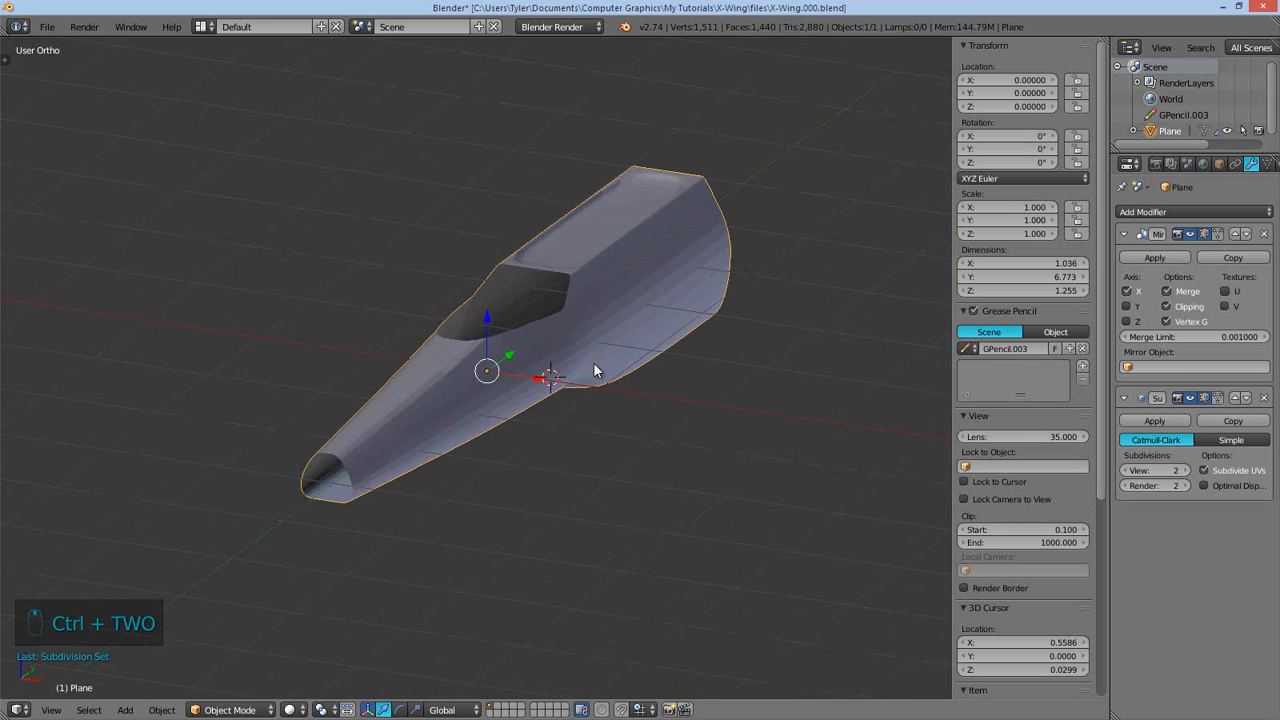
pyautogui.press('Tab')
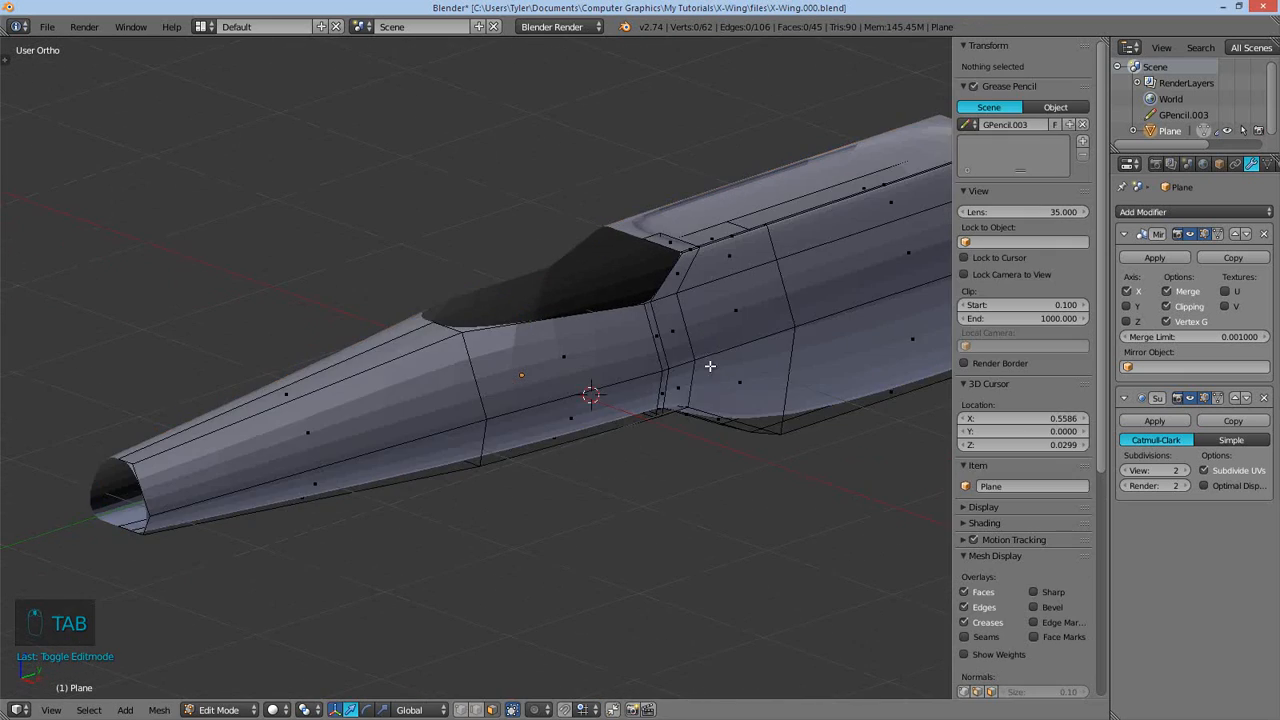
pyautogui.press('Tab')
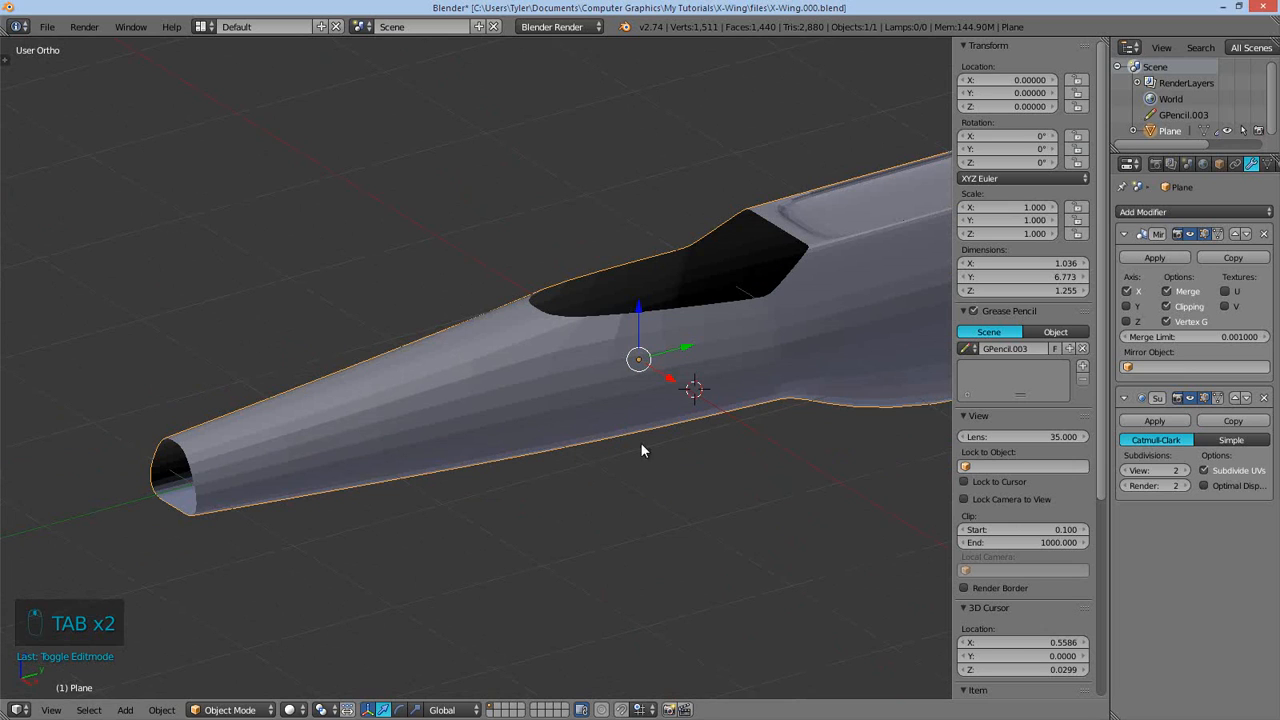
pyautogui.press('Tab')
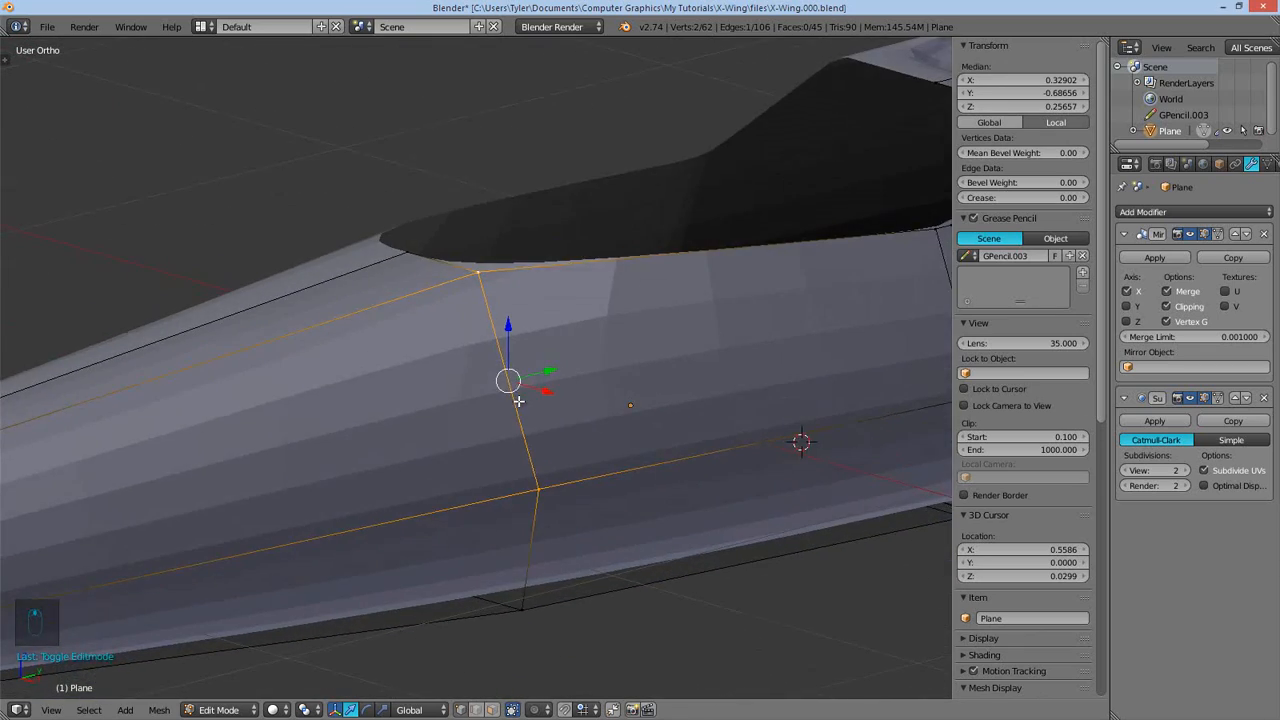
# - Add a supporting edge loop along the side intake and preview the smoothed hull
pyautogui.press('a')
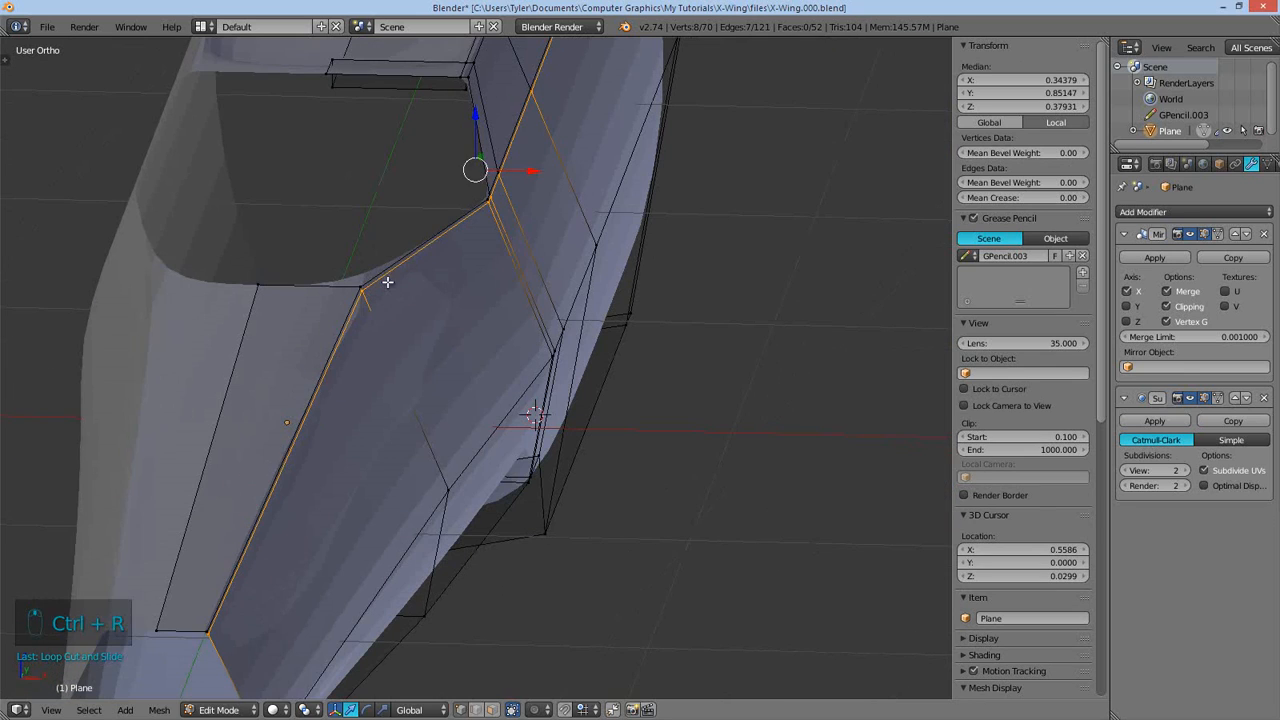
pyautogui.press('a')
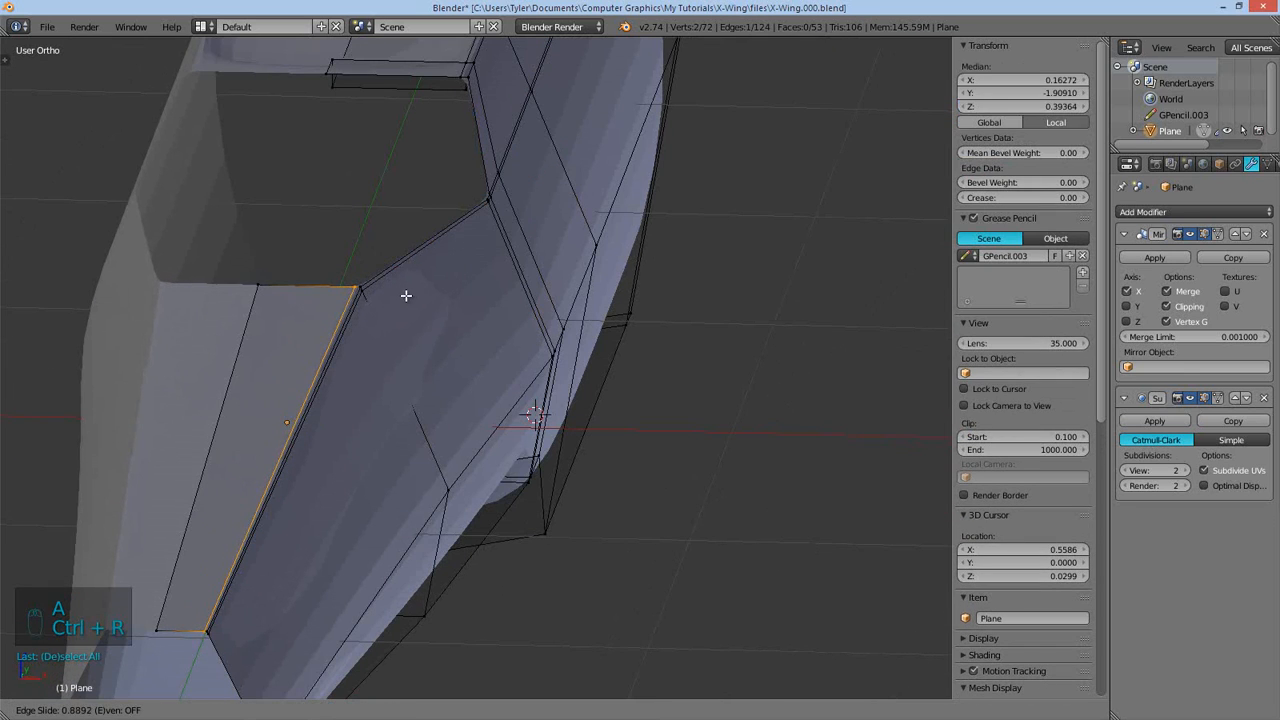
pyautogui.press('Tab')
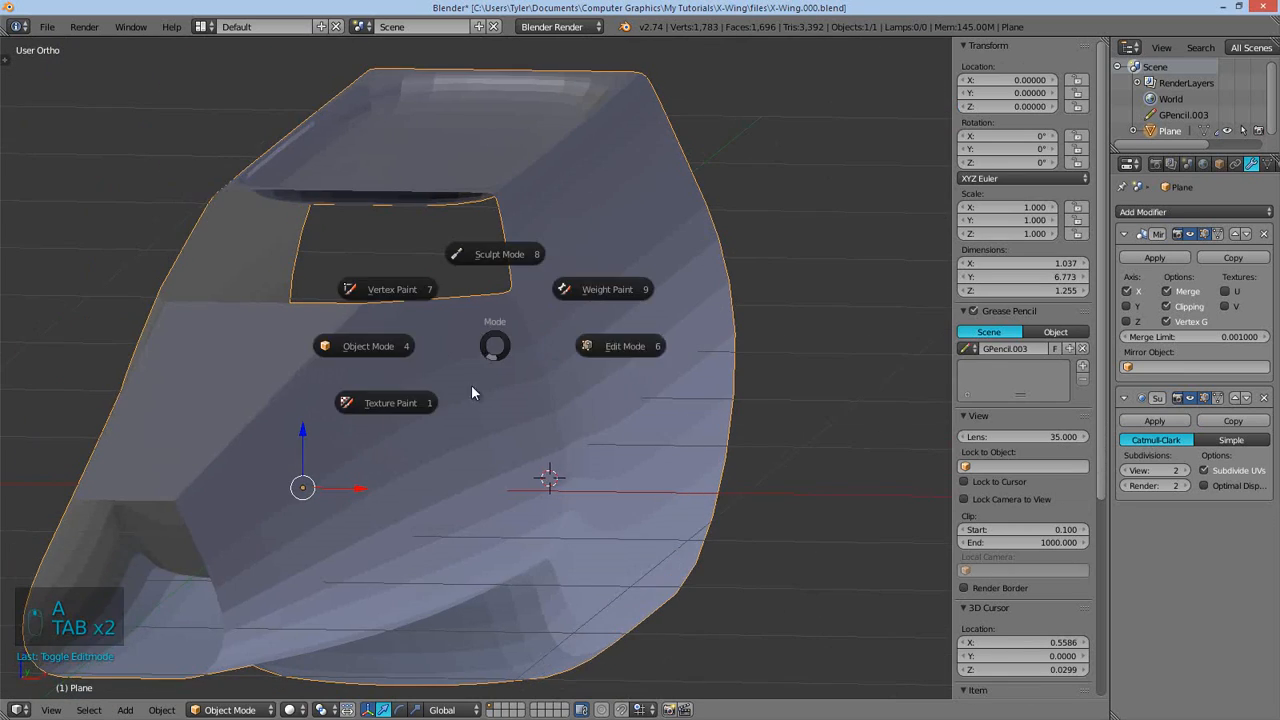
pyautogui.press('Tab')
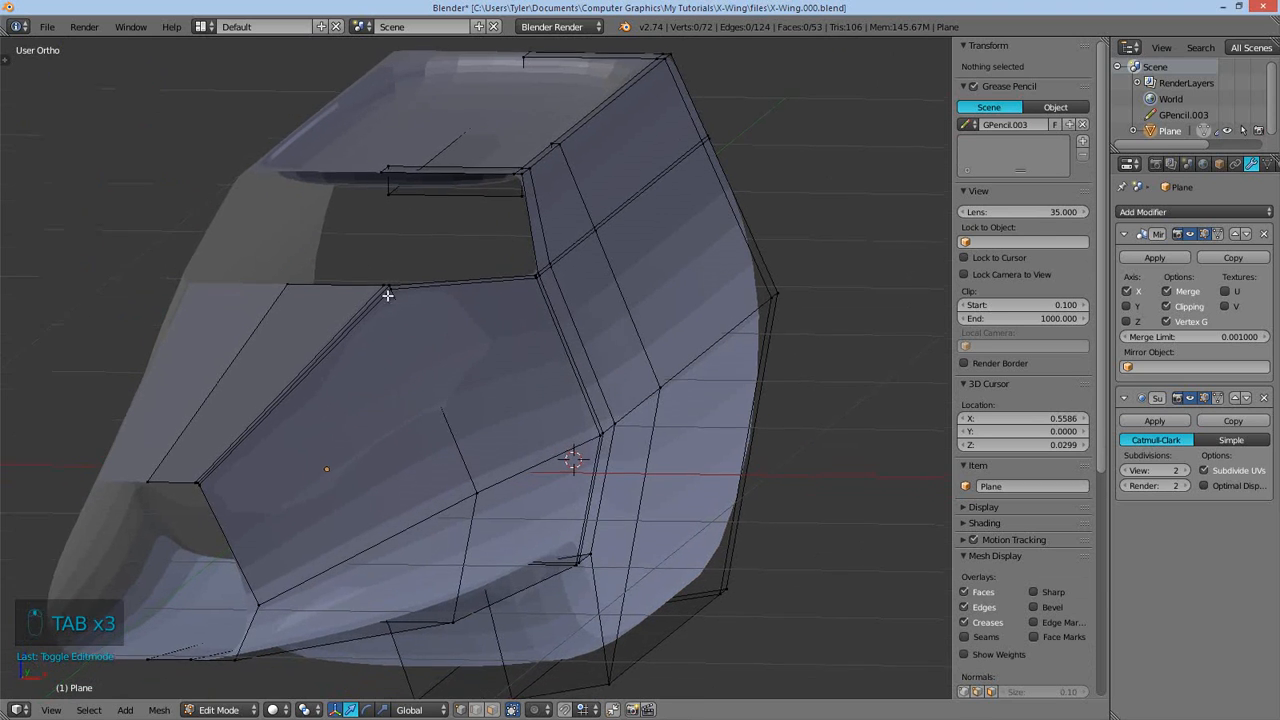
# - Add loop cuts across the intake side and near its front, then preview in Object Mode
pyautogui.press('ctrl+r')
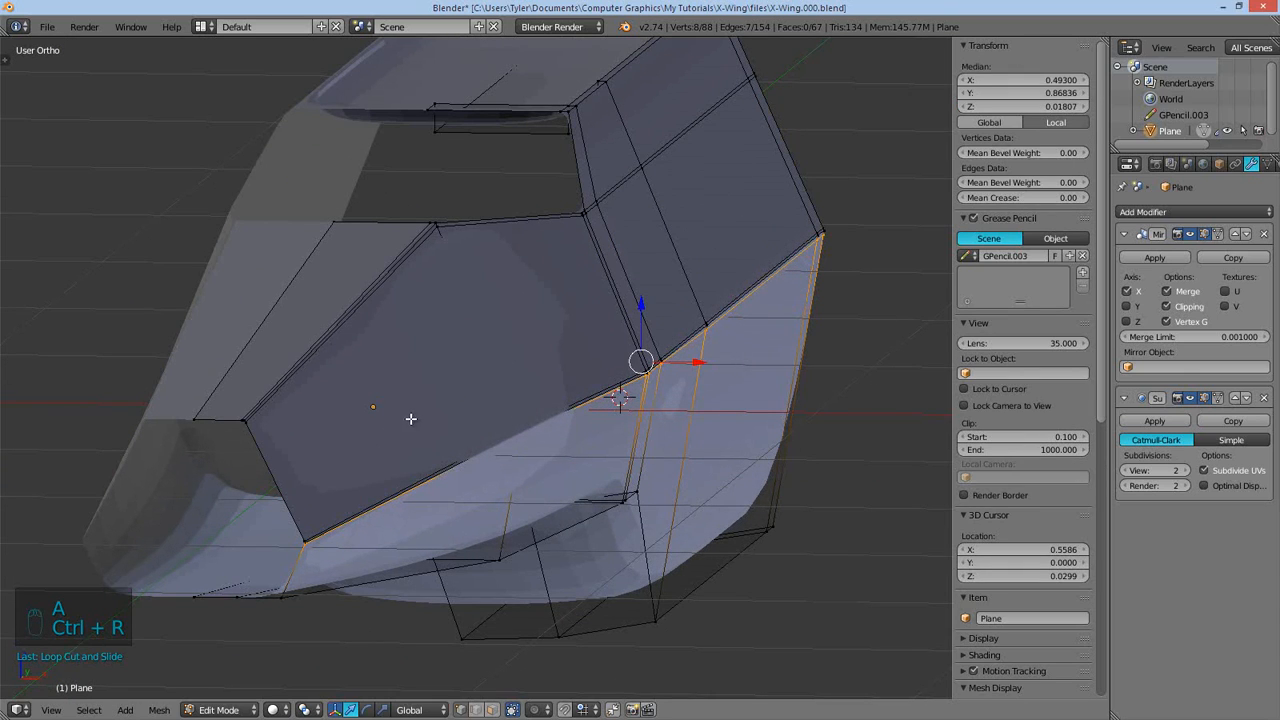
pyautogui.press('Tab')
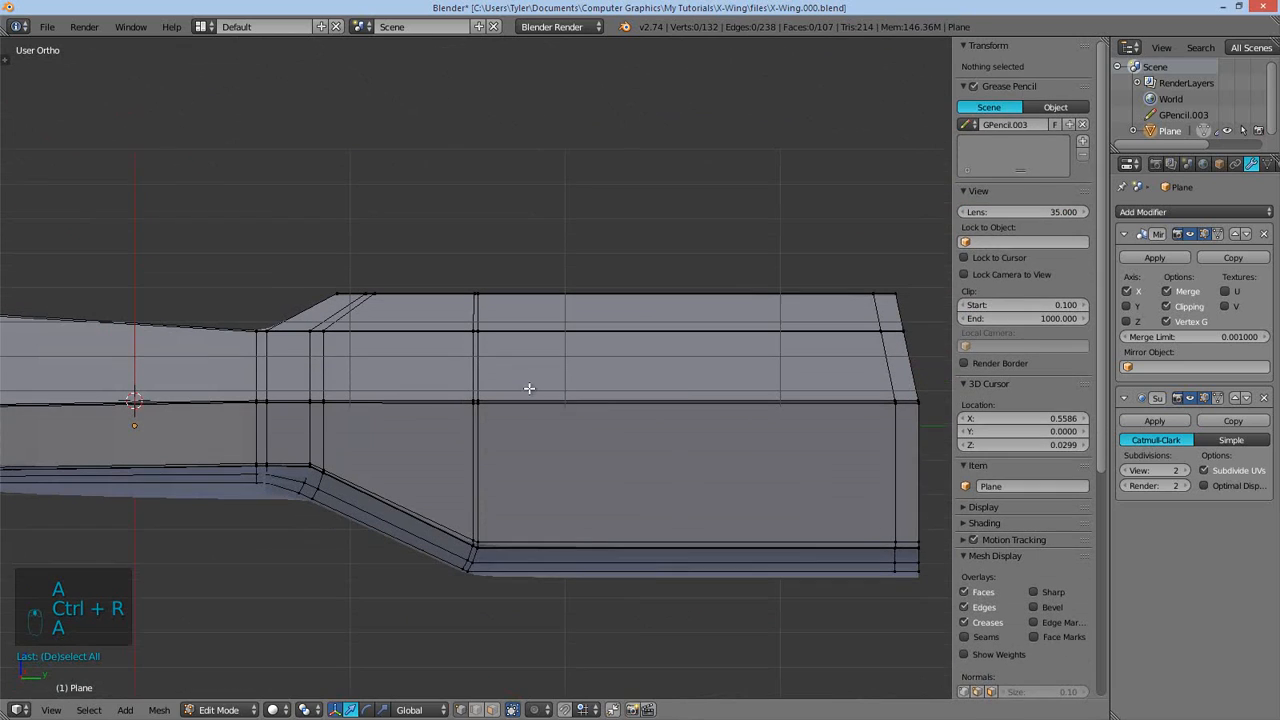
pyautogui.press('Ctrl+R')
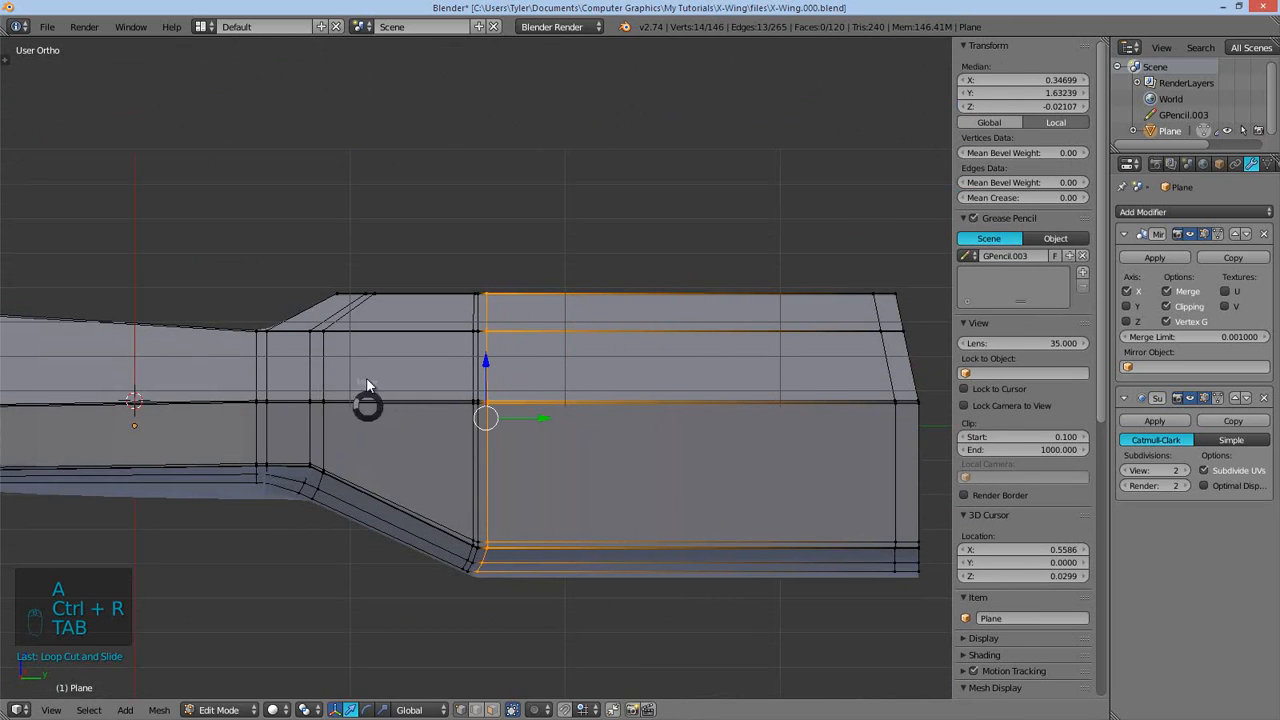
pyautogui.press('Tab')
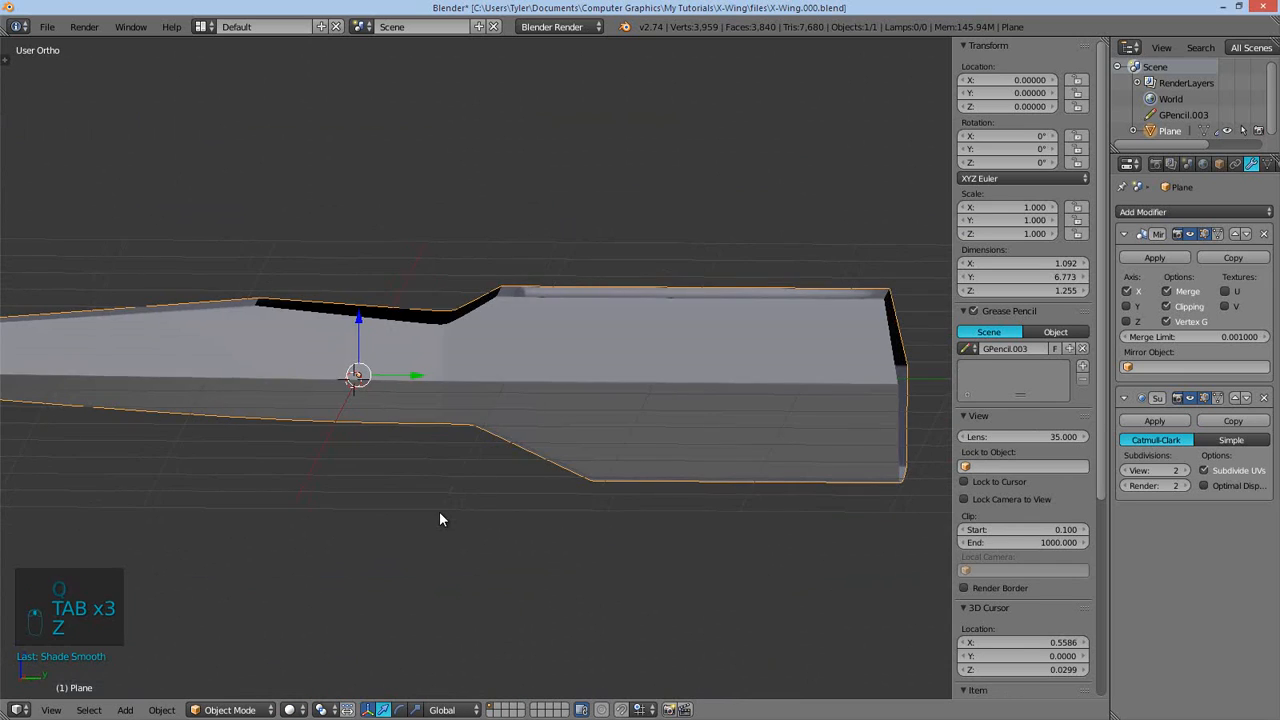
# - Switch to wireframe, deselect all, and enable Optimal Display on the Subdivision Surface modifier
pyautogui.press('Tab')
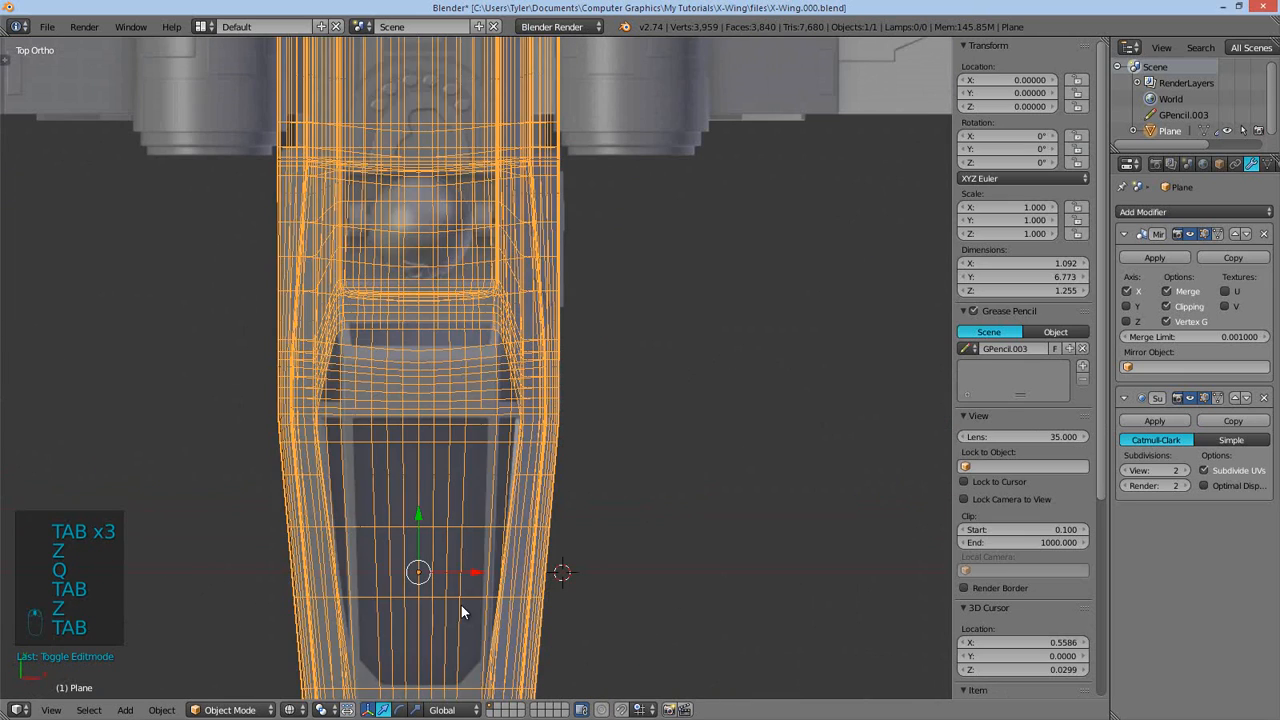
pyautogui.press('z')
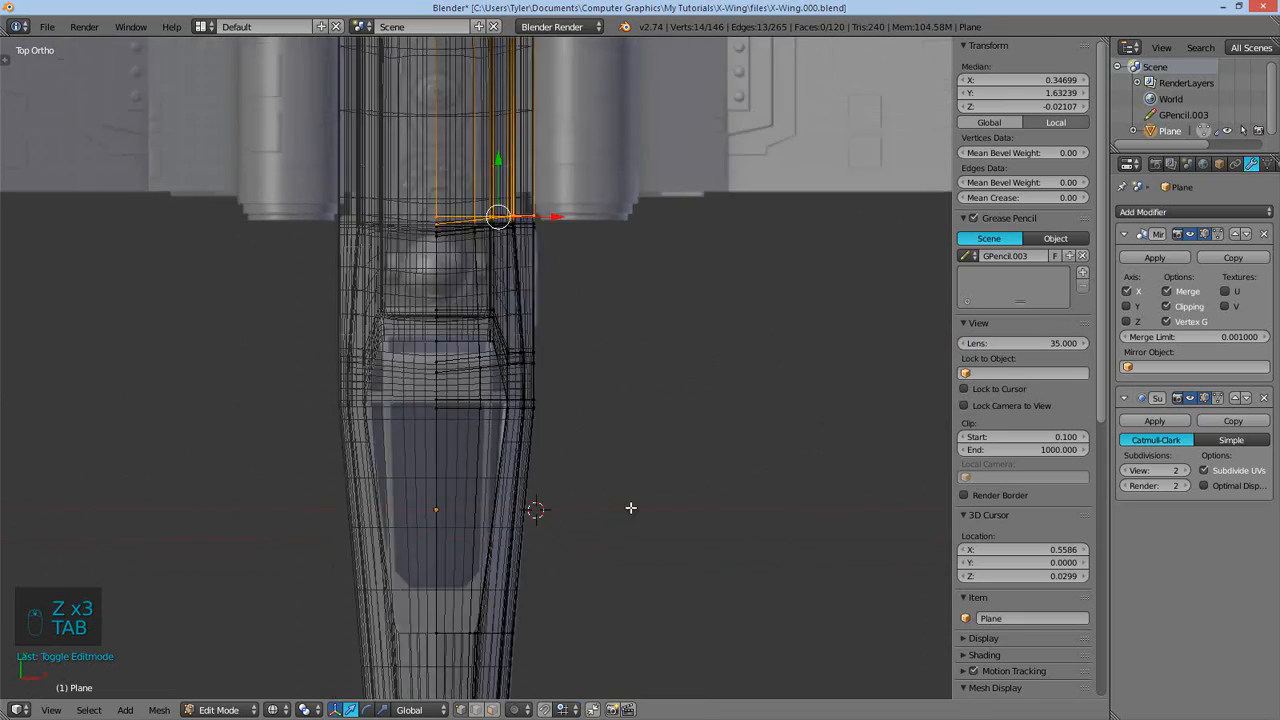
pyautogui.press('a')
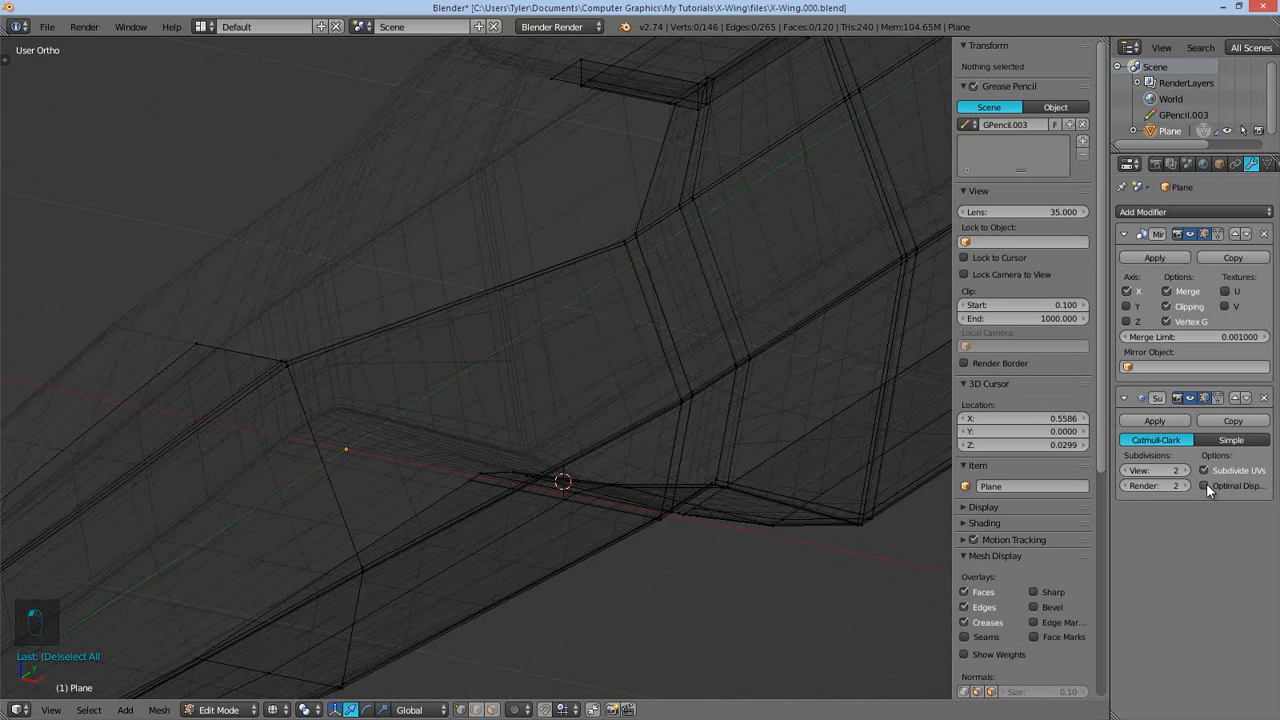
pyautogui.click(1204, 485)
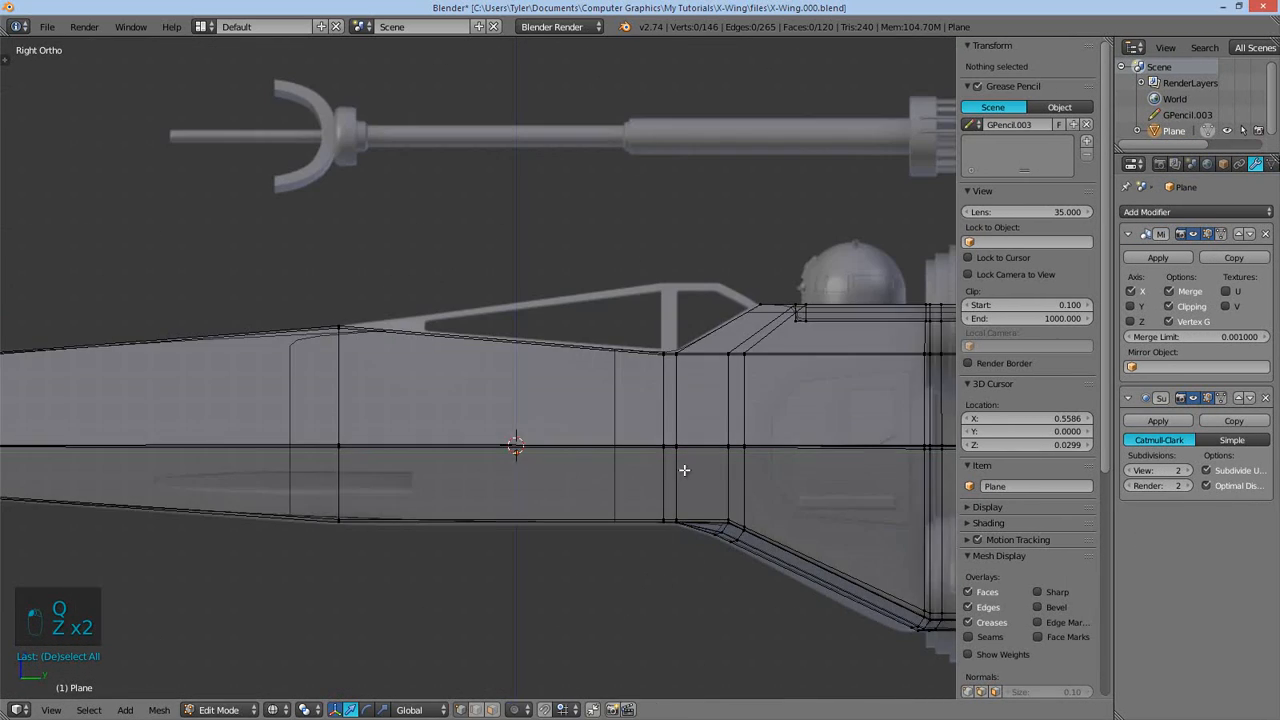
pyautogui.press('Tab')
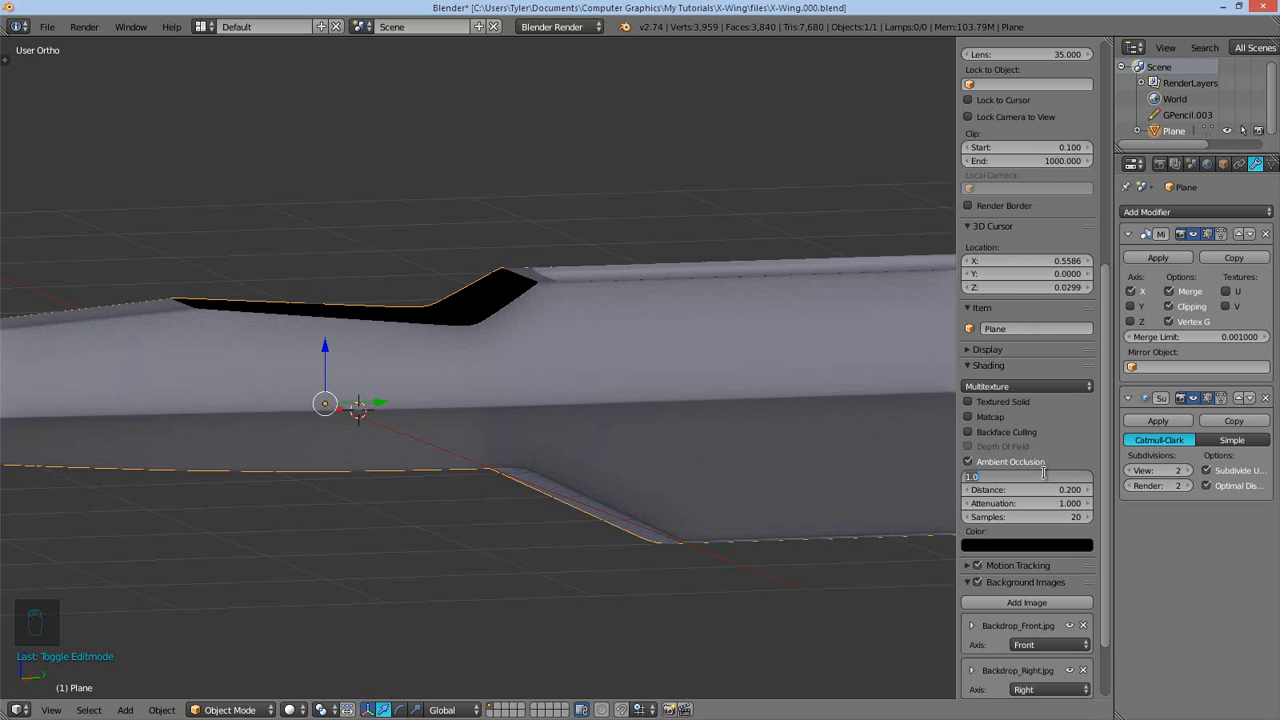
# - Raise the viewport ambient occlusion factor, then hide the N panel
pyautogui.click(1010, 476)
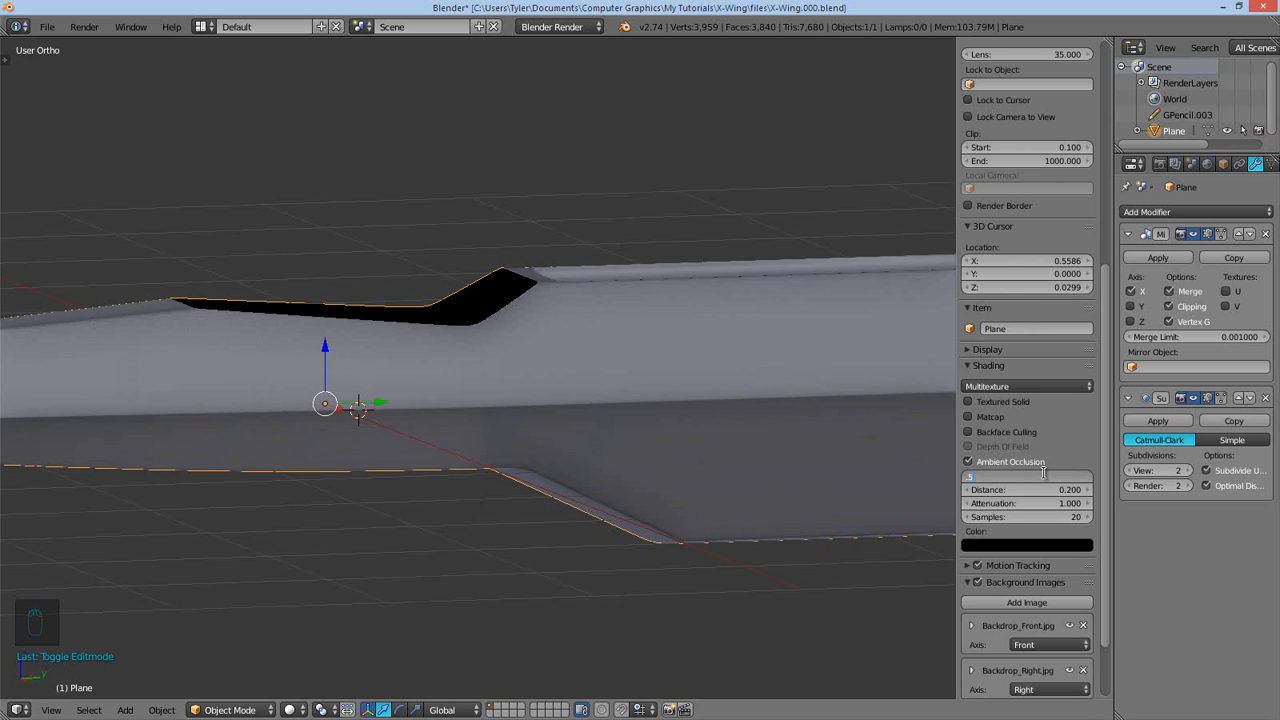
pyautogui.press('n')
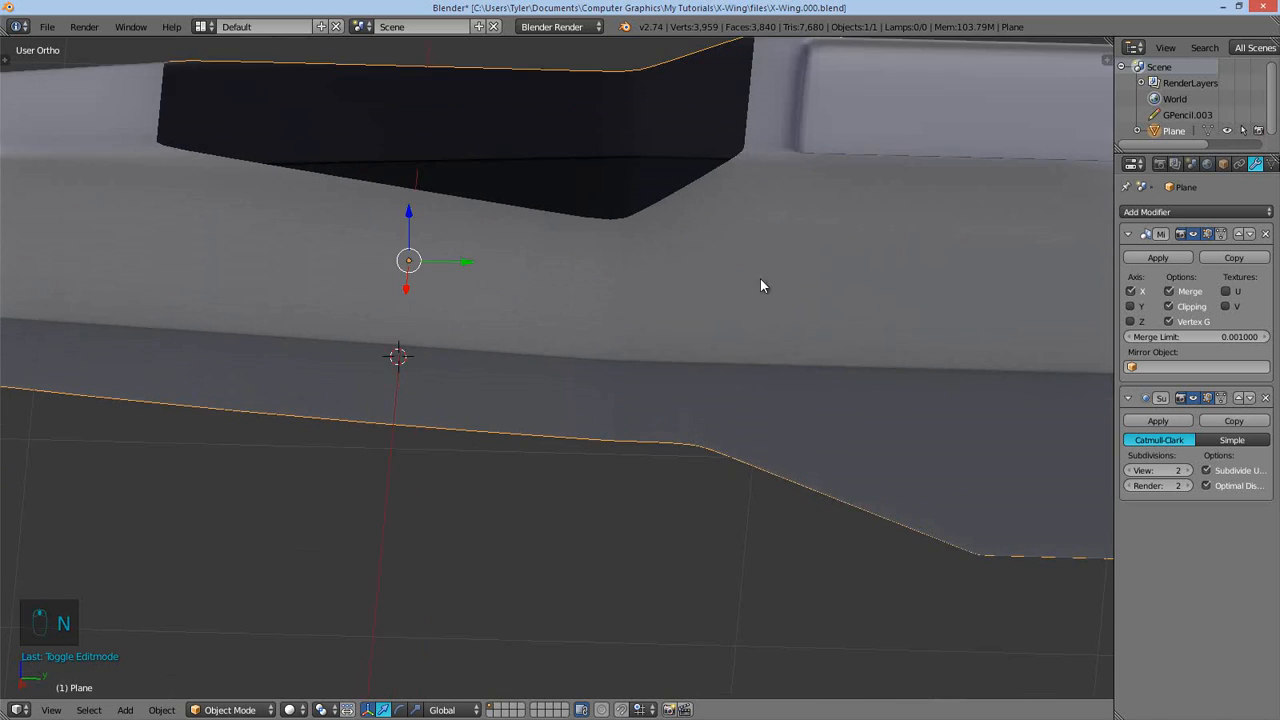
# - Add an edge loop along the rear top rim and check it in Object Mode
pyautogui.press('Tab')
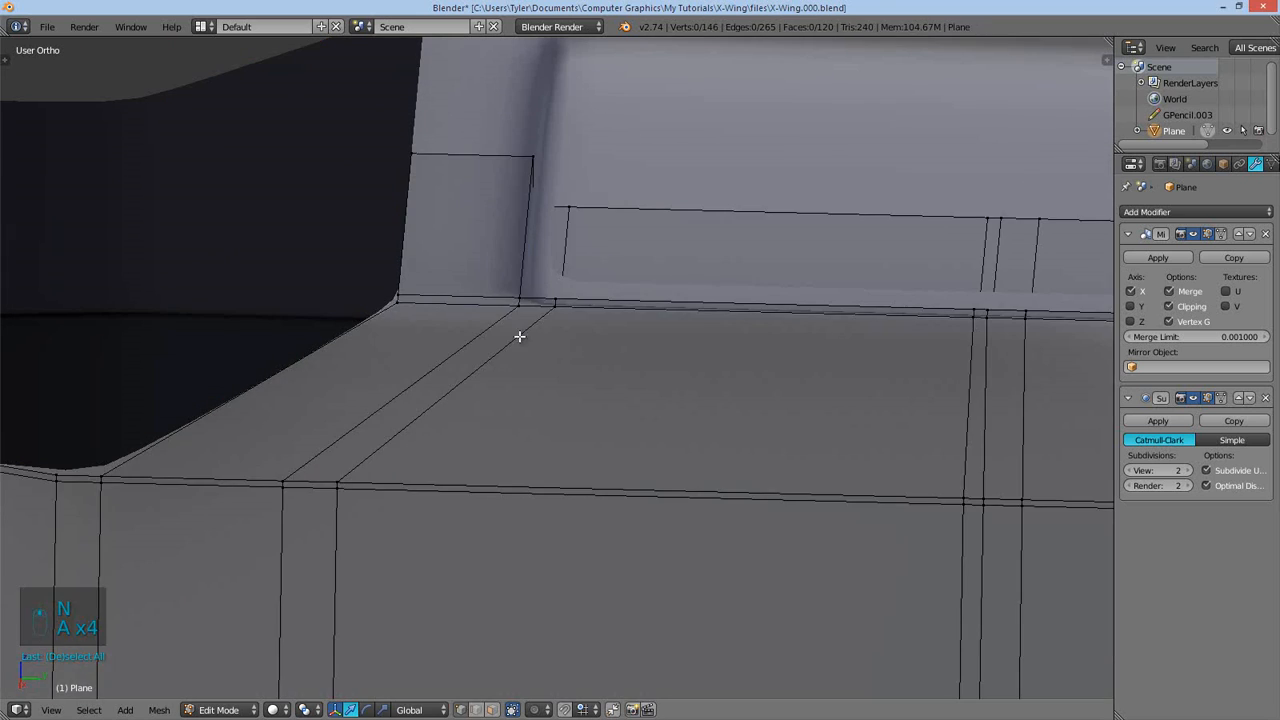
pyautogui.press('Tab')
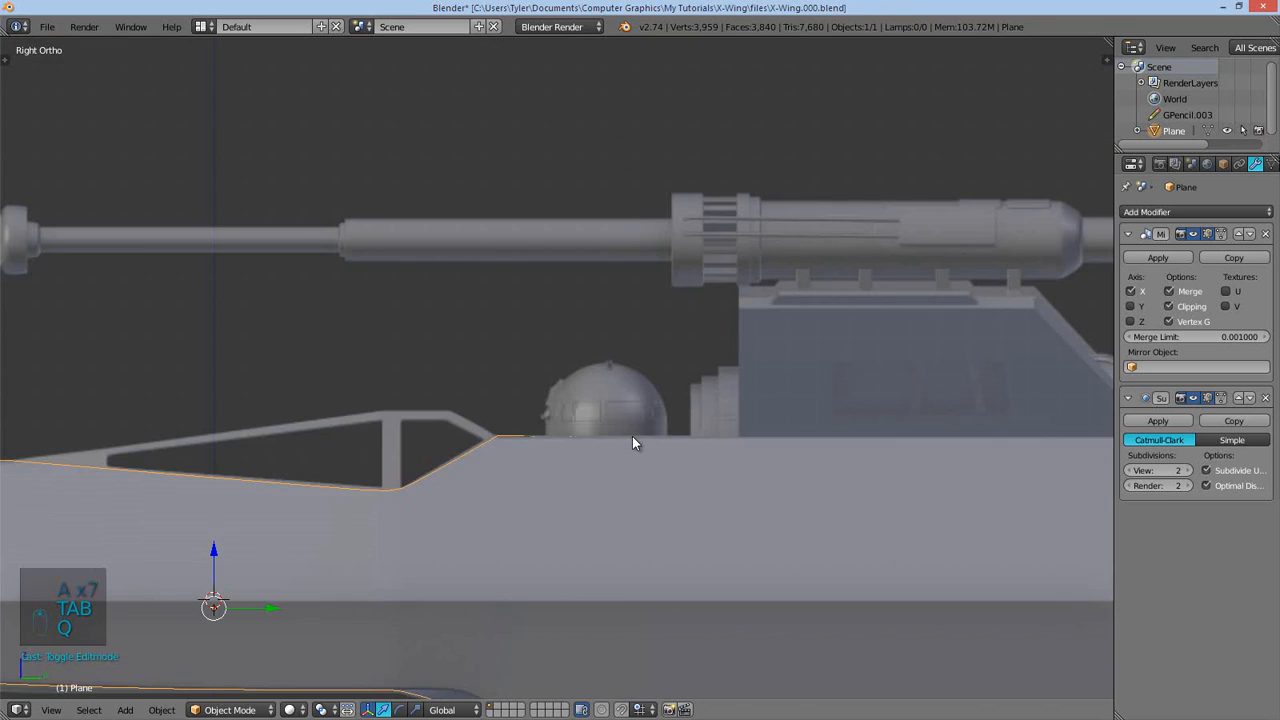
pyautogui.scroll(-3)
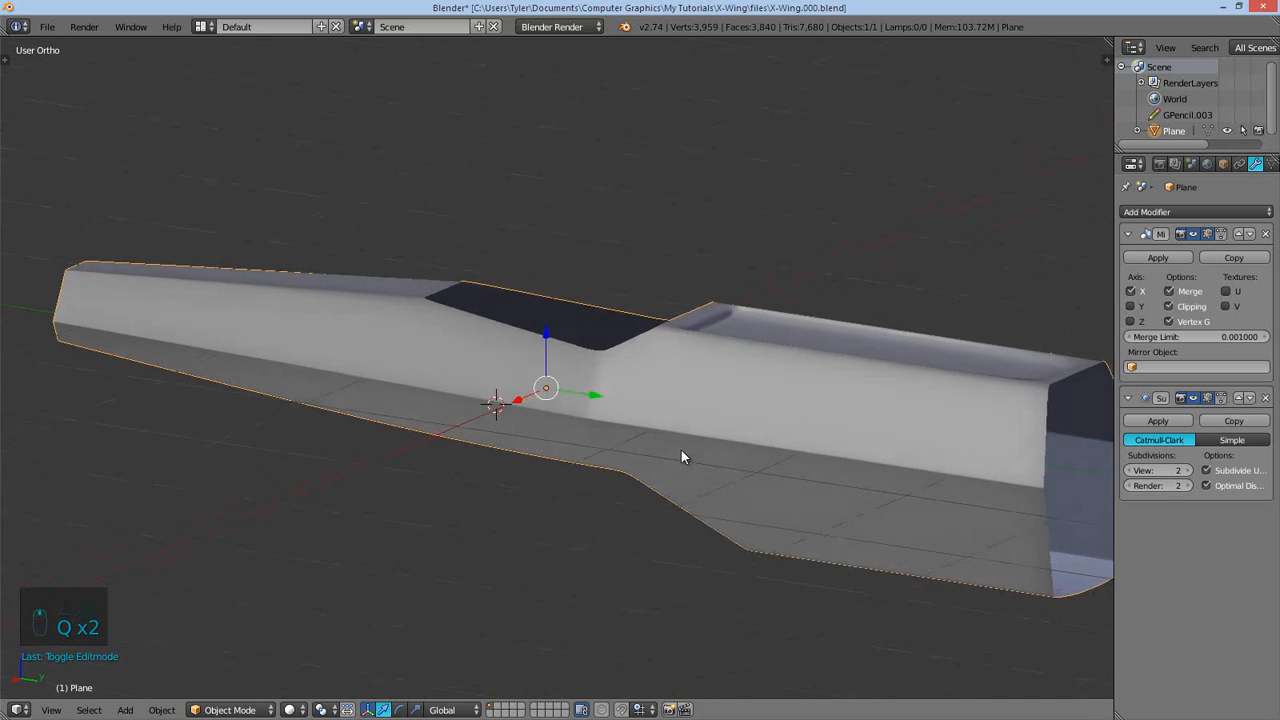
pyautogui.press('Tab')
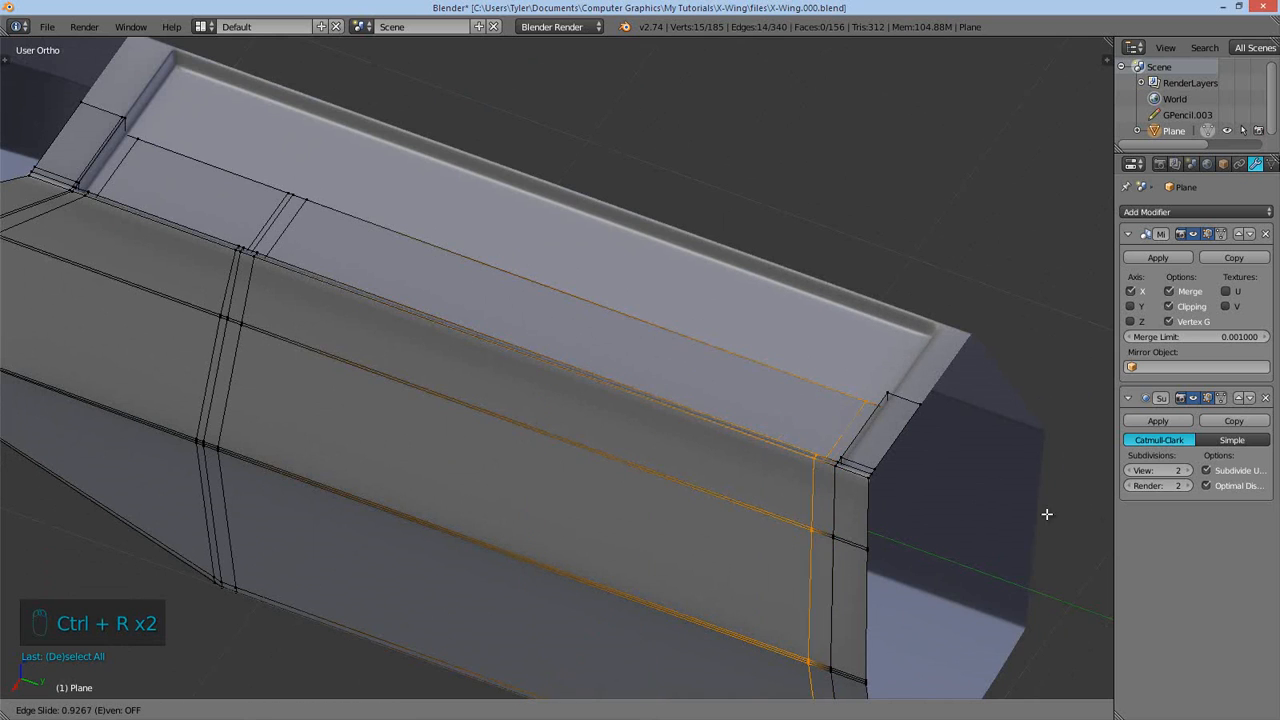
pyautogui.press('Tab')
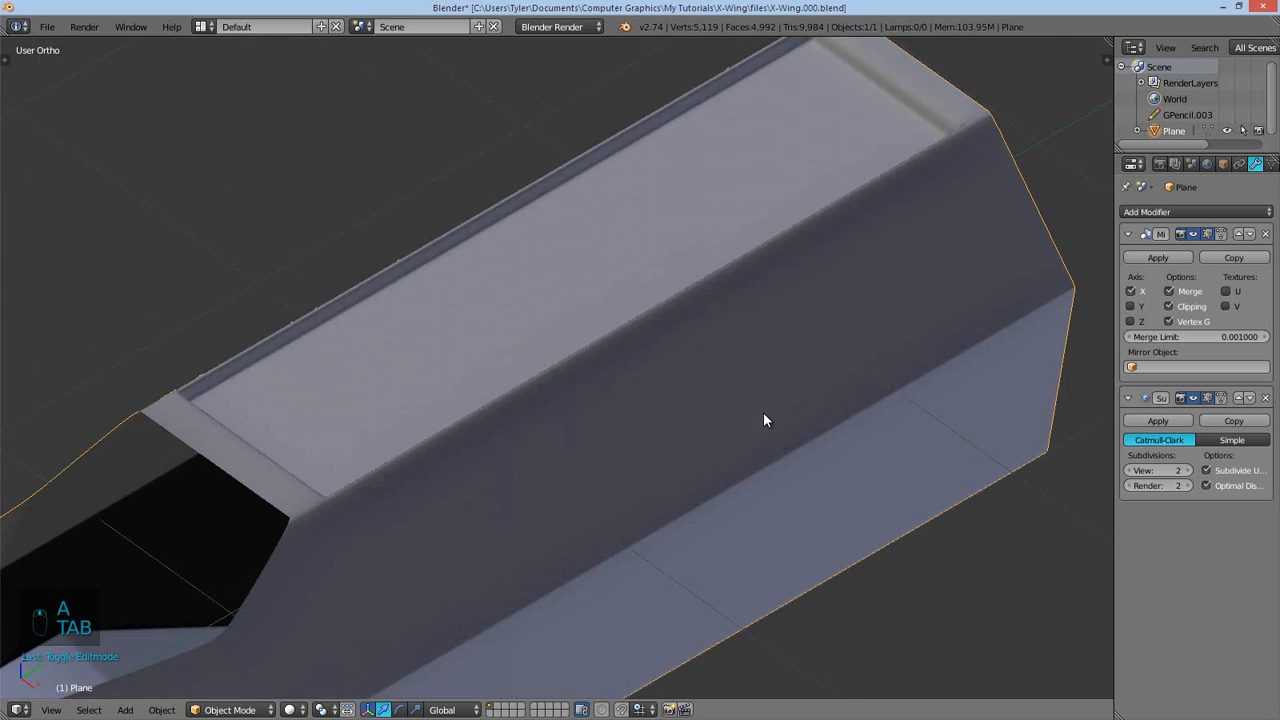
# - Add another loop cut slid close to the rear corner
pyautogui.press('Tab')
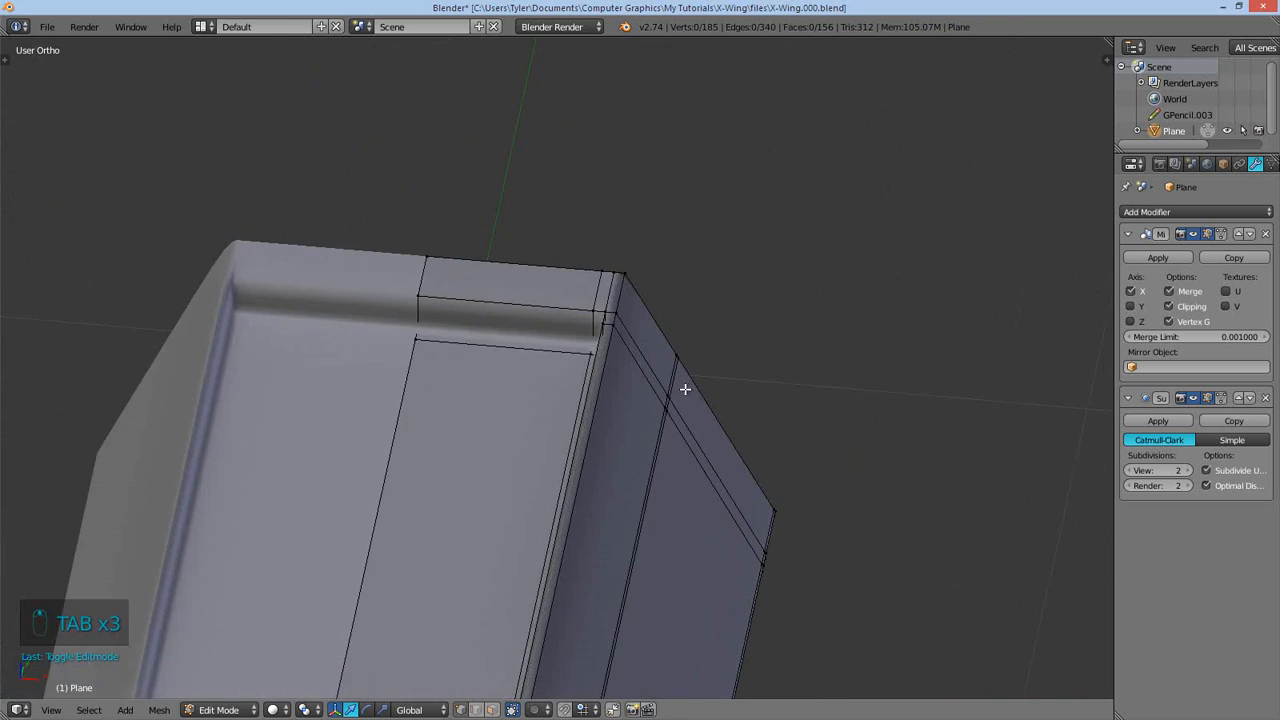
pyautogui.press('ctrl+r')
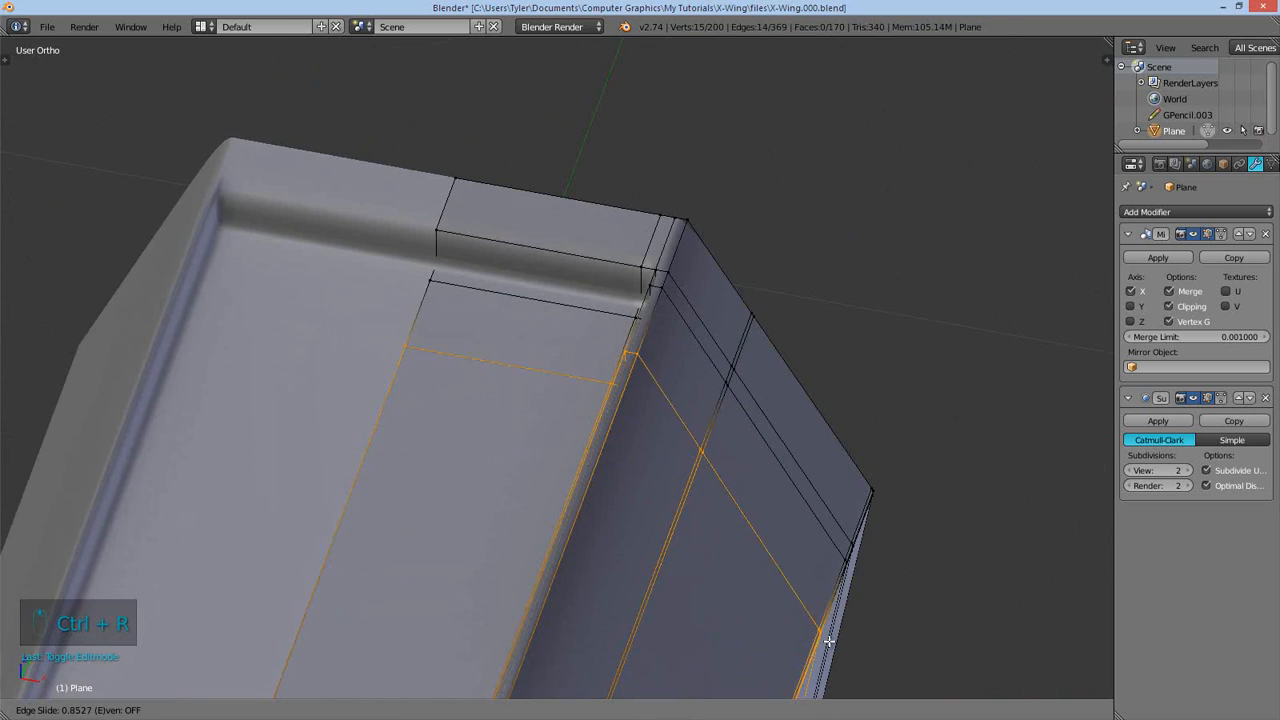
pyautogui.press('Tab')
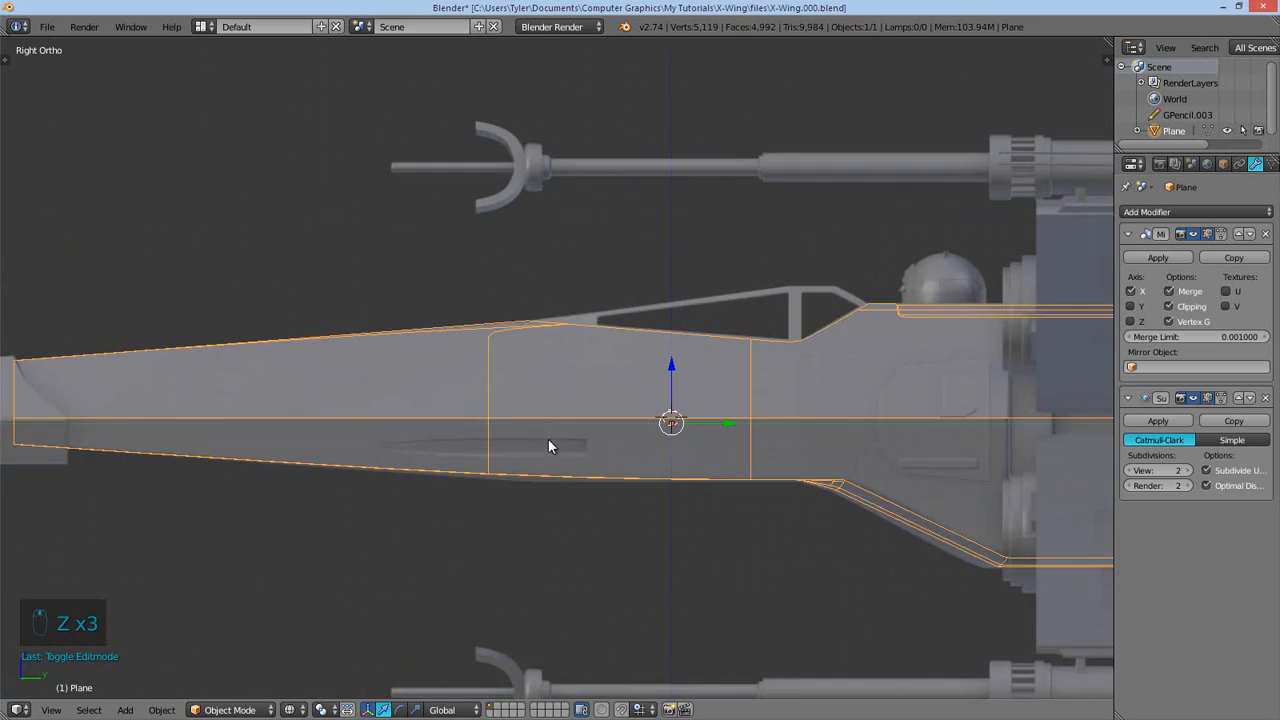
# - Cut vertical and horizontal edge loops framing the long side groove and slide them into place
pyautogui.press('Tab')
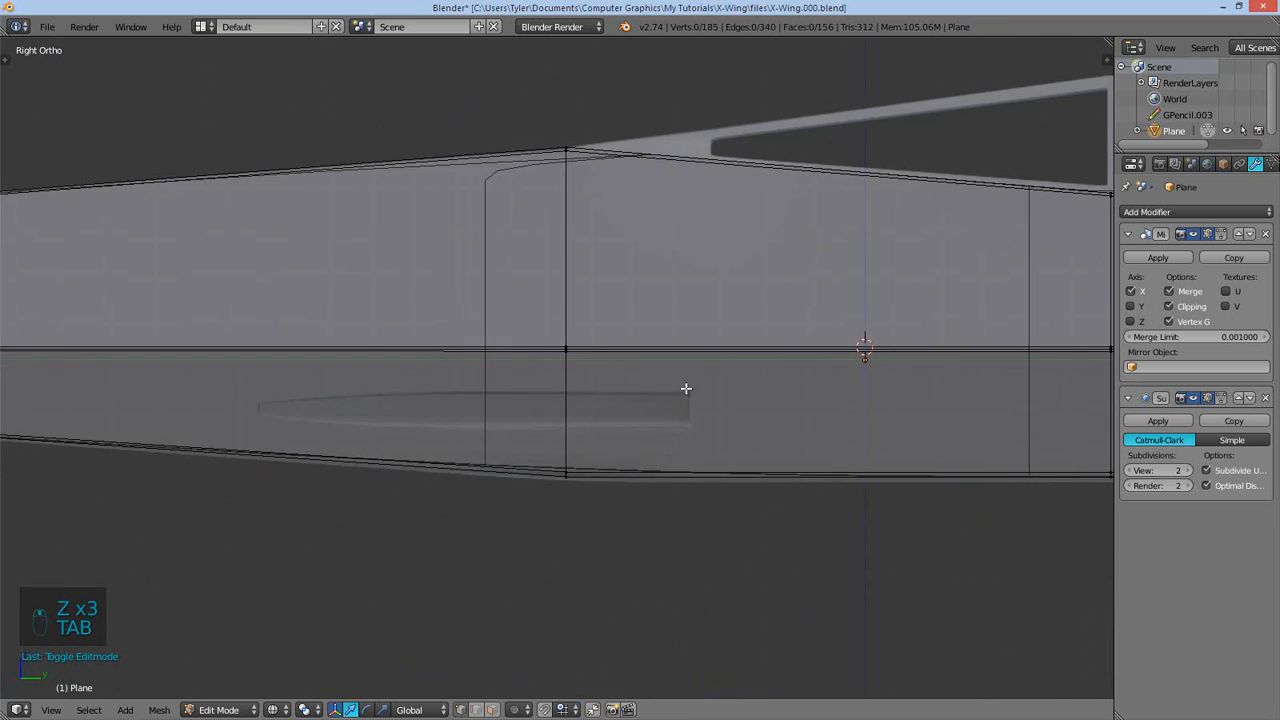
pyautogui.press('Ctrl+R')
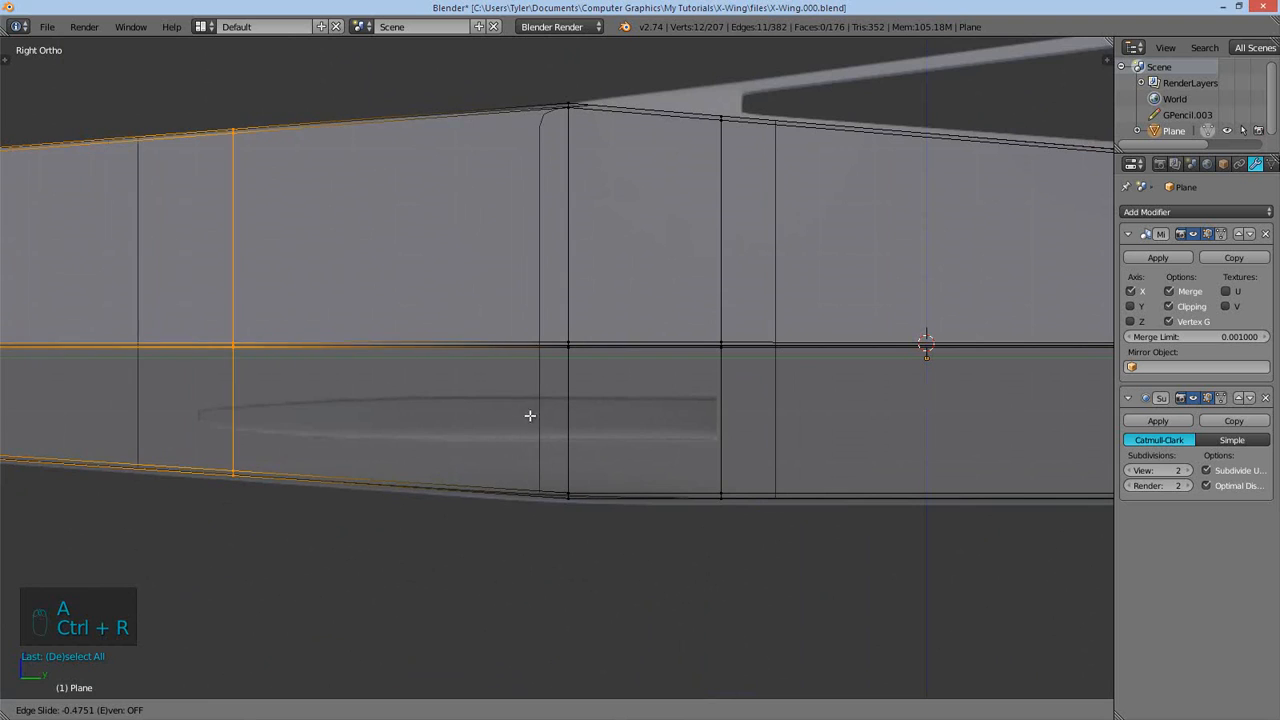
pyautogui.press('ctrl+r')
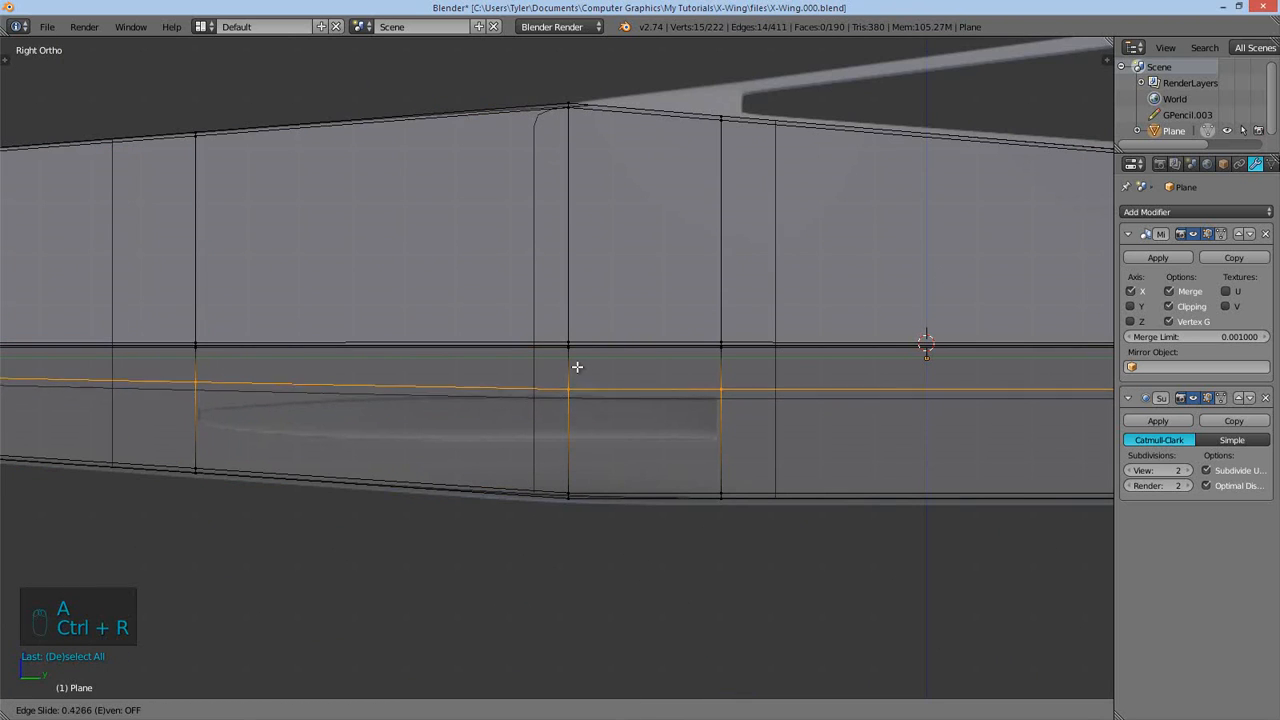
pyautogui.moveTo(568, 468)
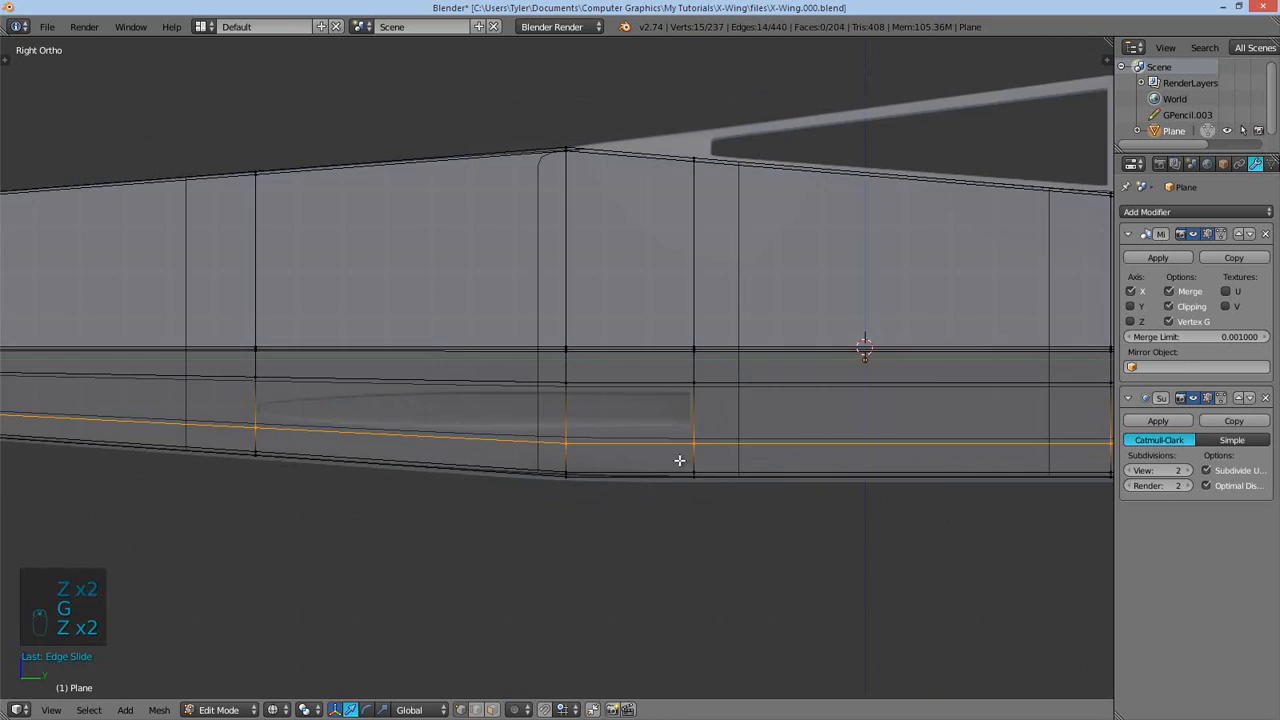
pyautogui.press('a')
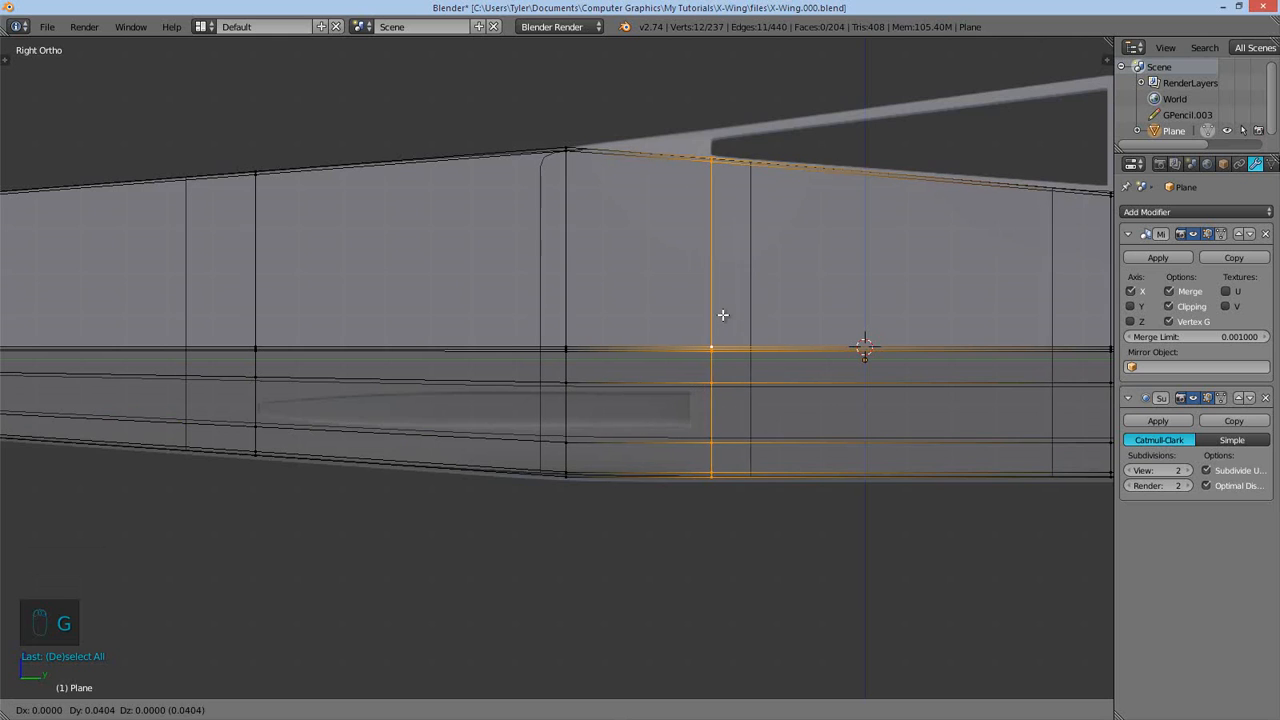
pyautogui.moveTo(963, 341)
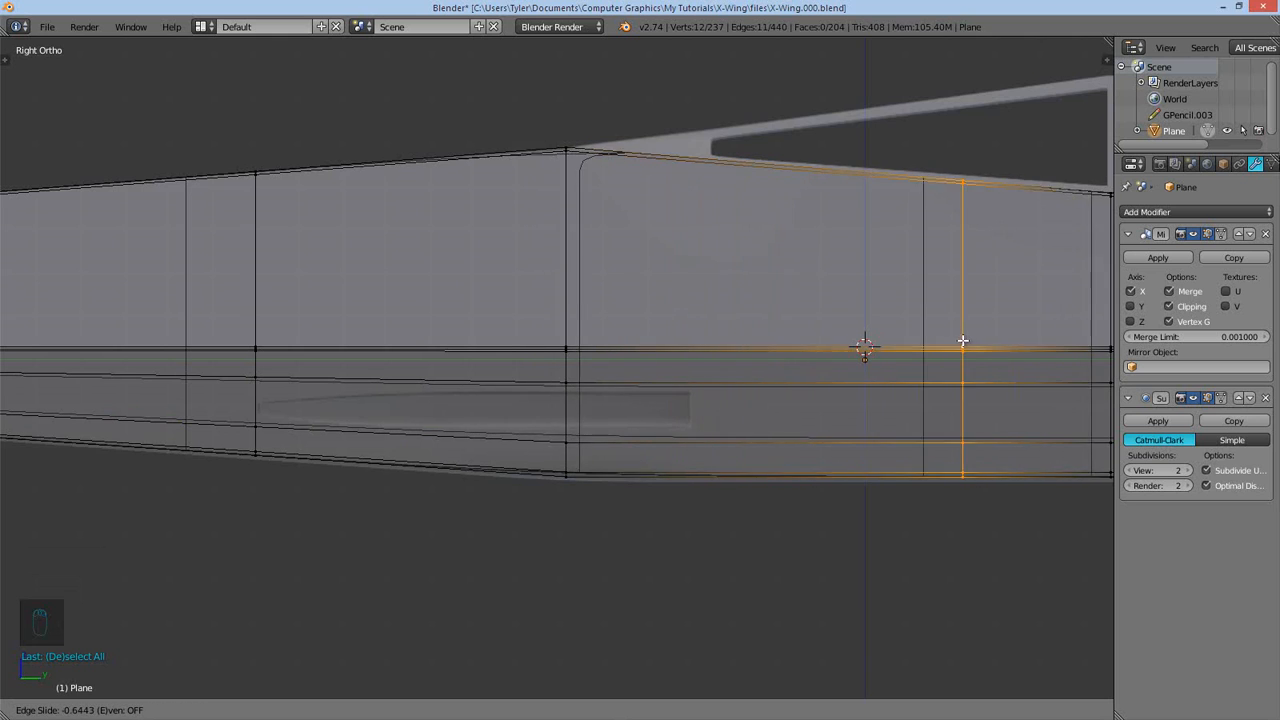
pyautogui.press('g')
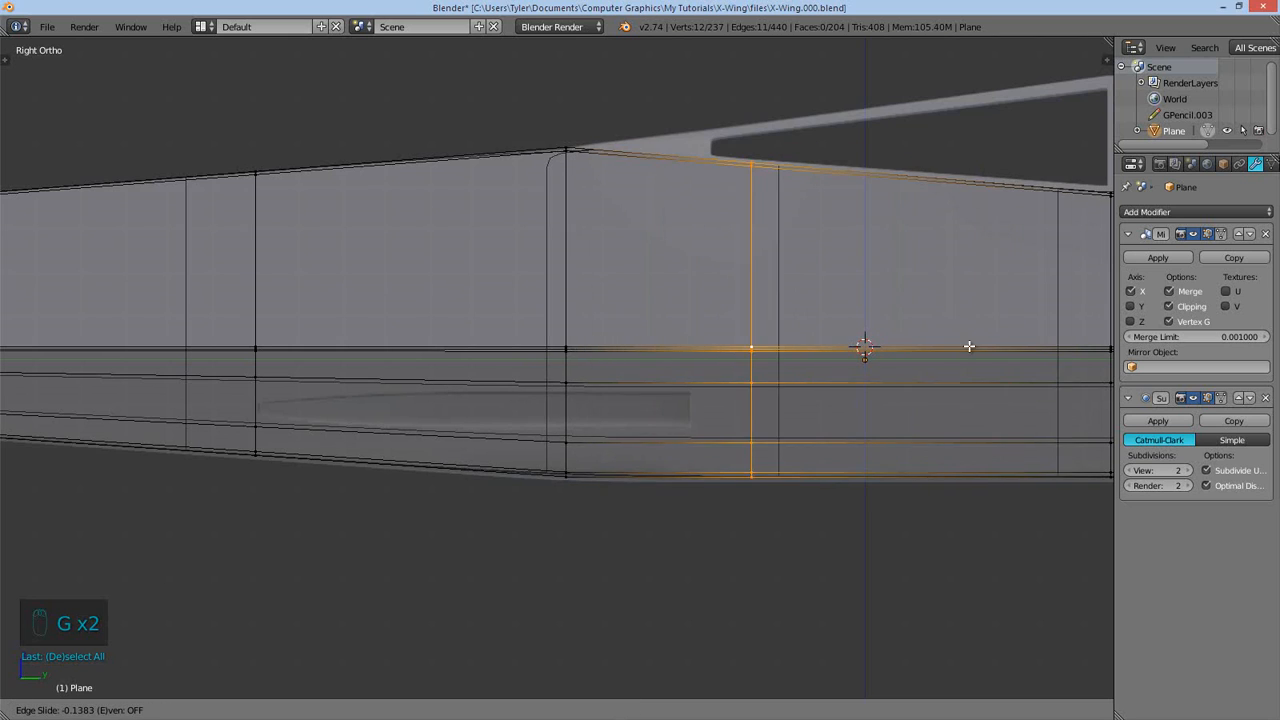
pyautogui.moveTo(740, 365)
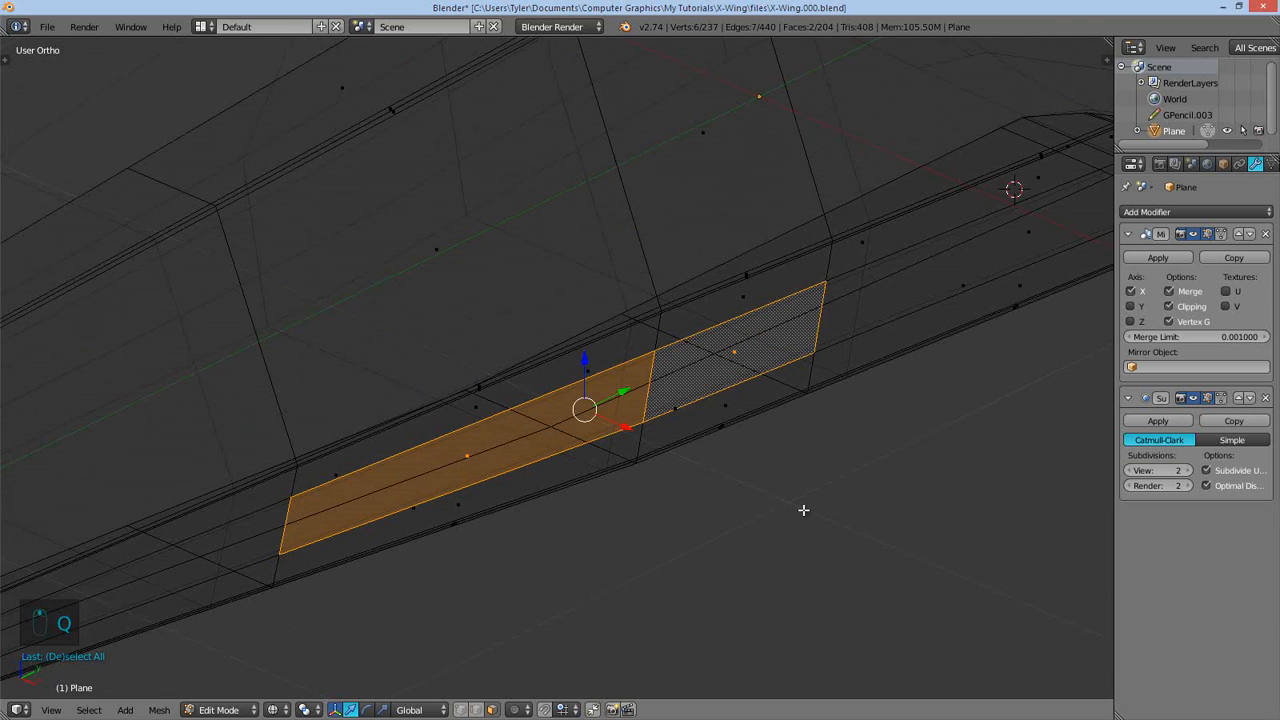
# - Extrude and scale the two side-panel faces, and set subdivision viewport level to 1
pyautogui.press('e')
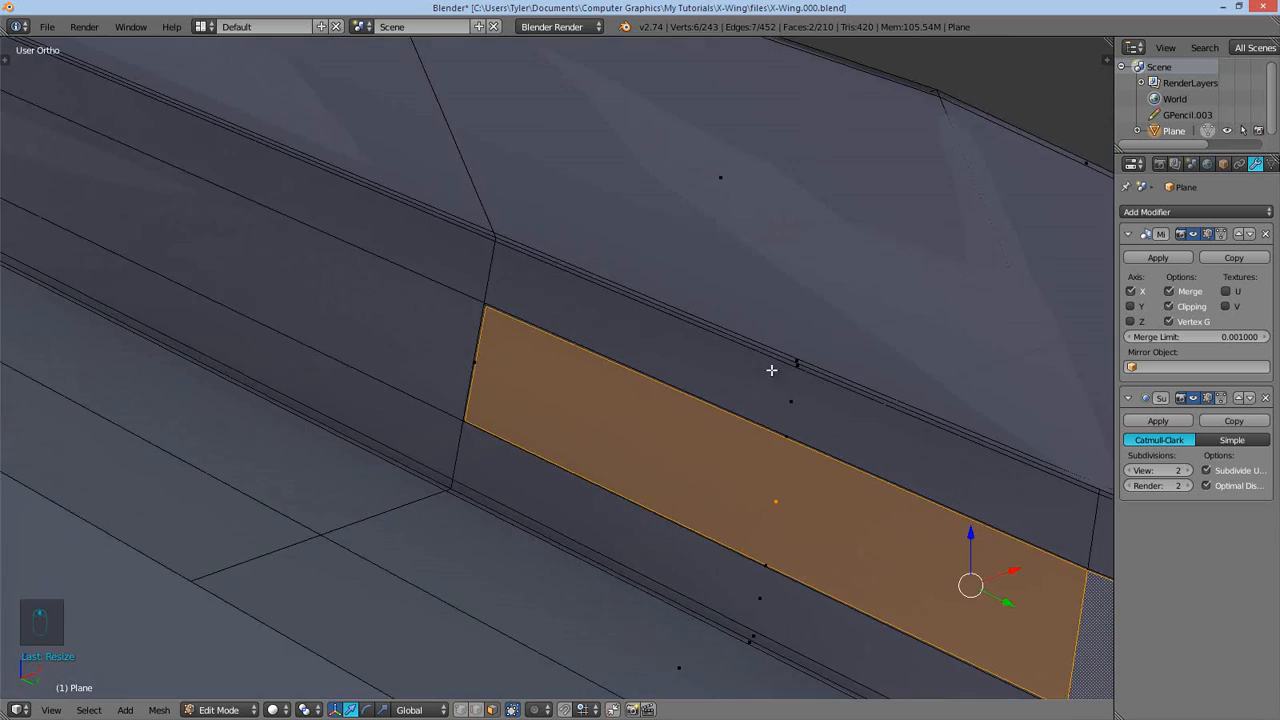
pyautogui.press('ctrl+1')
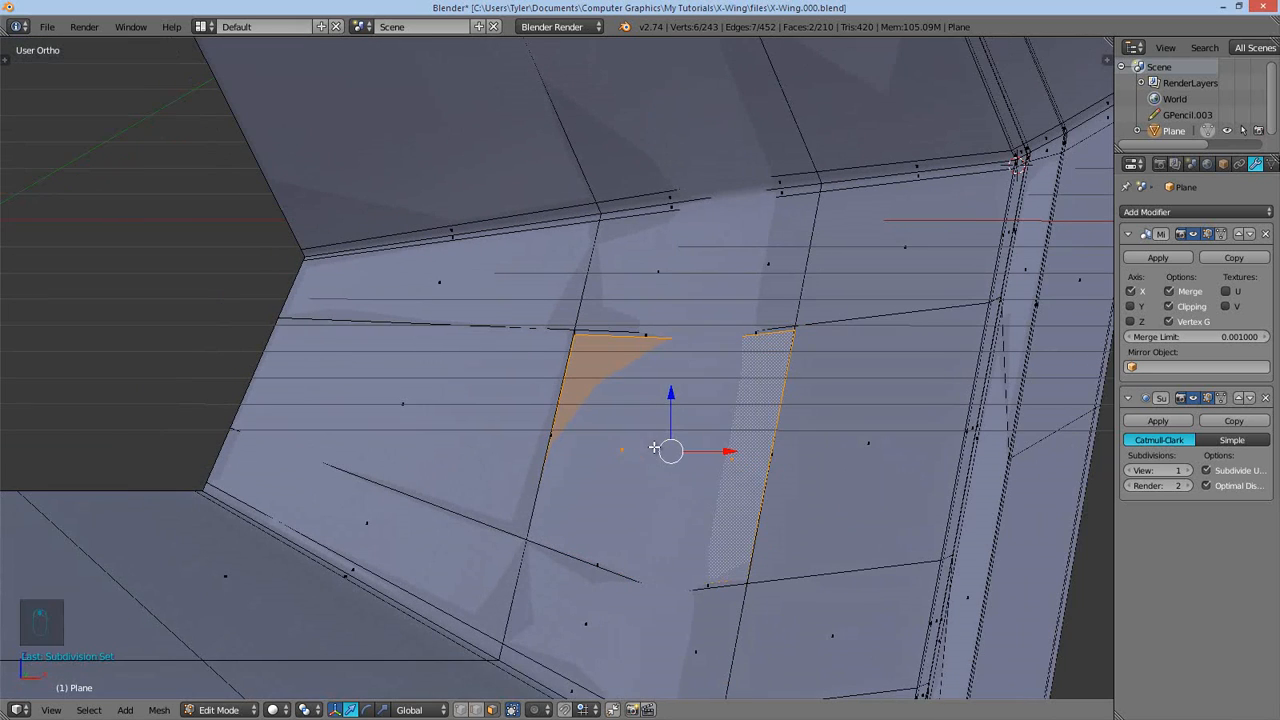
pyautogui.press('s')
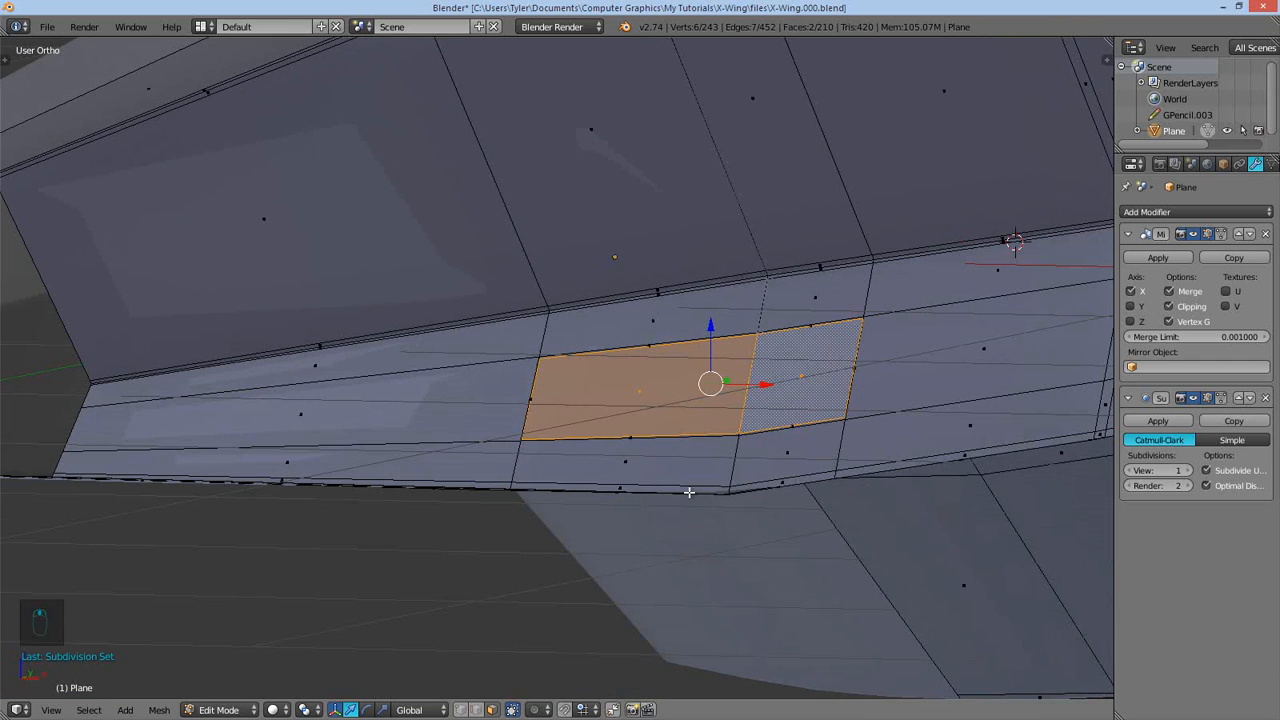
pyautogui.press('Tab')
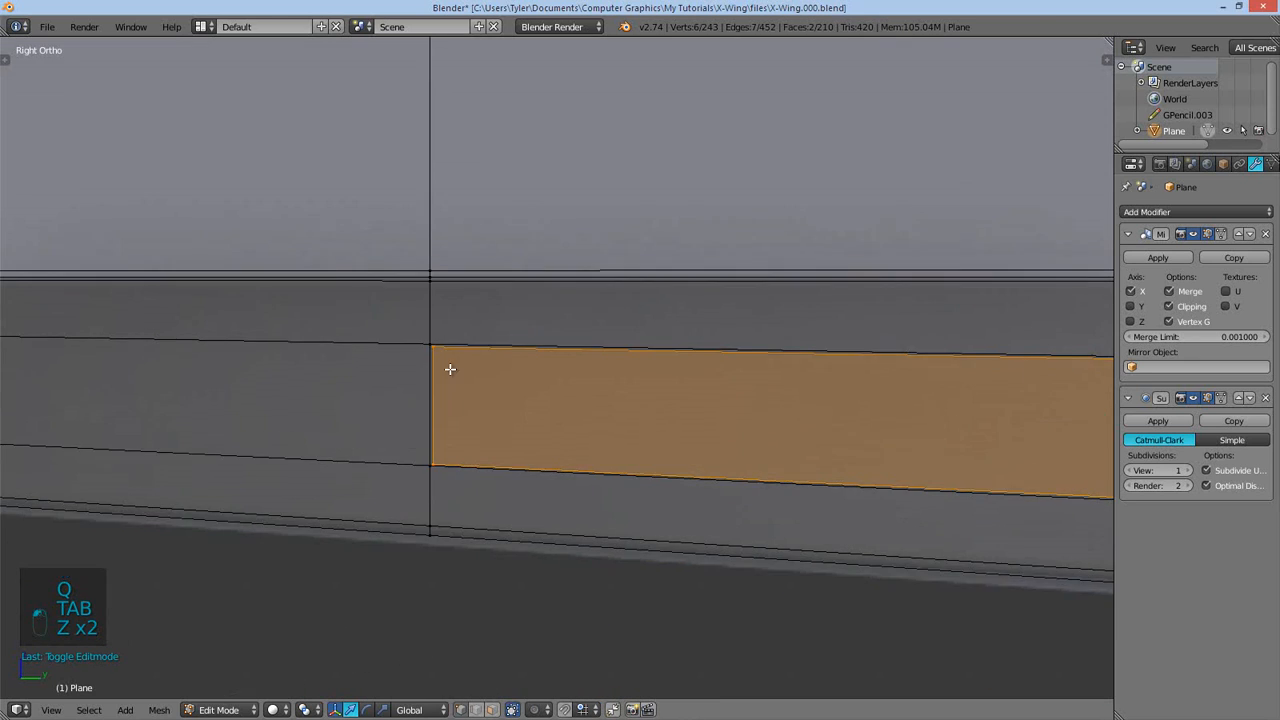
# - Shape the side faces into a tapered recessed groove with supporting loop cuts around it
pyautogui.press('a')
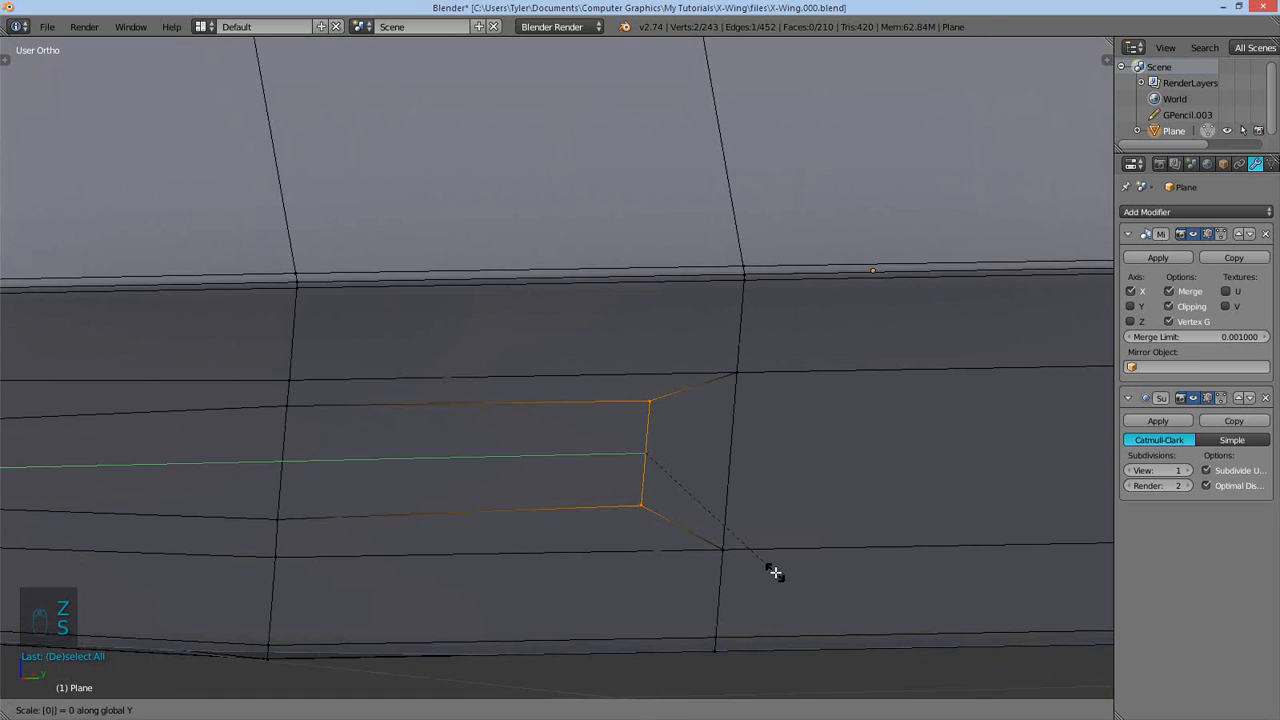
pyautogui.press('Tab')
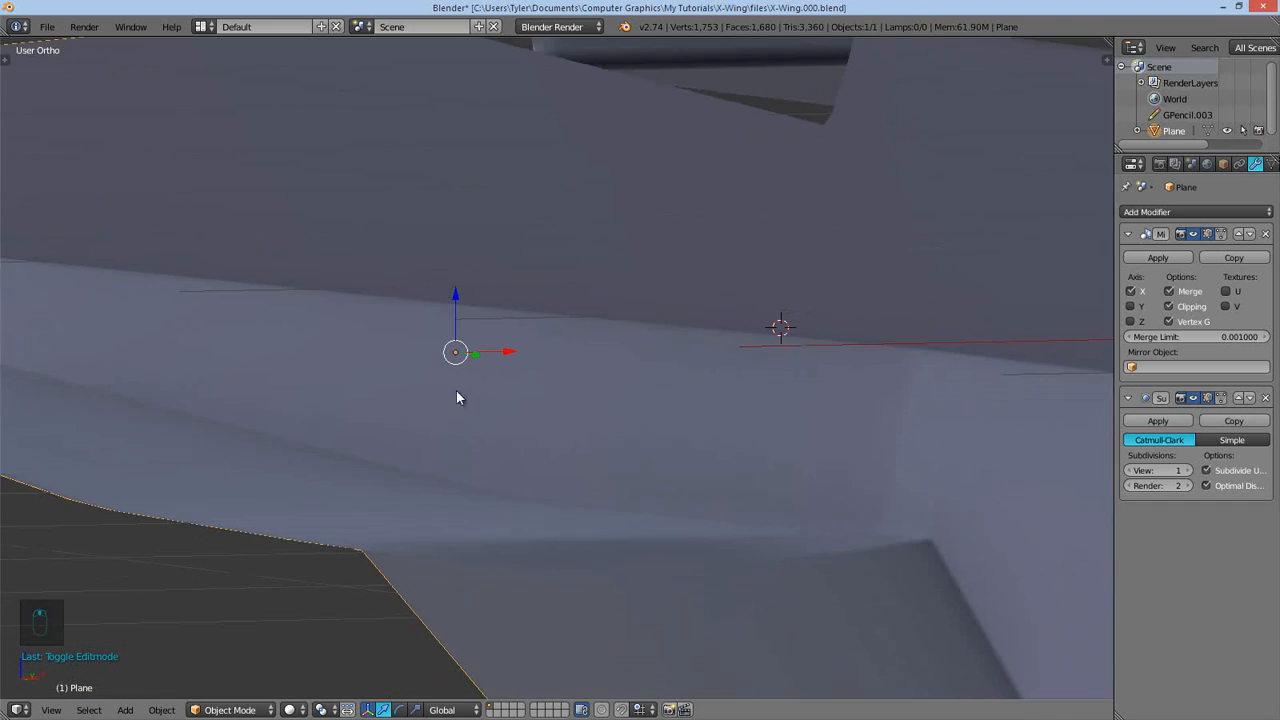
pyautogui.press('Tab')
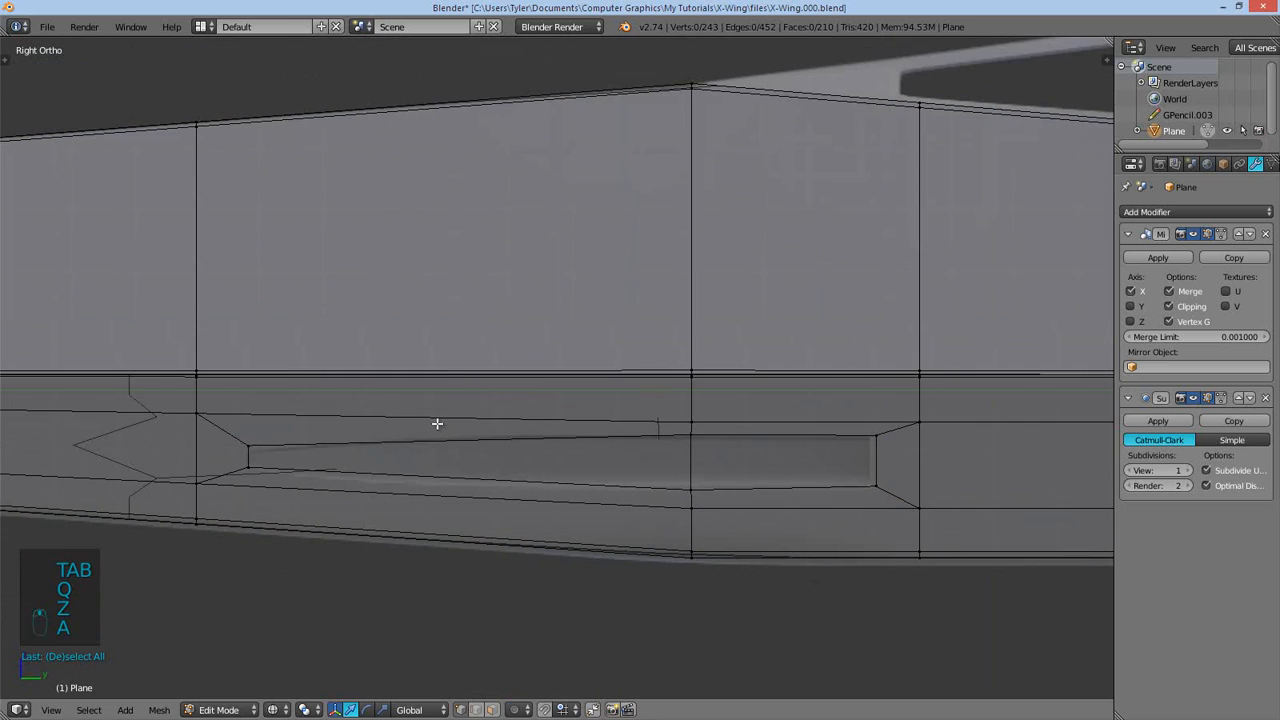
pyautogui.press('ctrl+r')
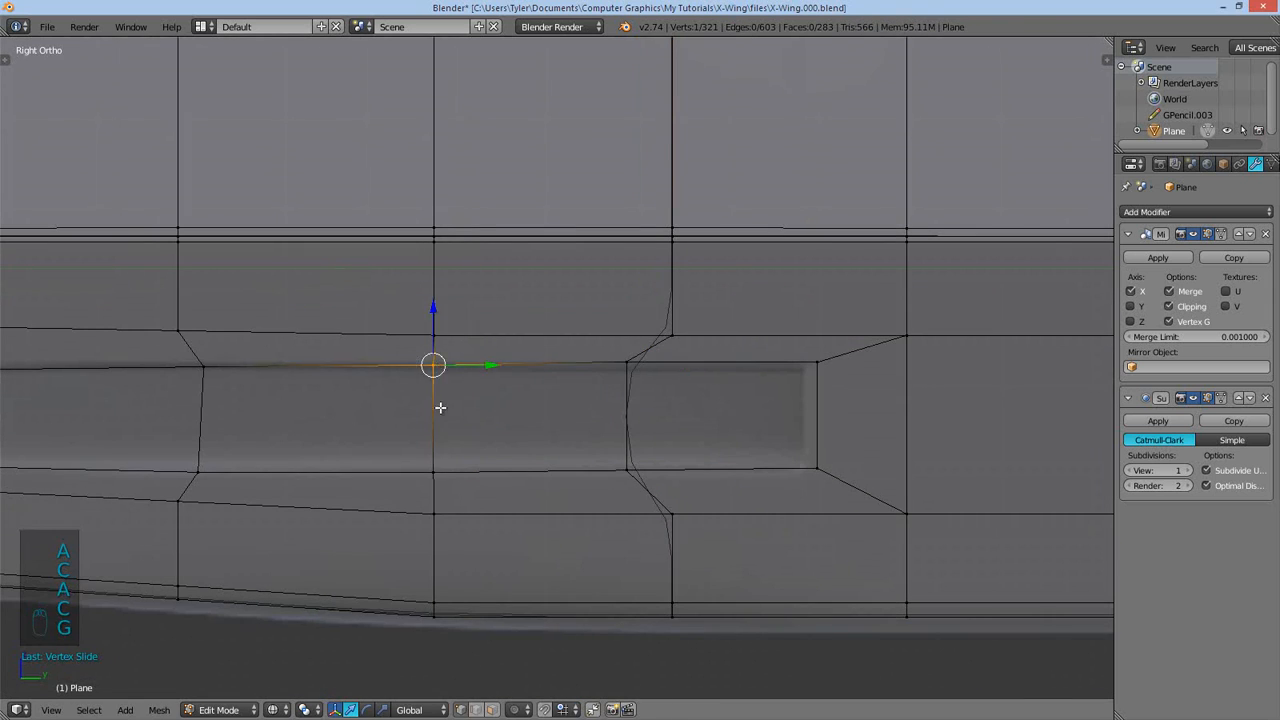
pyautogui.press('Tab')
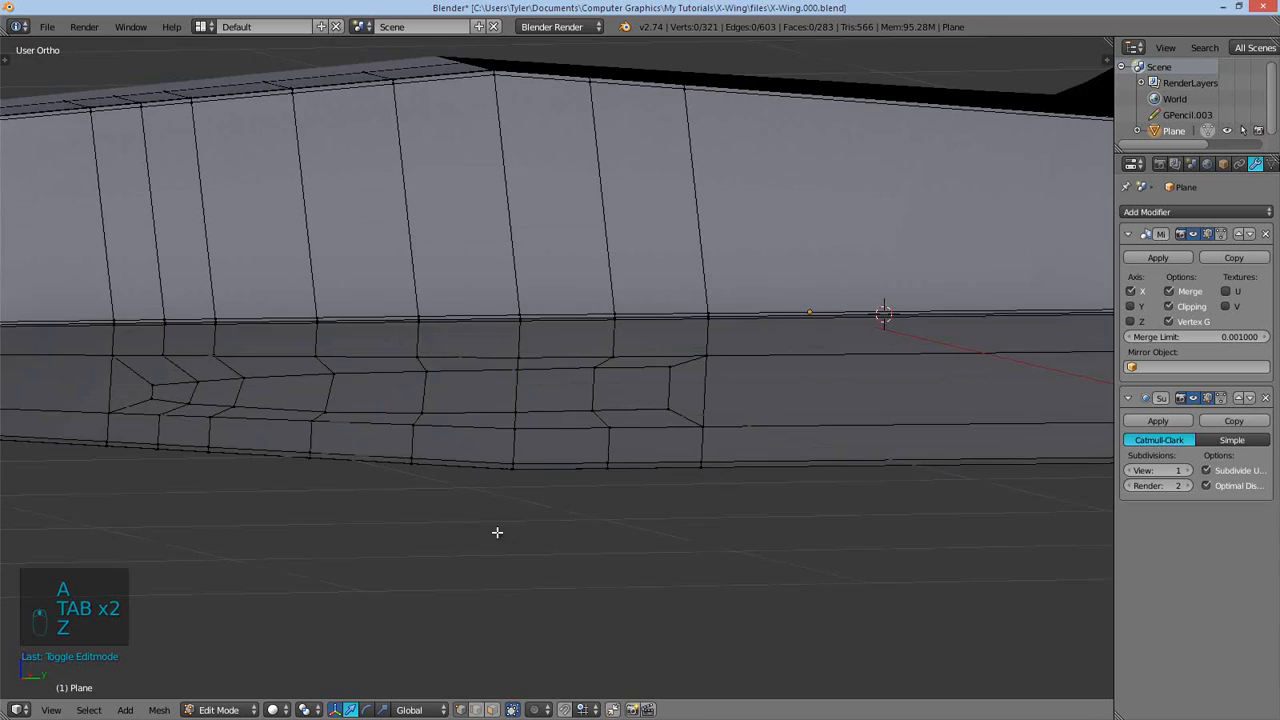
# - From Top view, extrude the intake's inner faces deeper into the hull
pyautogui.press('a')
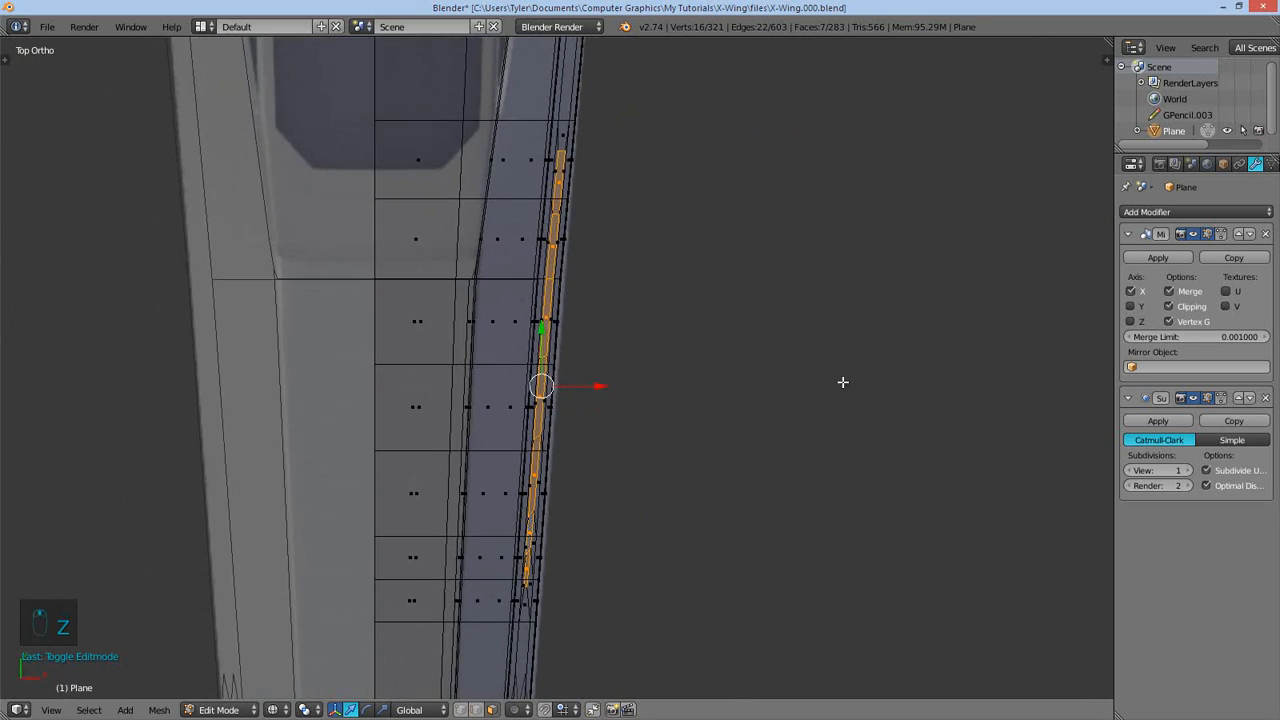
pyautogui.press('n')
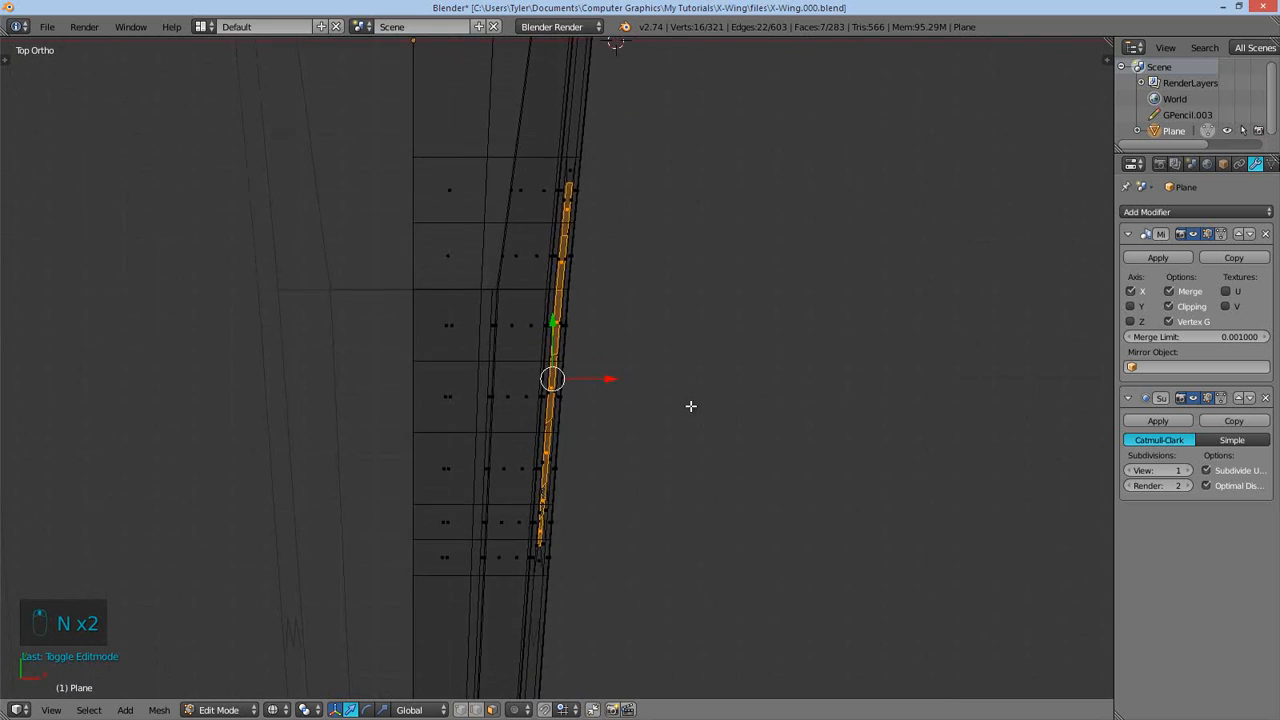
pyautogui.press('e')
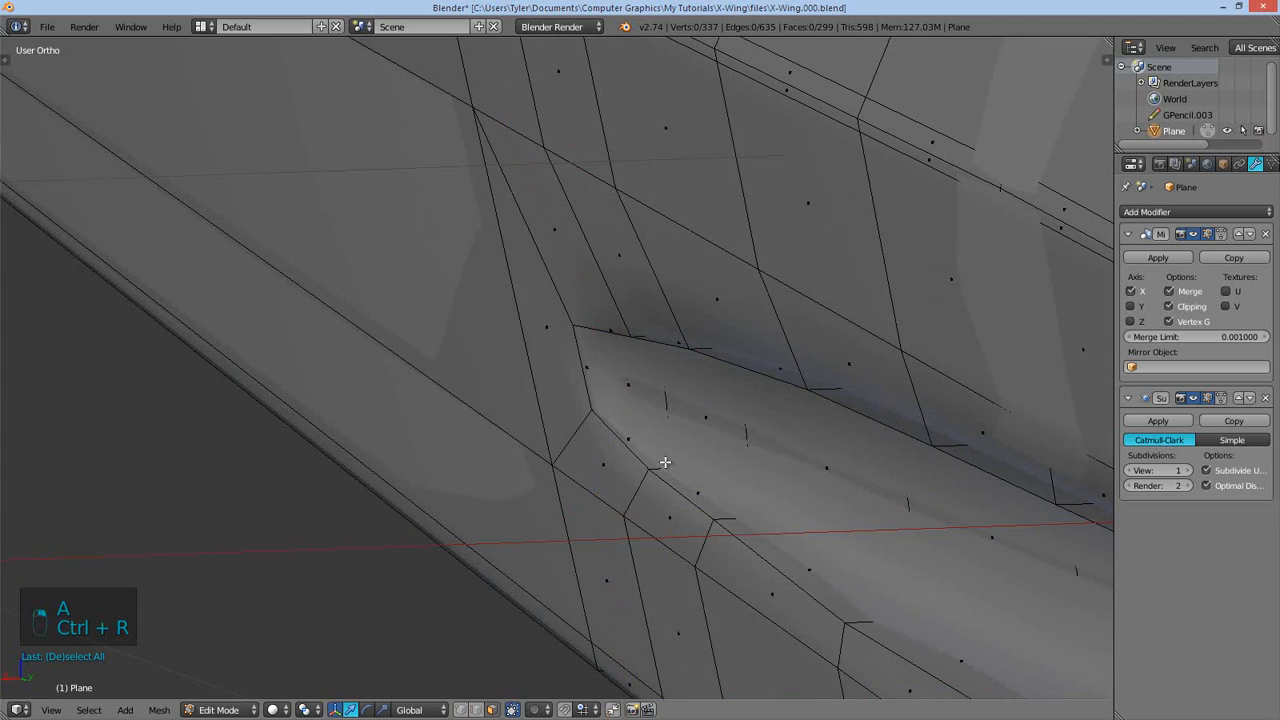
# - Add an edge loop slid close to the intake rim
pyautogui.press('ctrl+r')
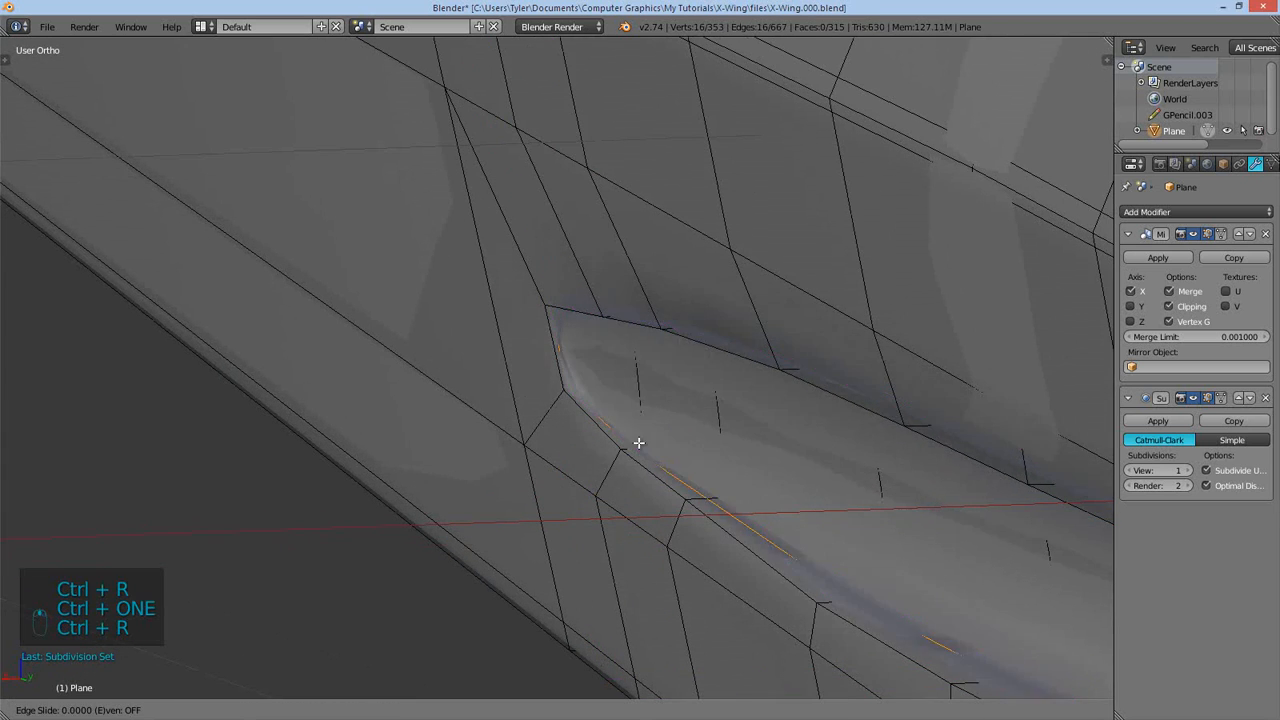
pyautogui.press('a')
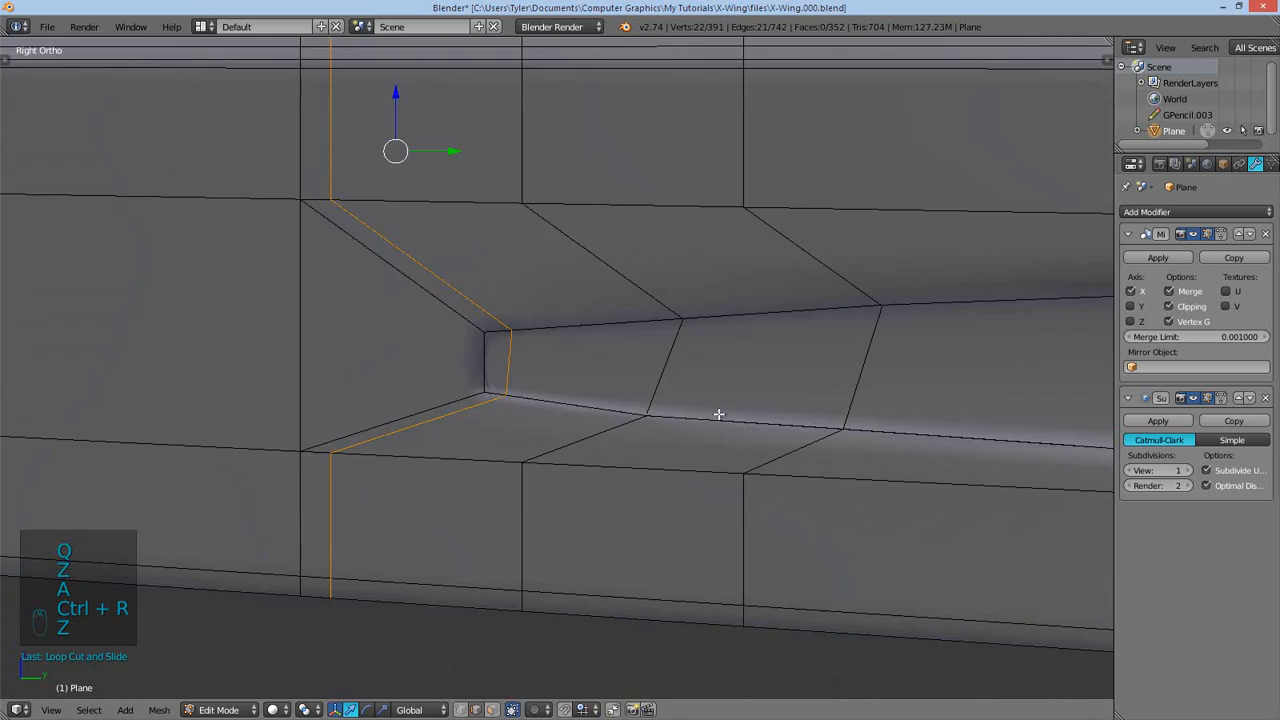
pyautogui.press('a')
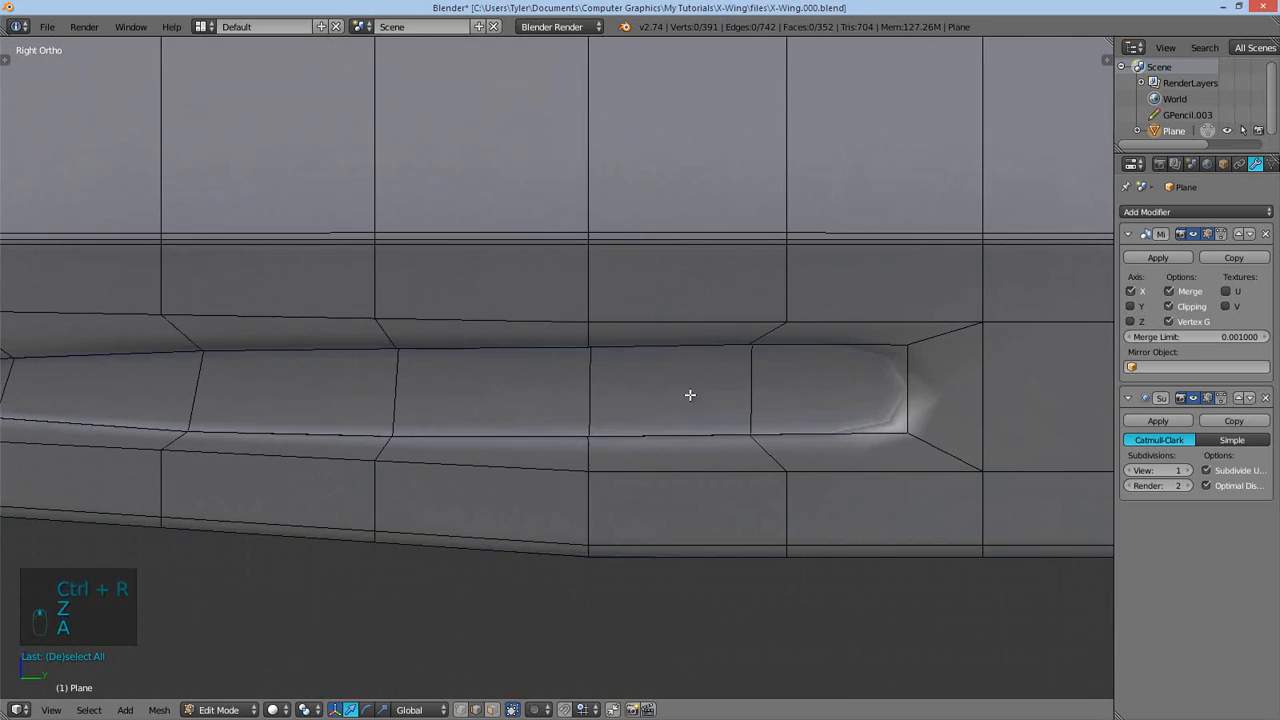
# - Add a loop cut near the intake's back edge and preview the smoothed recess
pyautogui.press('ctrl+r')
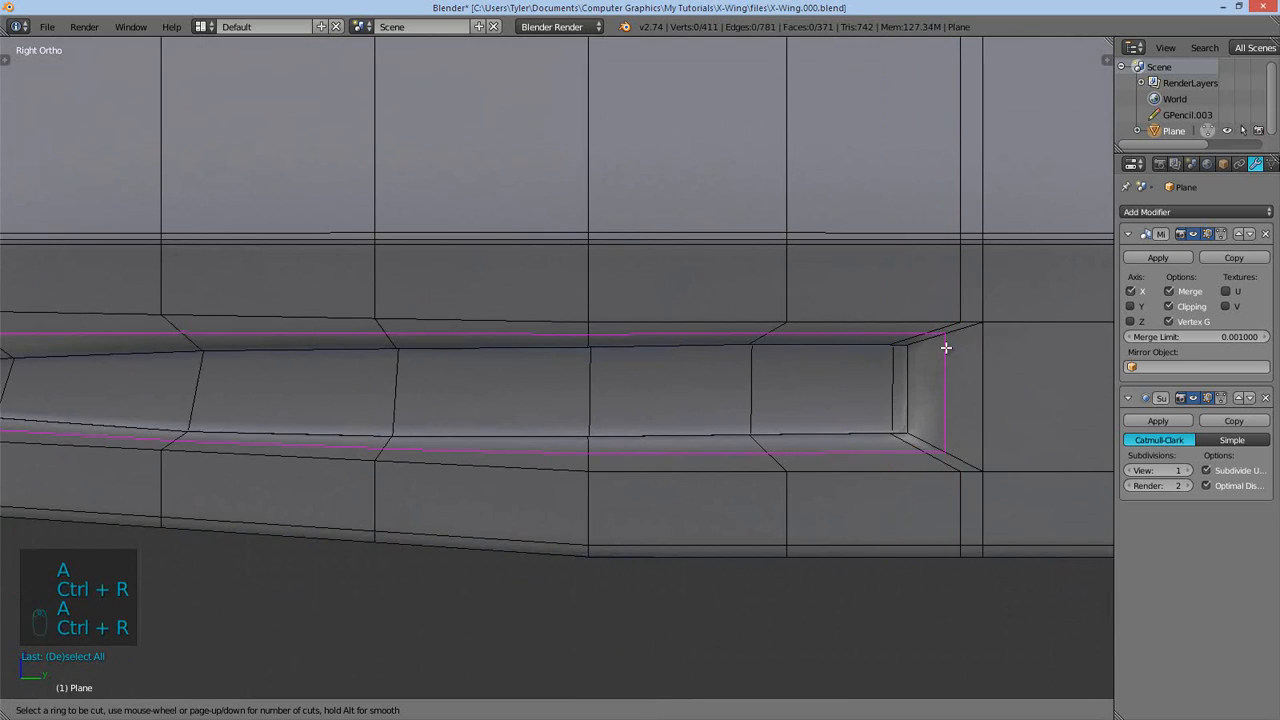
pyautogui.click(936, 343)
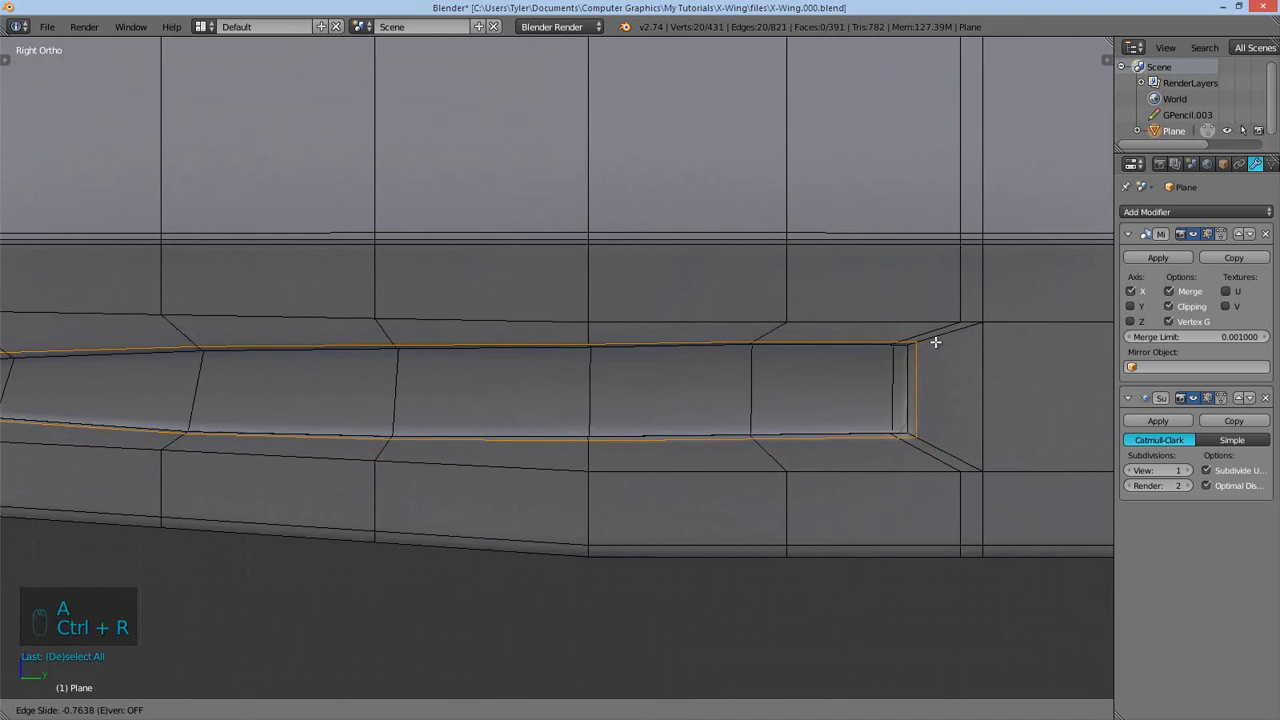
pyautogui.press('Tab')
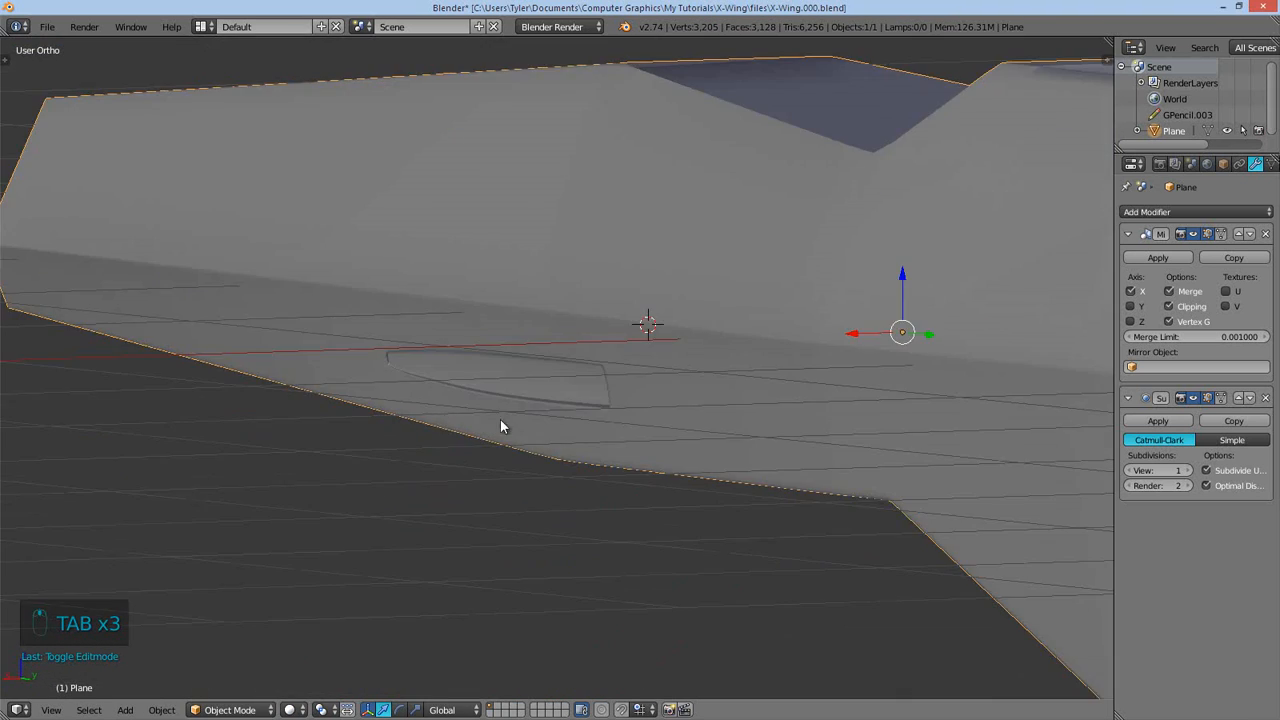
# - Extrude the recess's rear faces, undoing stray changes
pyautogui.press('Tab')
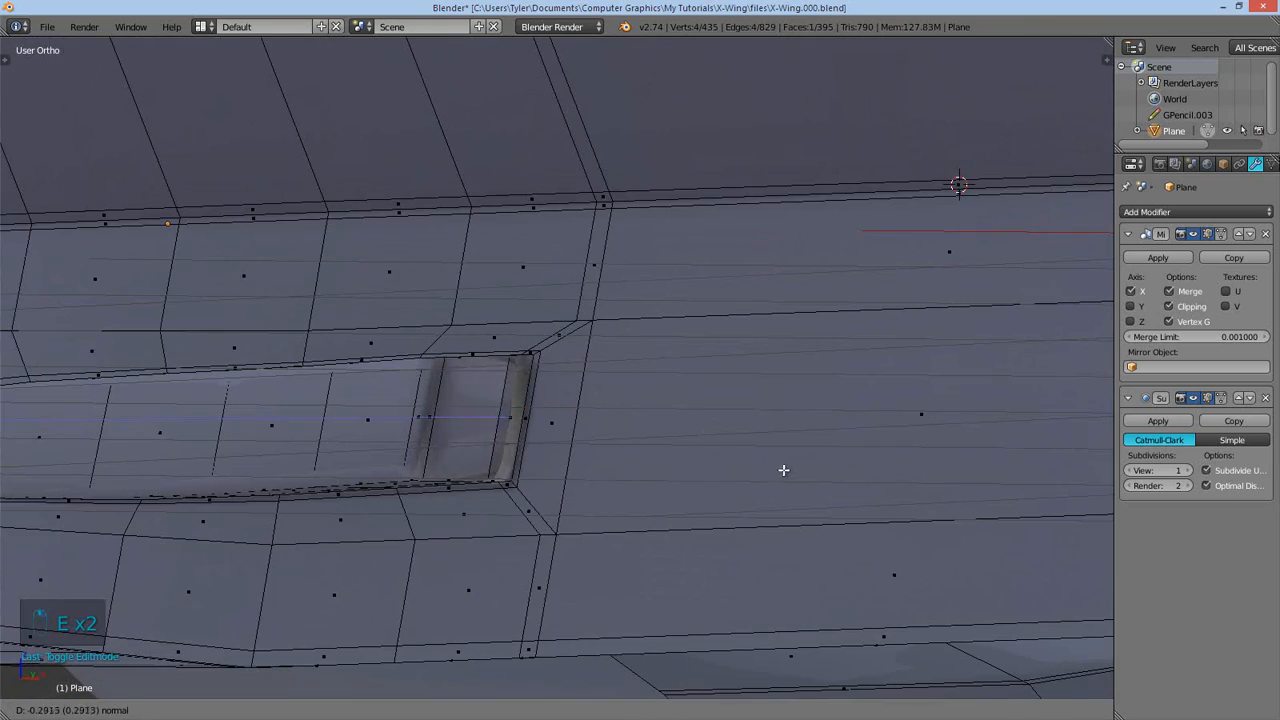
pyautogui.press('Tab')
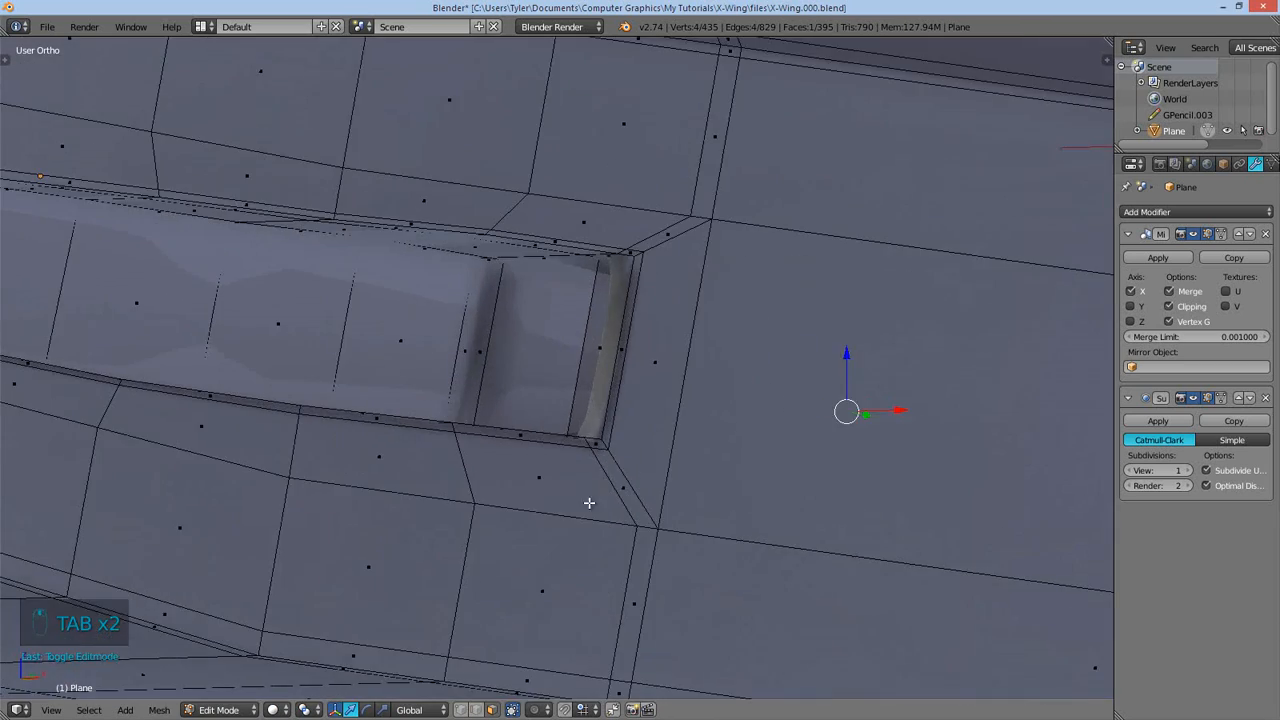
pyautogui.press('ctrl+z')
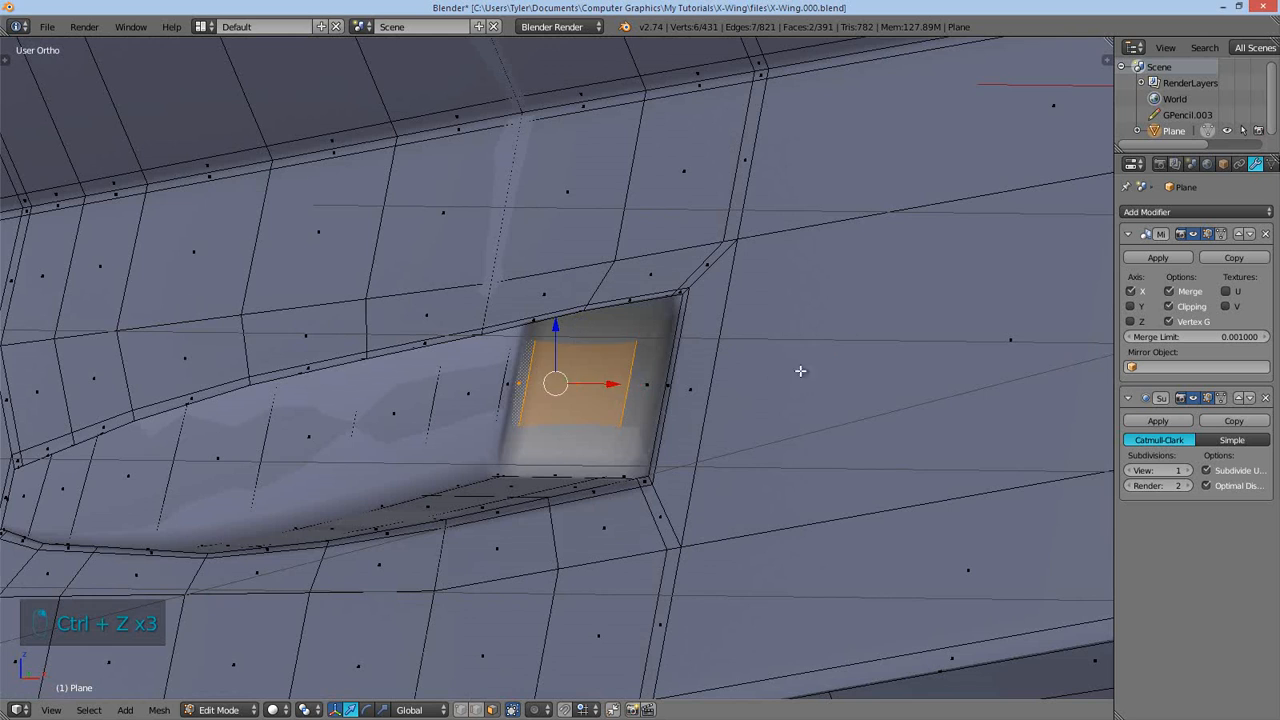
pyautogui.press('e')
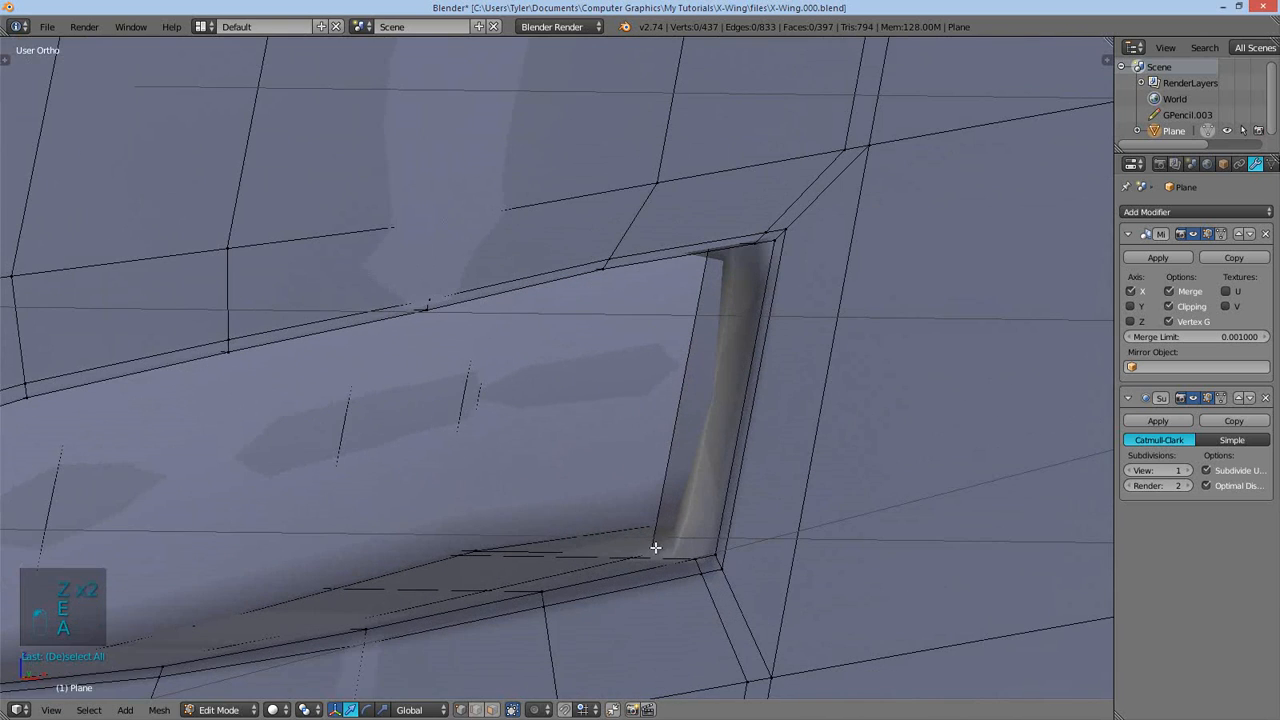
# - Add an edge loop in the recess back wall and adjust vertices in wireframe
pyautogui.press('ctrl+r')
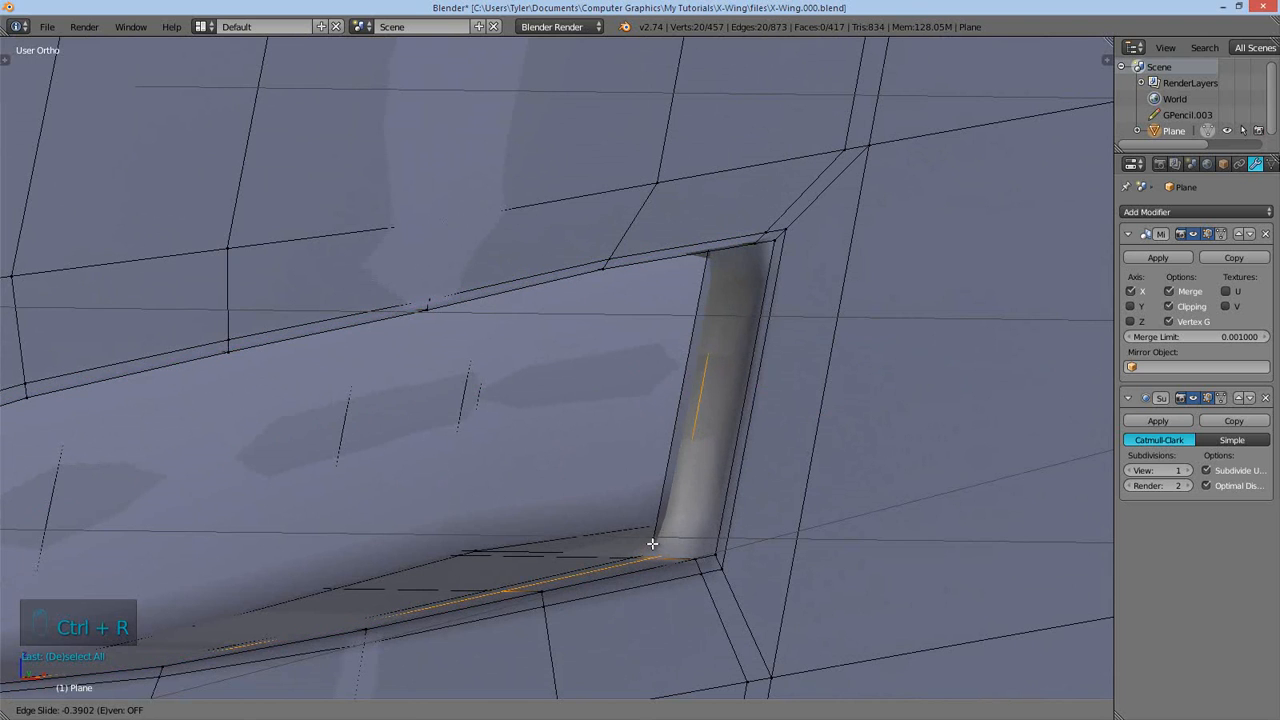
pyautogui.press('Tab')
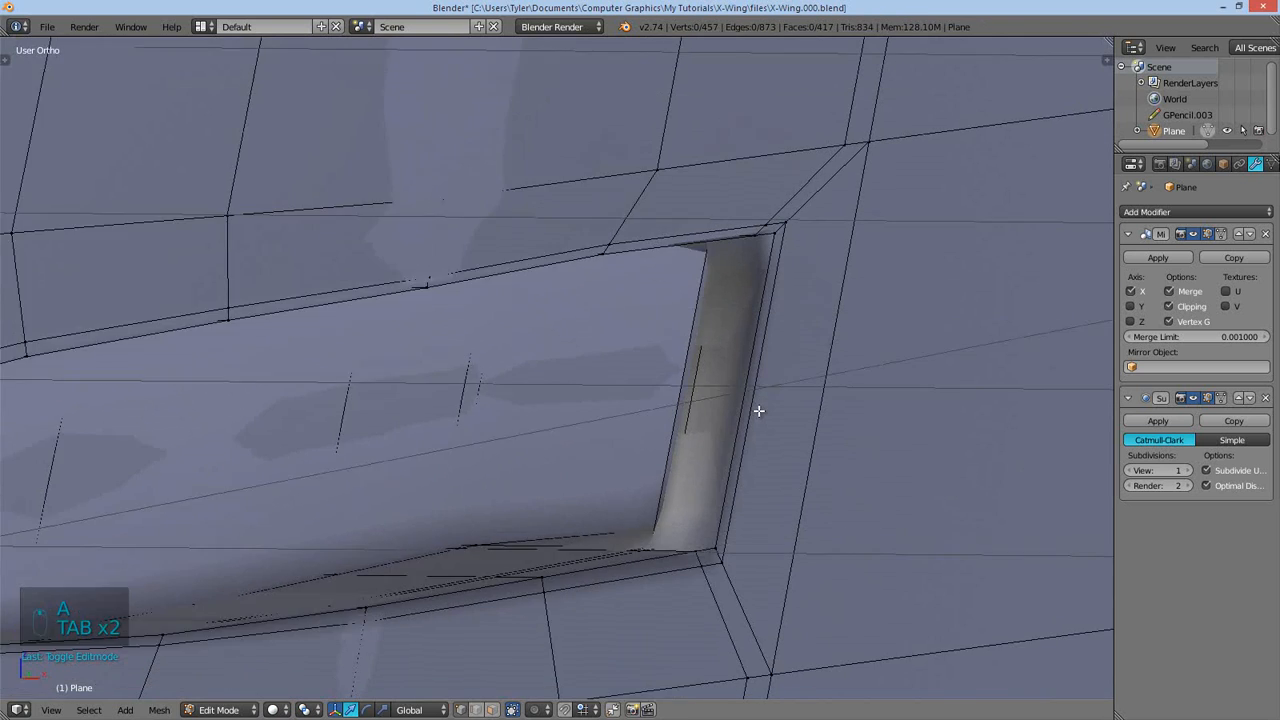
pyautogui.press('z')
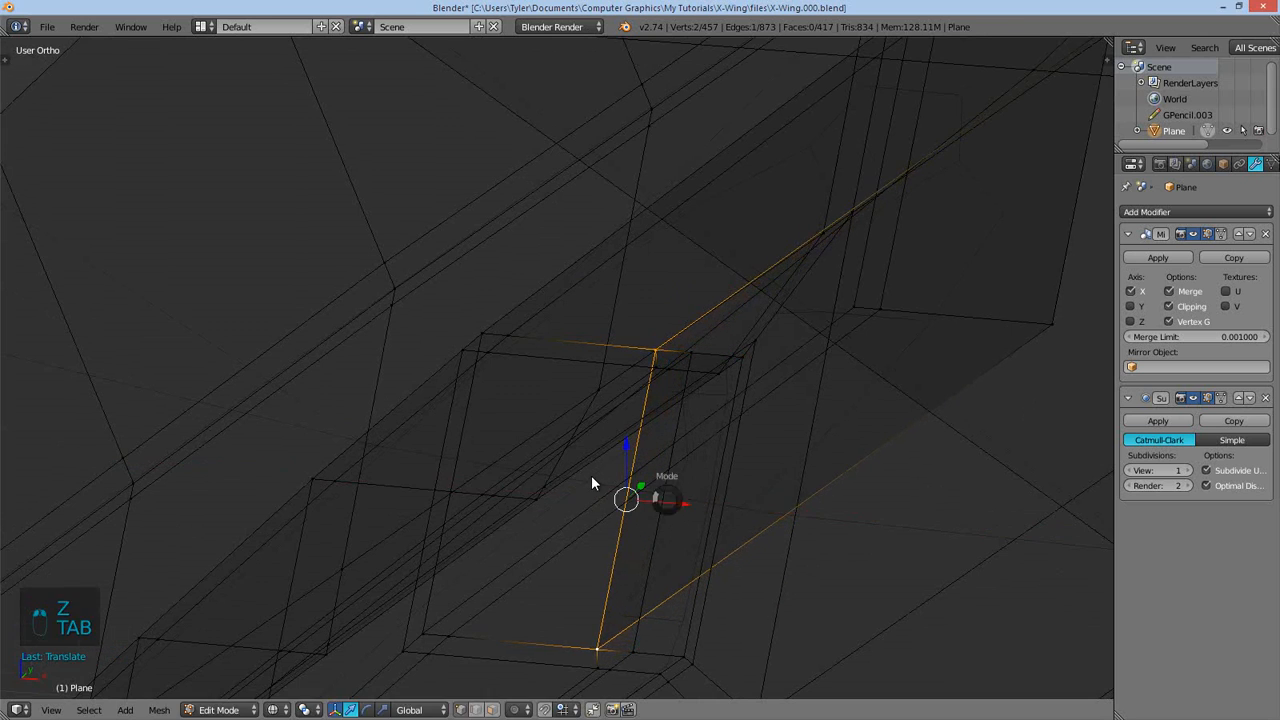
pyautogui.press('TAB')
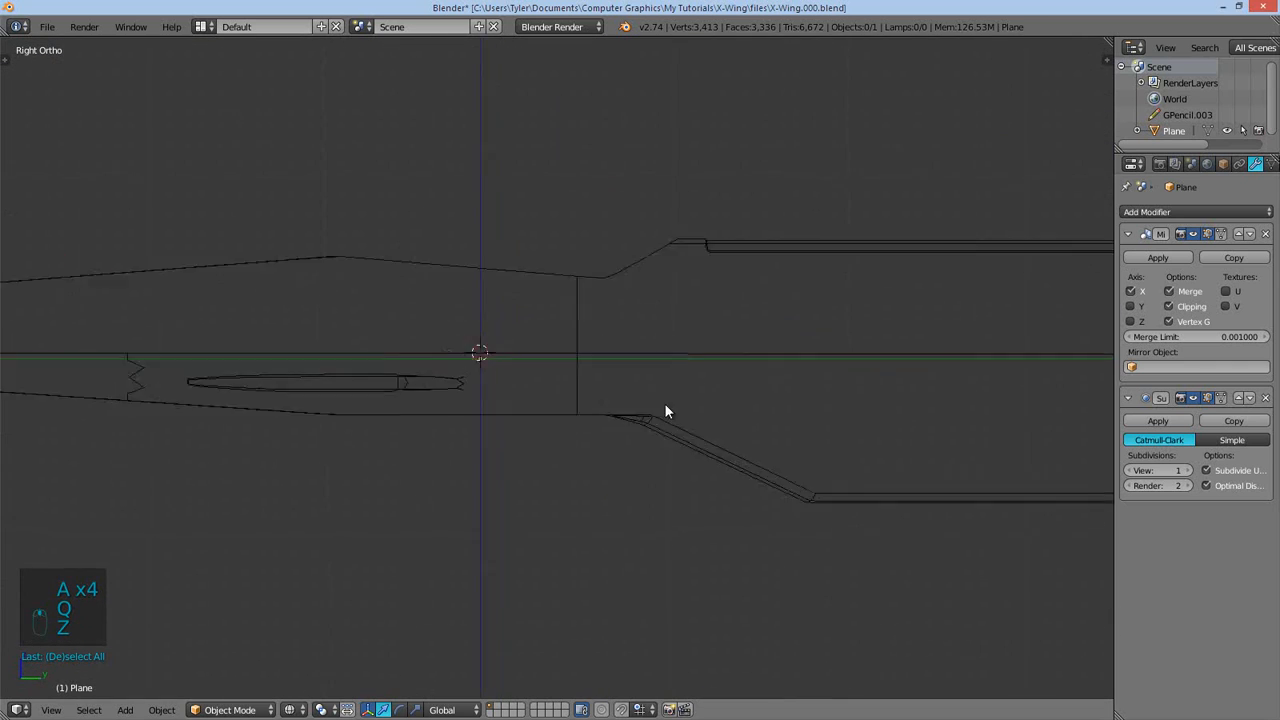
pyautogui.press('n')
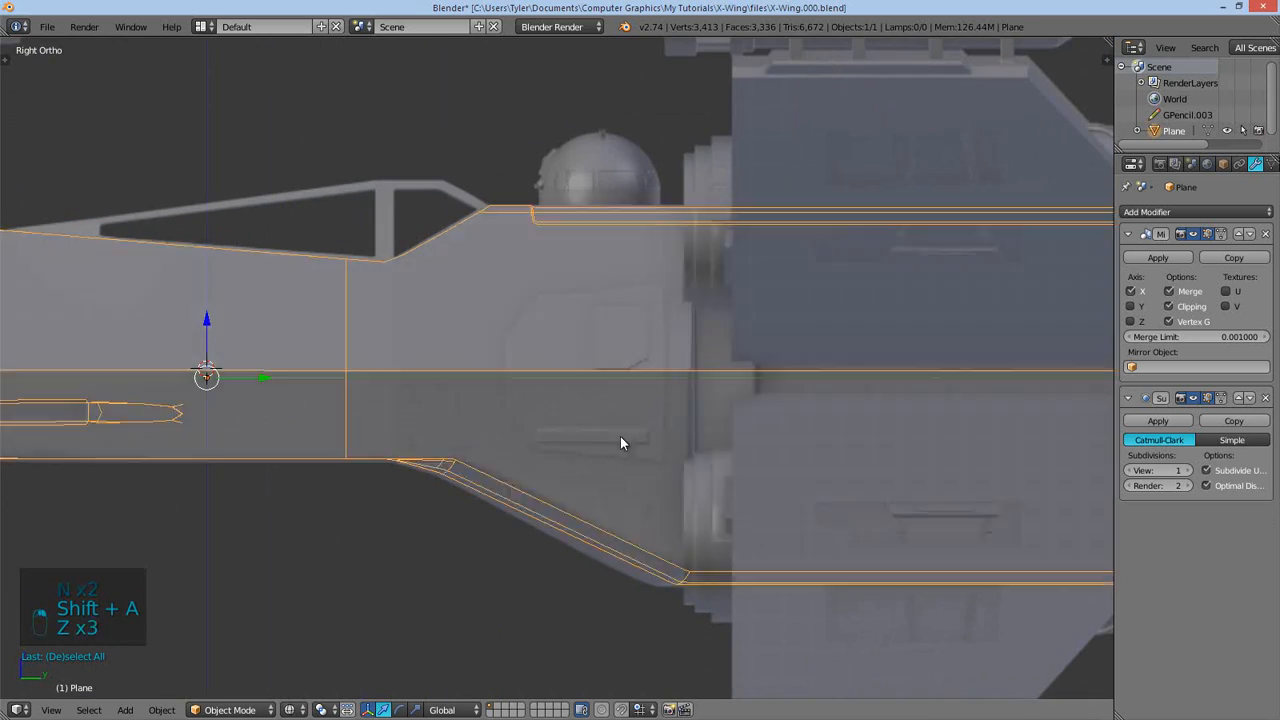
pyautogui.press('Tab')
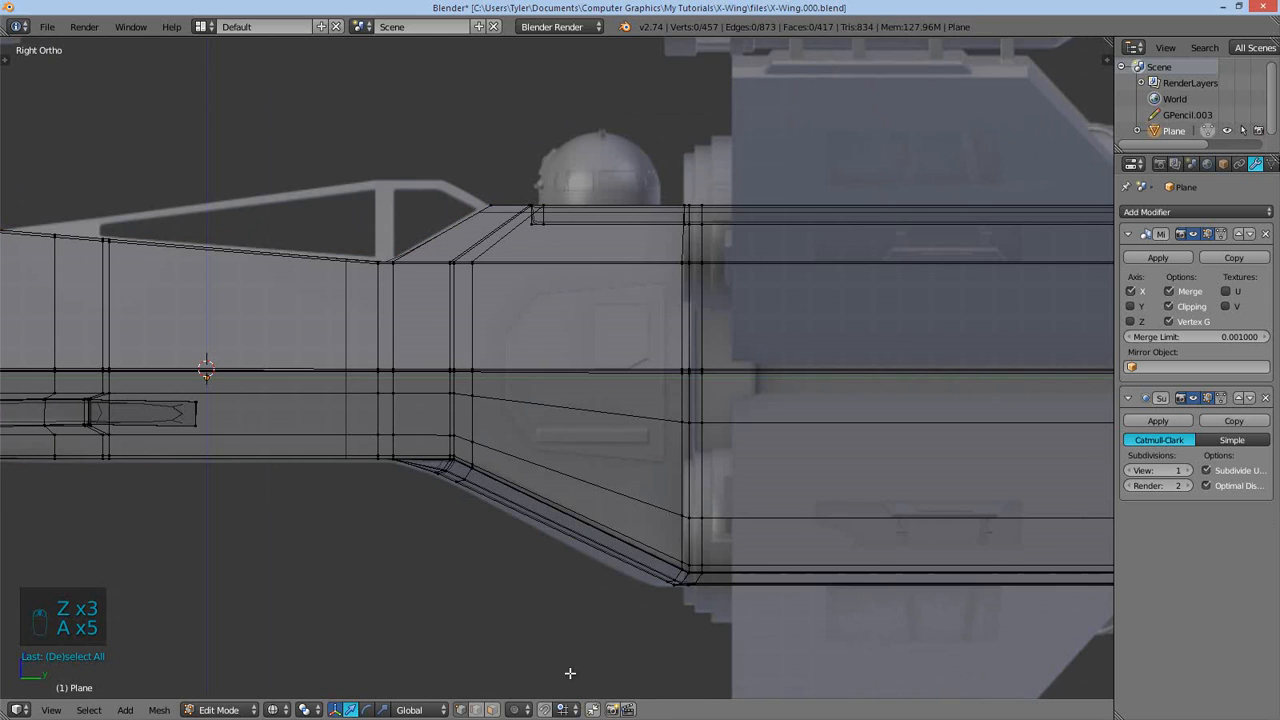
# - Add a cube at the world origin over the cockpit and enter Edit Mode
pyautogui.press('shift+a')
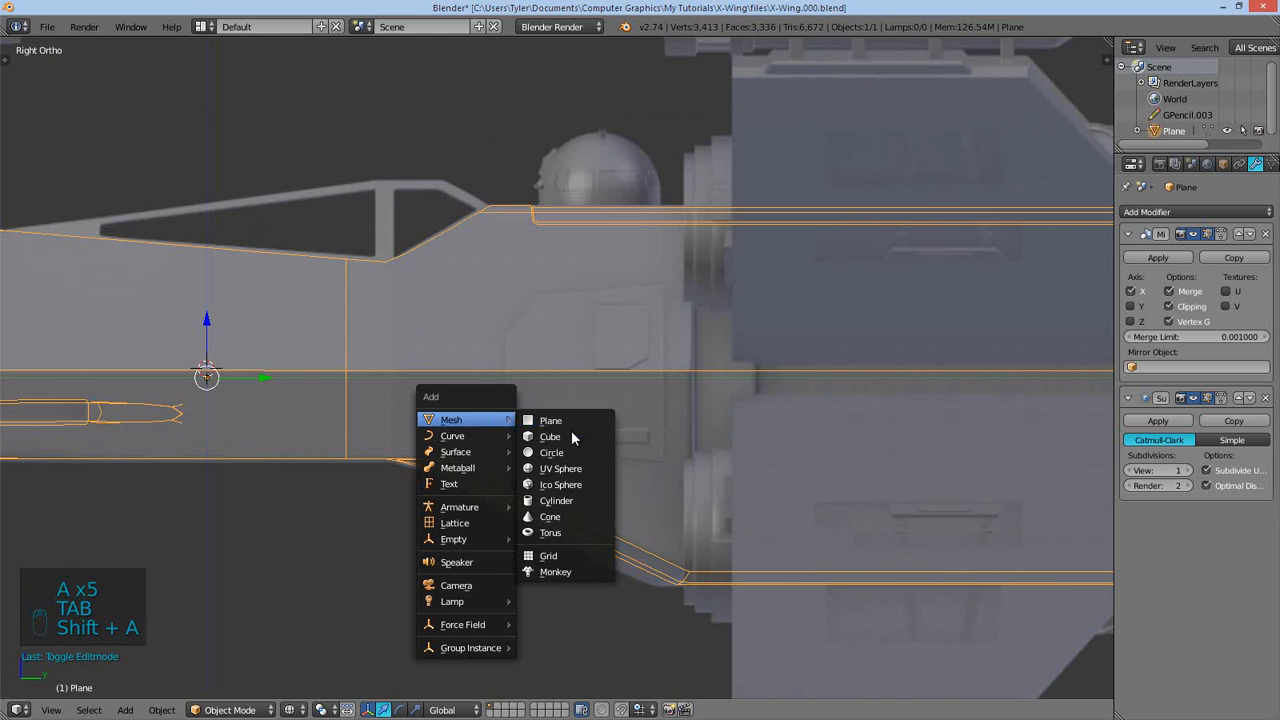
pyautogui.click(550, 437)
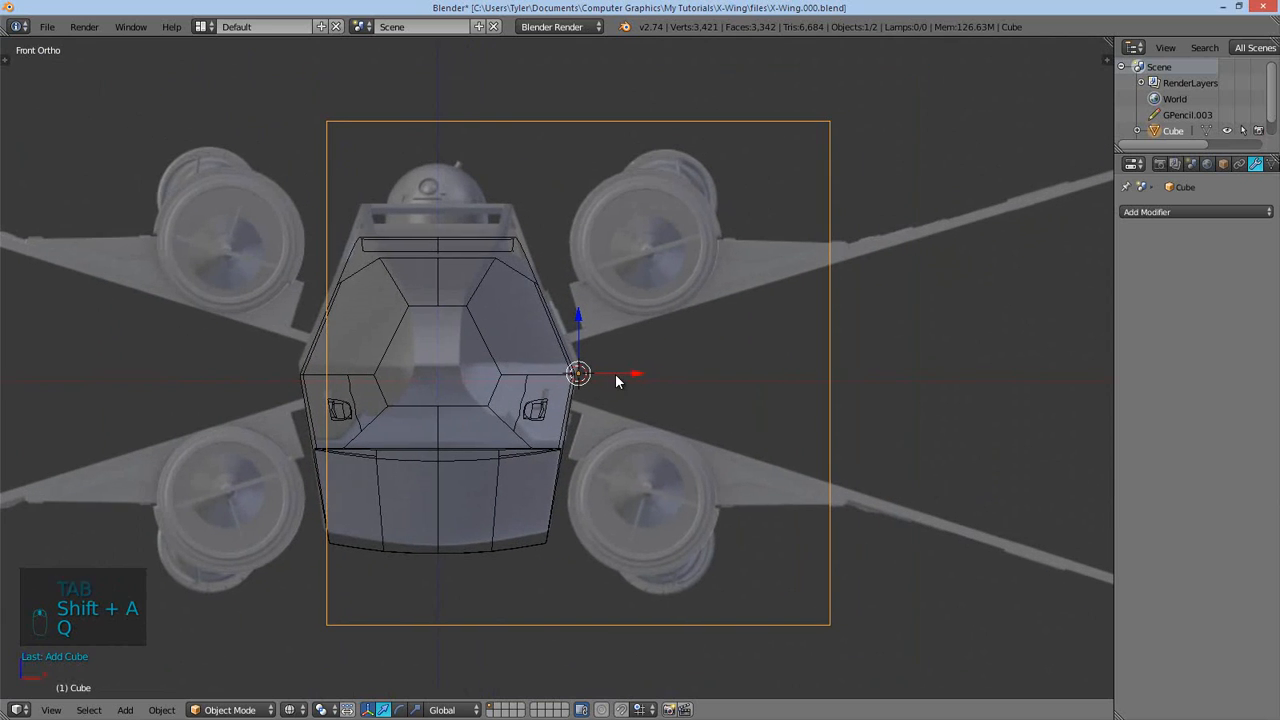
pyautogui.press('shift+s')
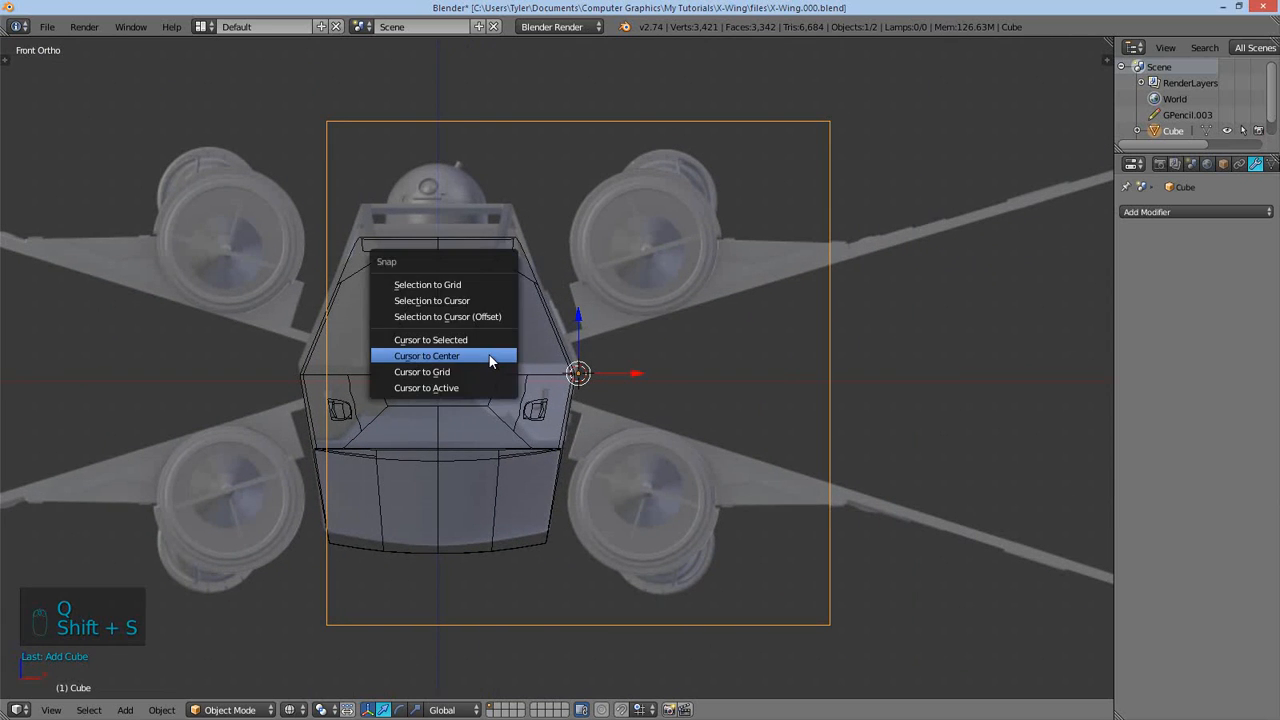
pyautogui.click(426, 356)
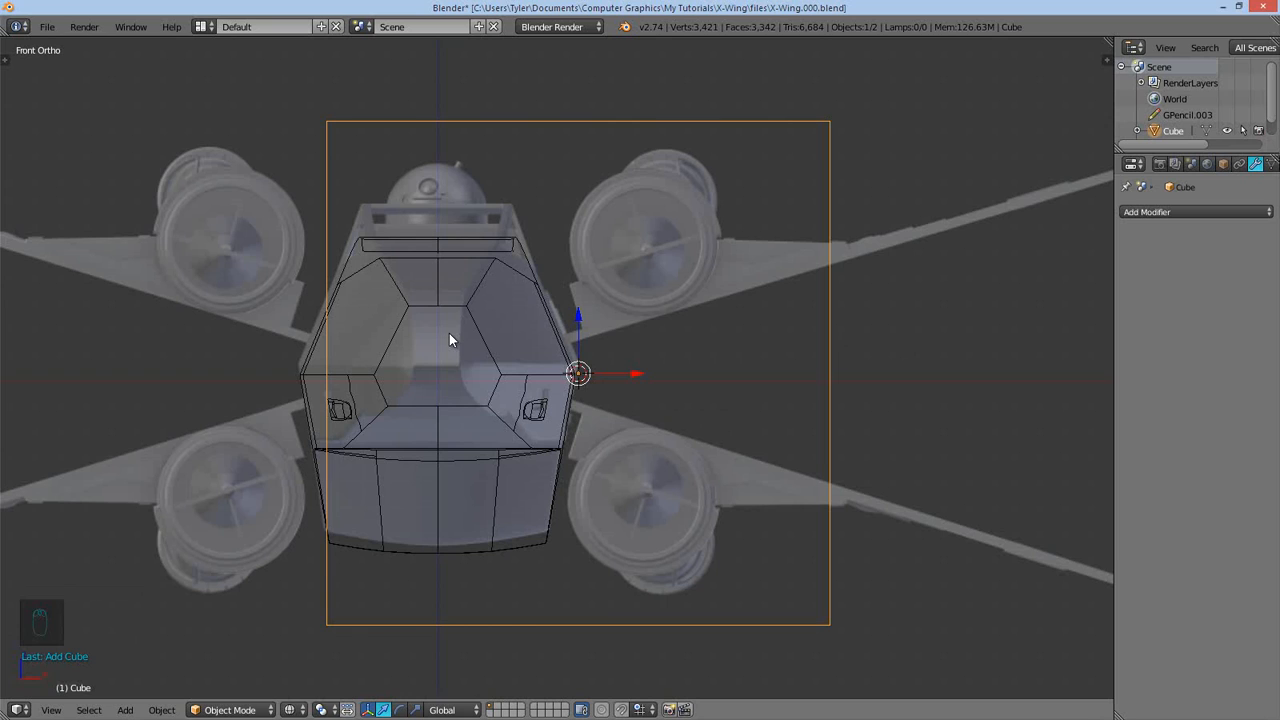
pyautogui.press('shift+s')
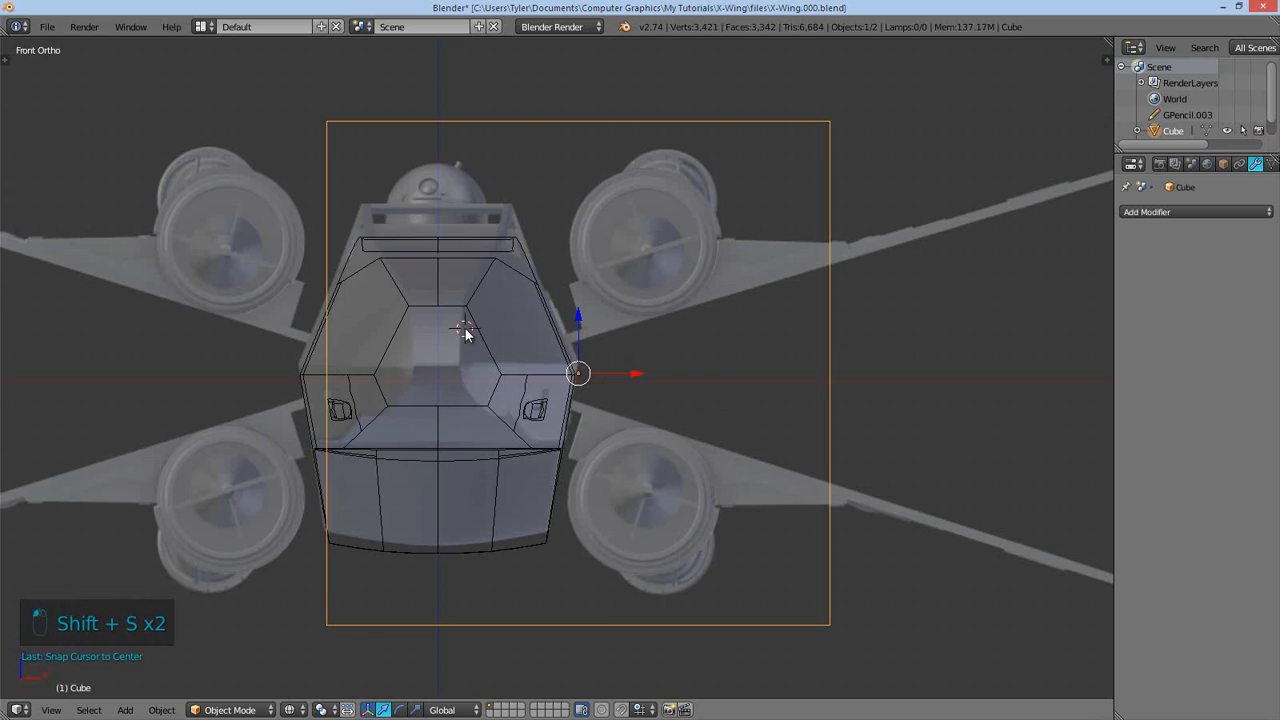
pyautogui.press('shift+s')
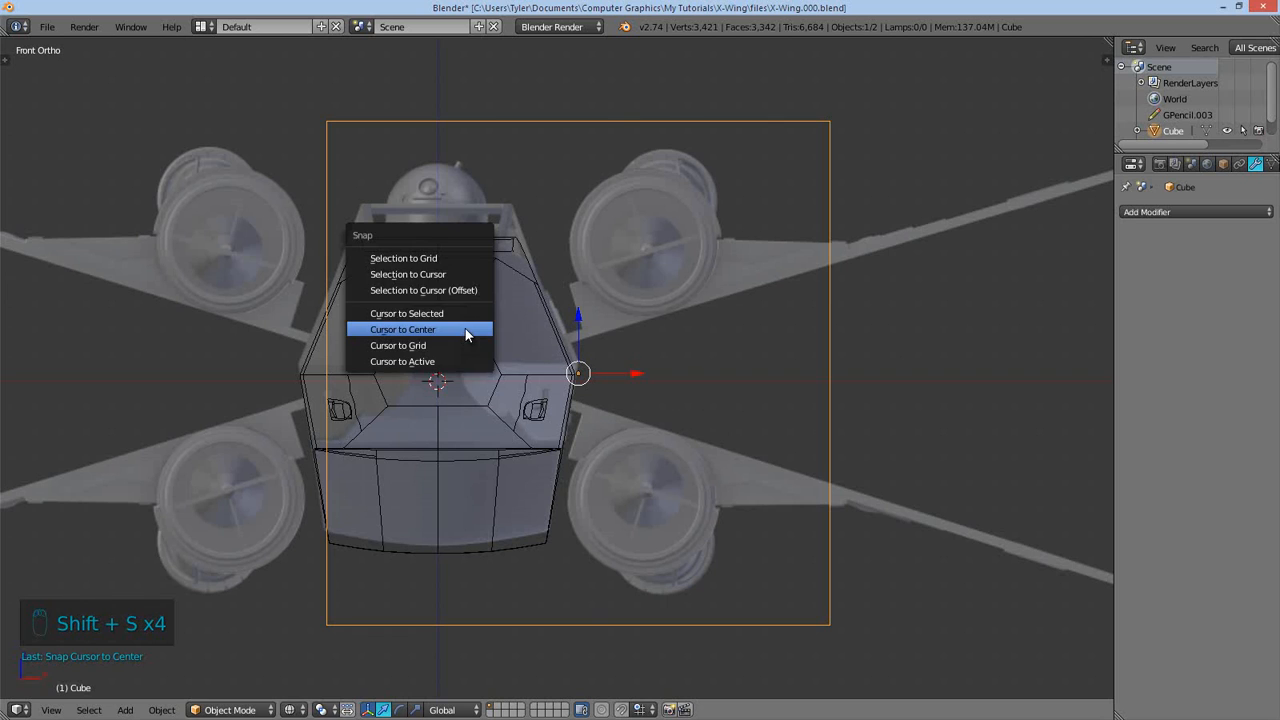
pyautogui.moveTo(440, 274)
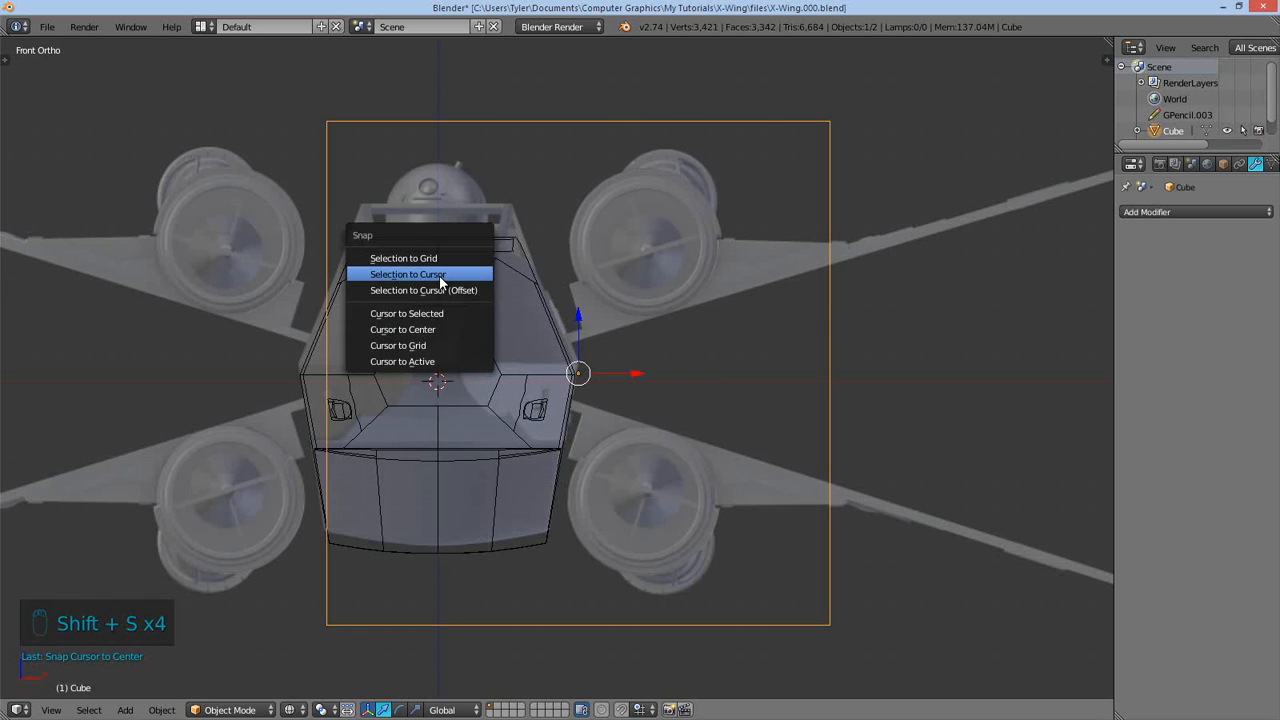
pyautogui.press('Tab')
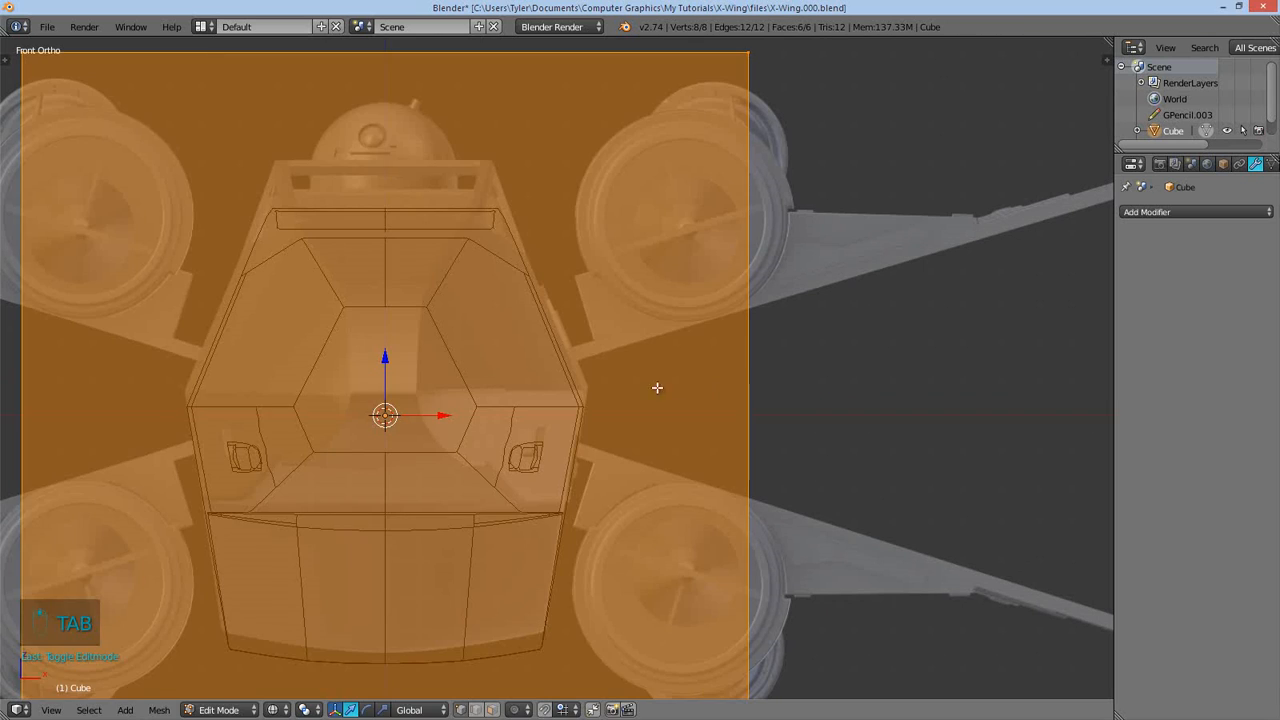
# - Reshape the cube into a thin, angular cockpit-shaped side plate tracing the hull
pyautogui.press('s')
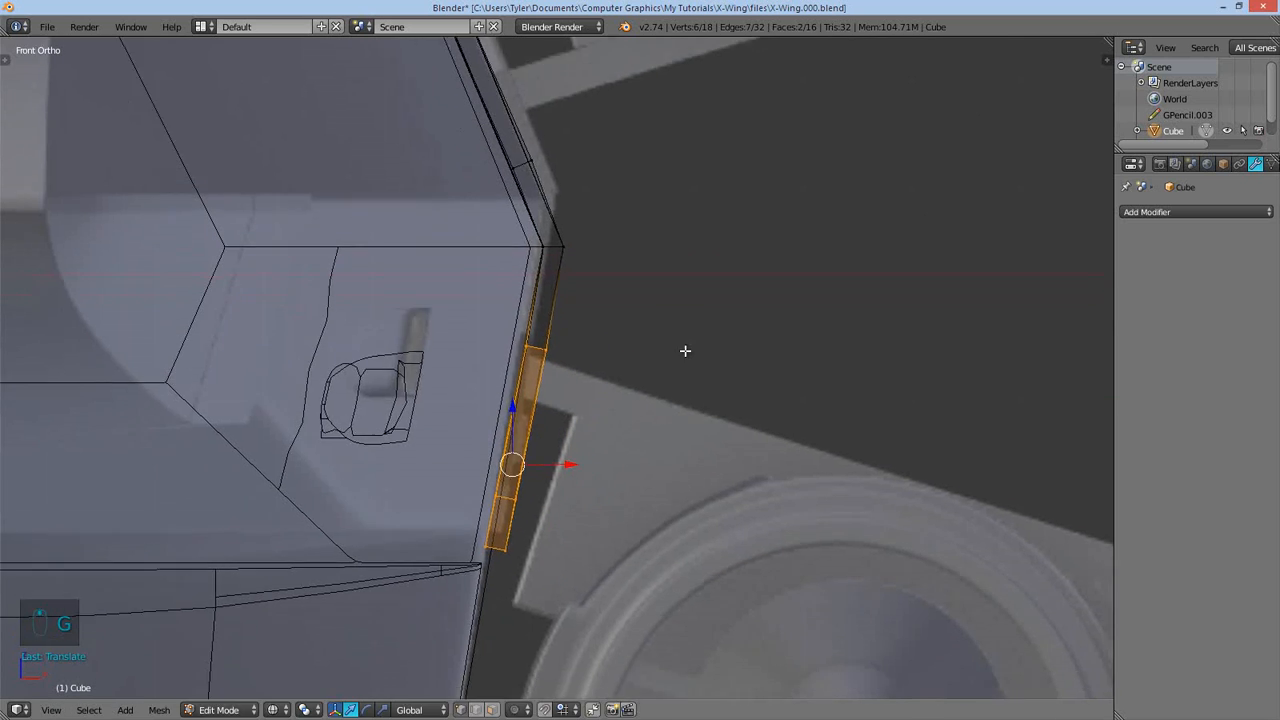
pyautogui.press('Tab')
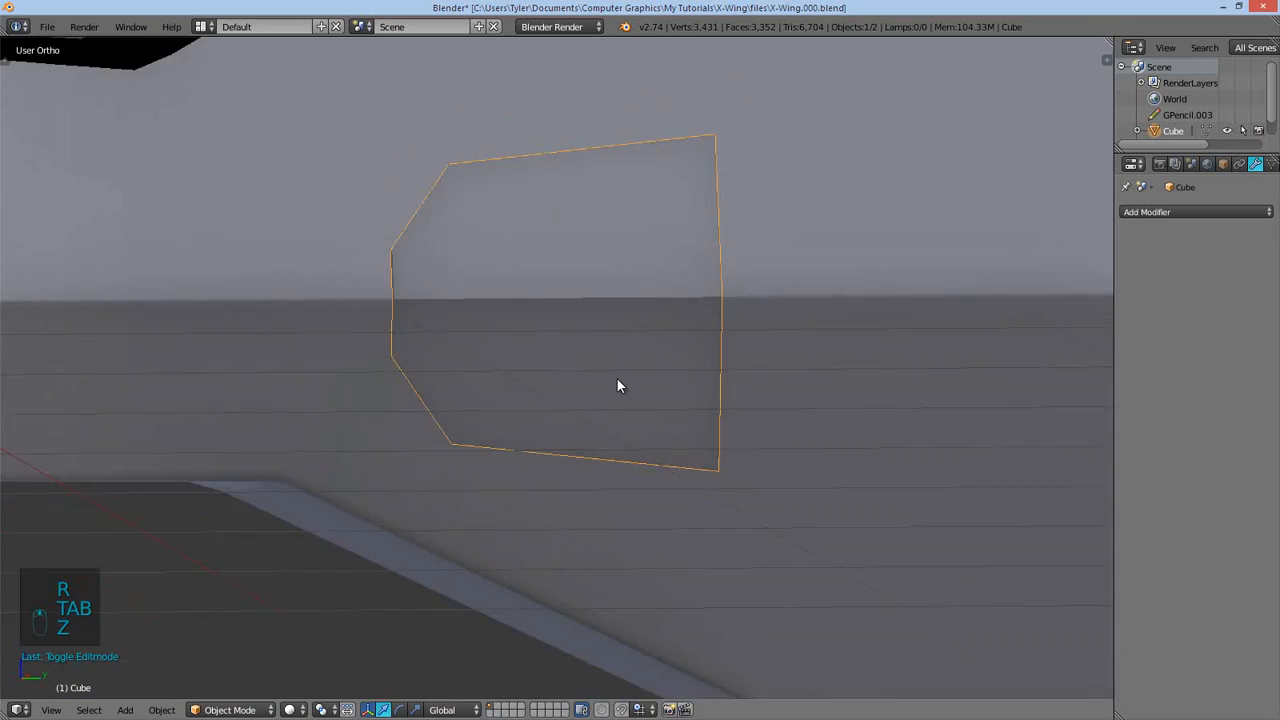
# - Add horizontal and vertical edge loops plus a lower strip, then open the preferences
pyautogui.press('Tab')
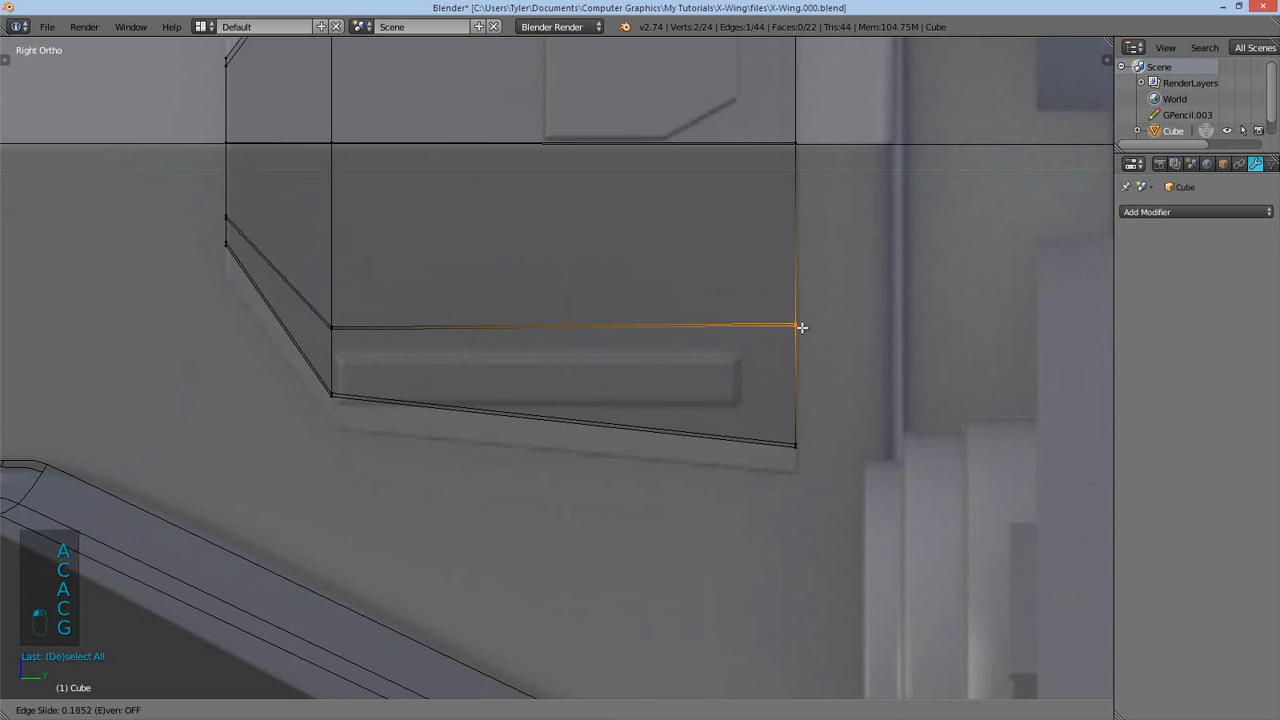
pyautogui.moveTo(513, 300)
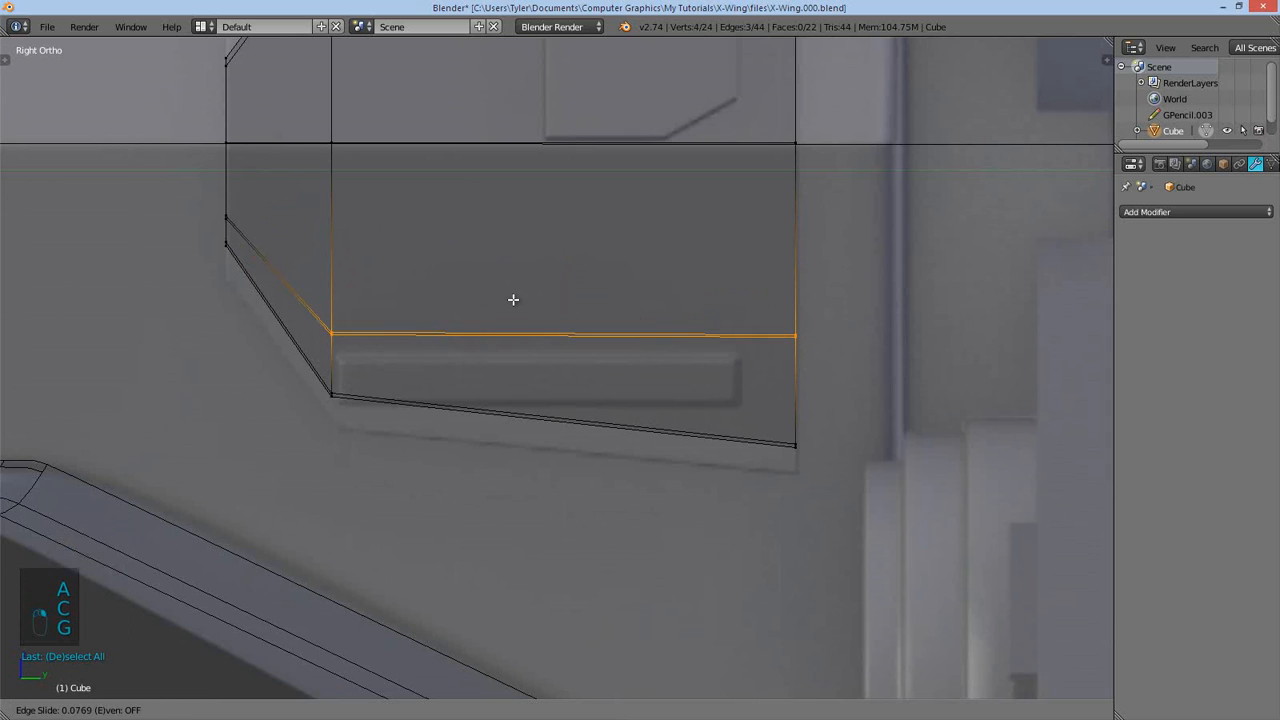
pyautogui.press('ctrl+r')
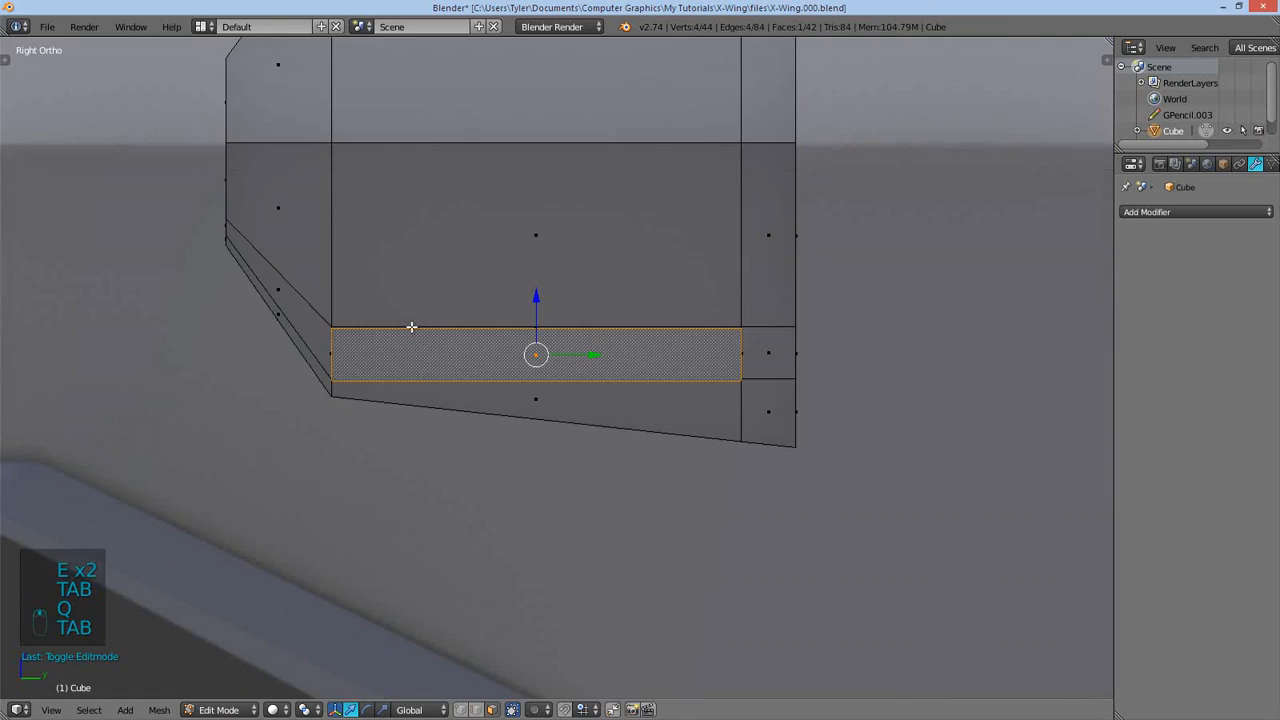
pyautogui.press('a')
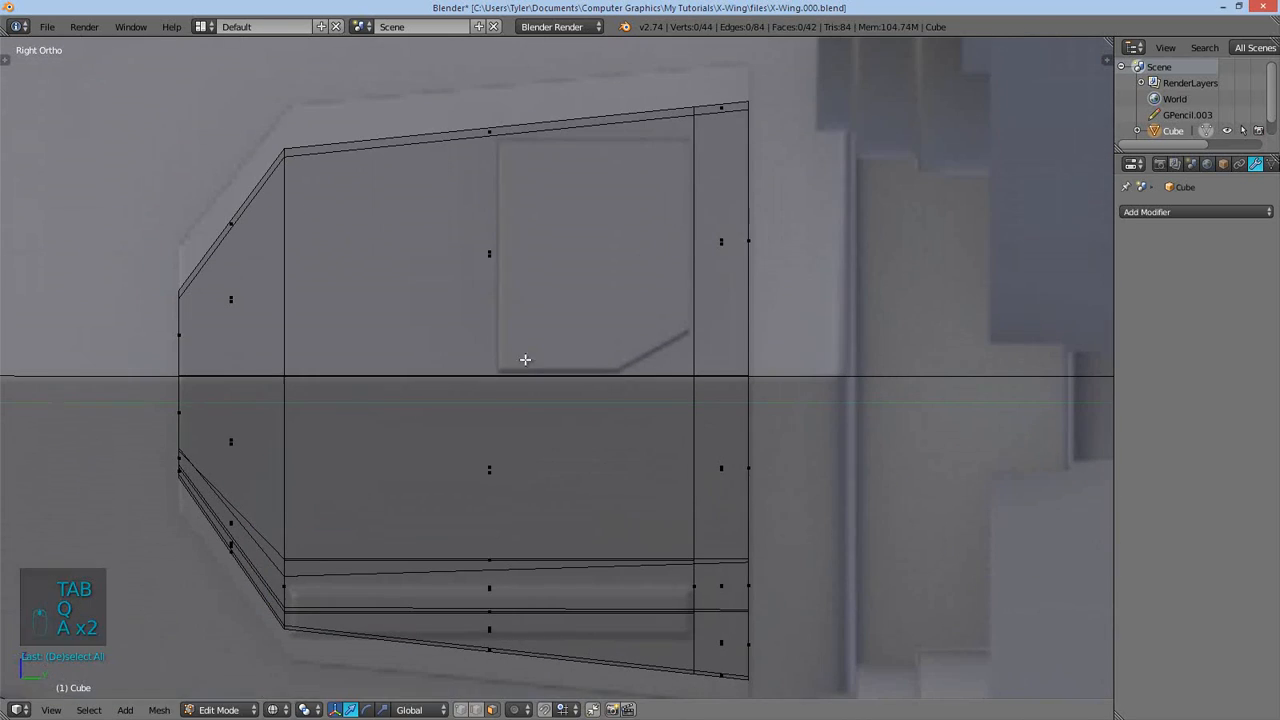
pyautogui.press('ctrl+r')
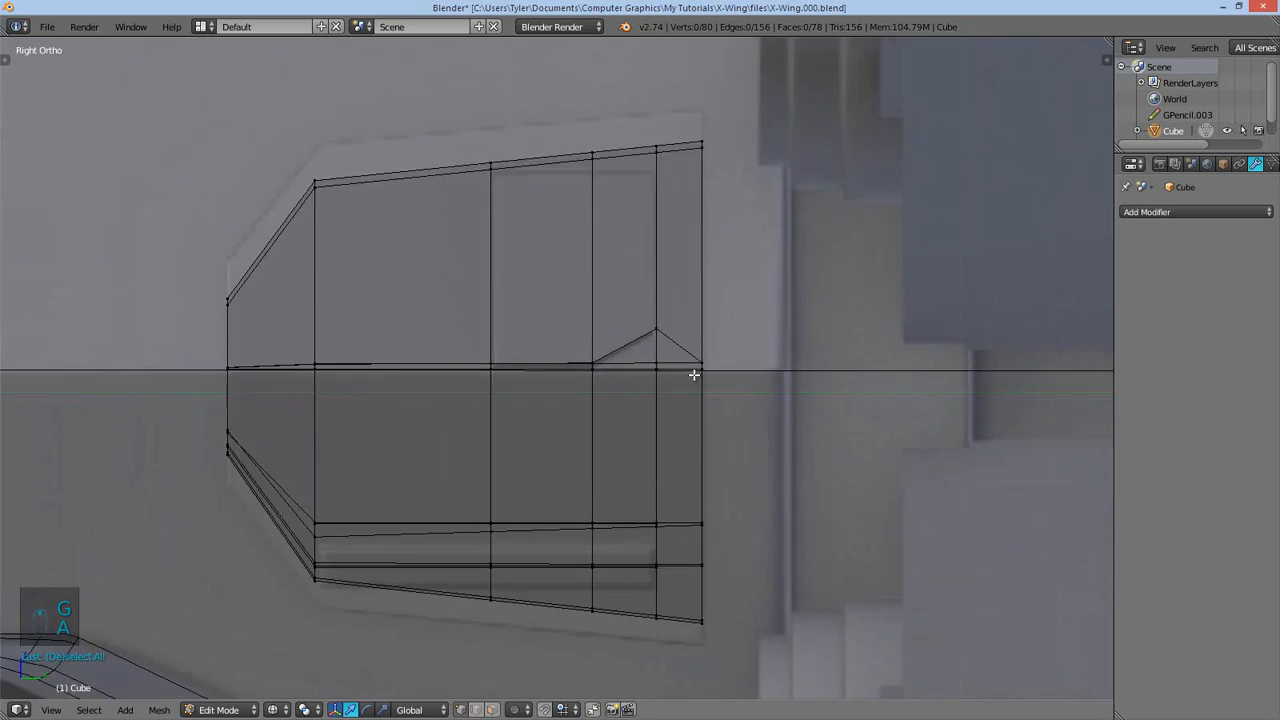
pyautogui.press('z')
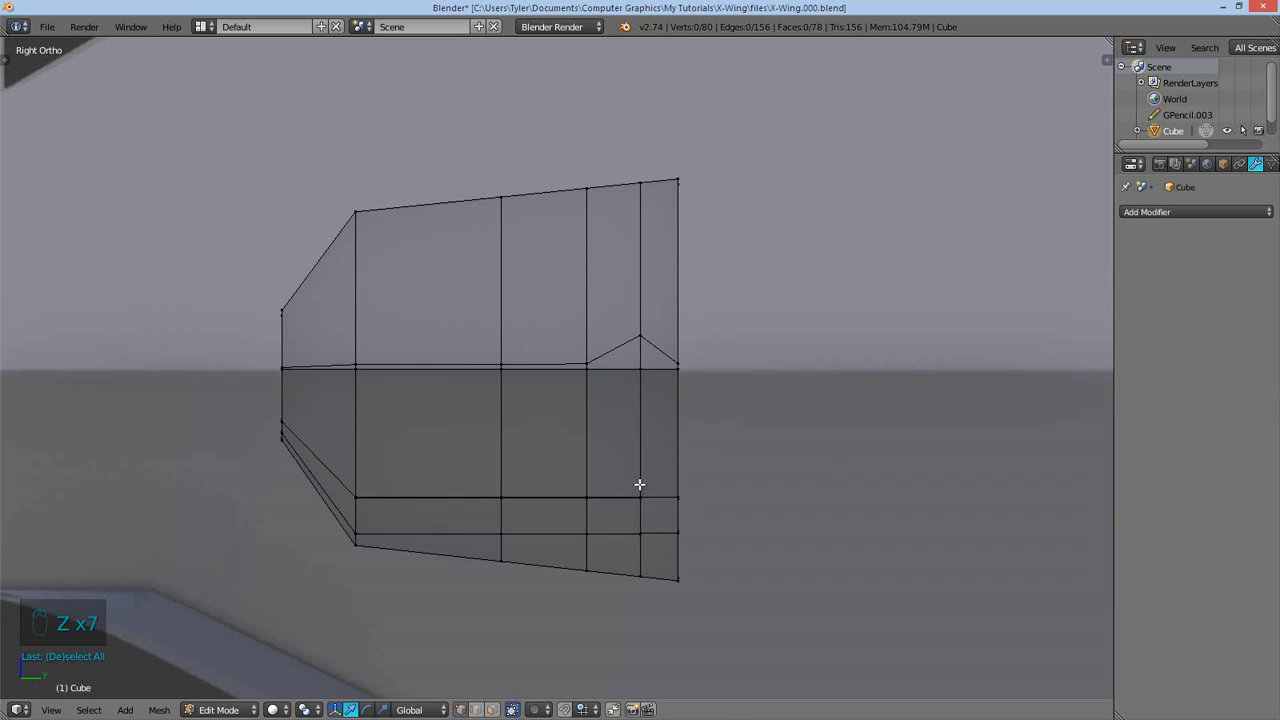
pyautogui.click(46, 27)
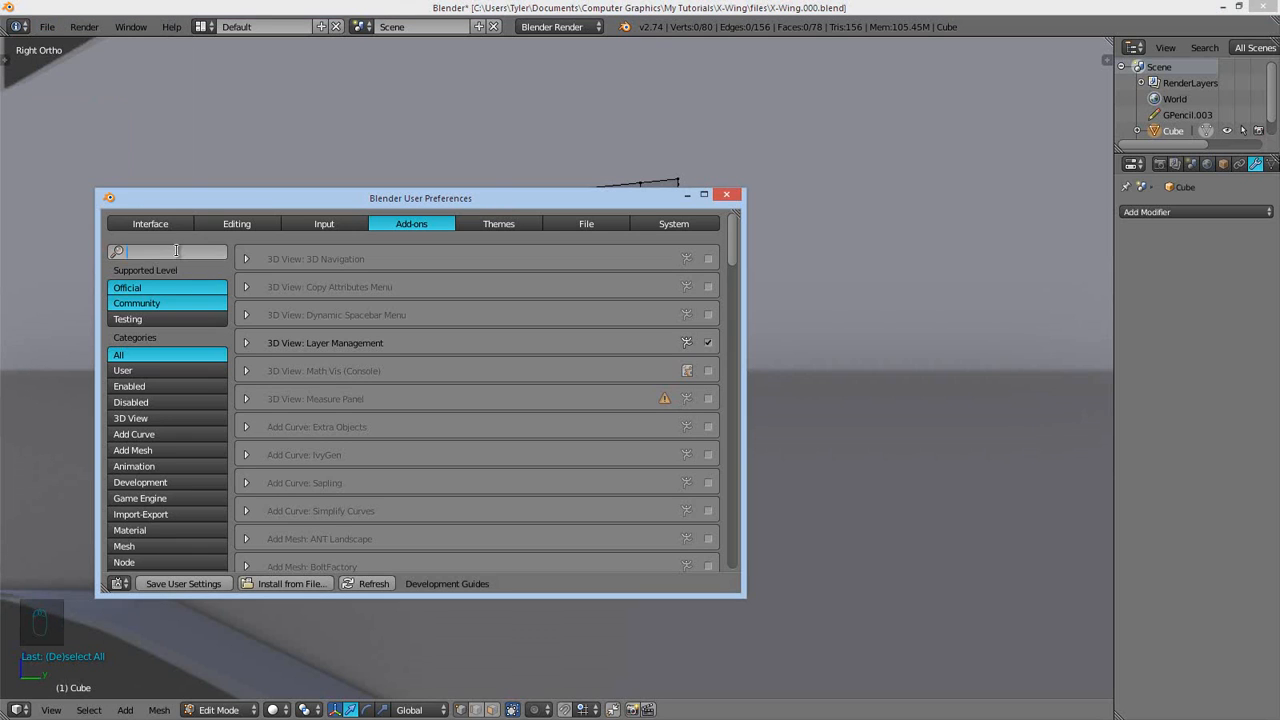
# - Search add-ons for 'Pie', confirm Pie Menus Official is ticked, and close preferences
pyautogui.write('Pie')
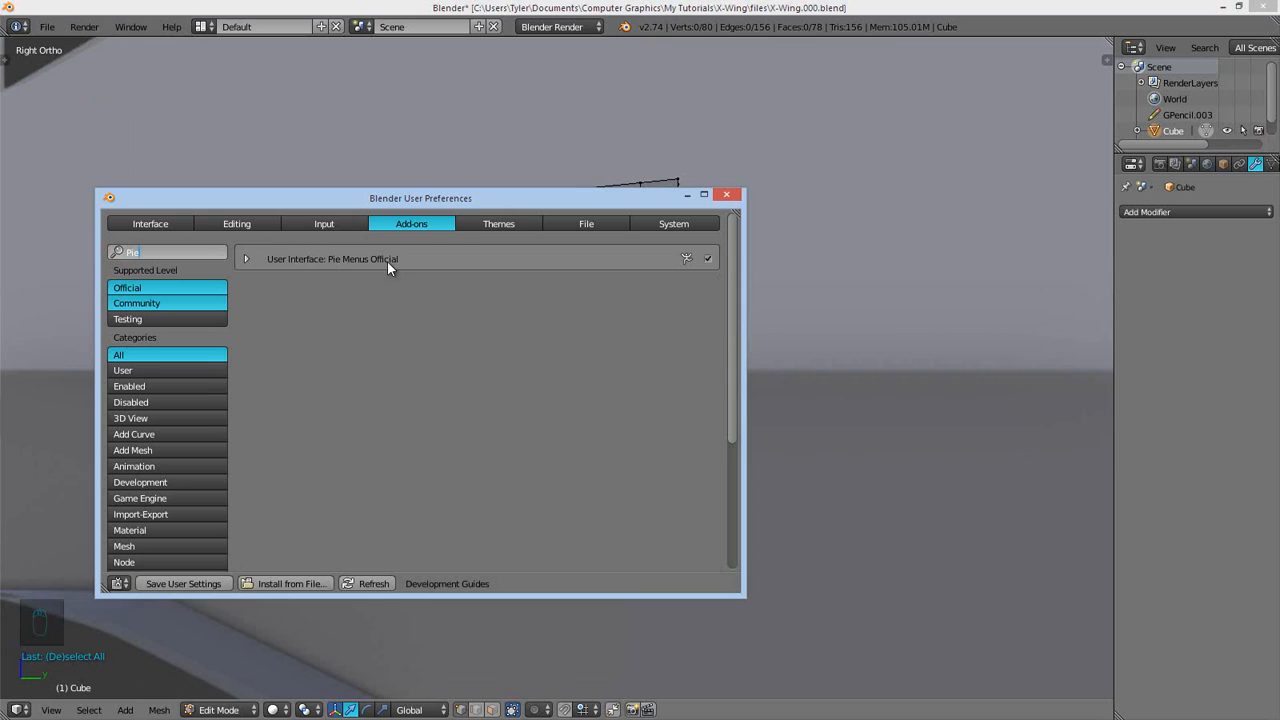
pyautogui.moveTo(563, 371)
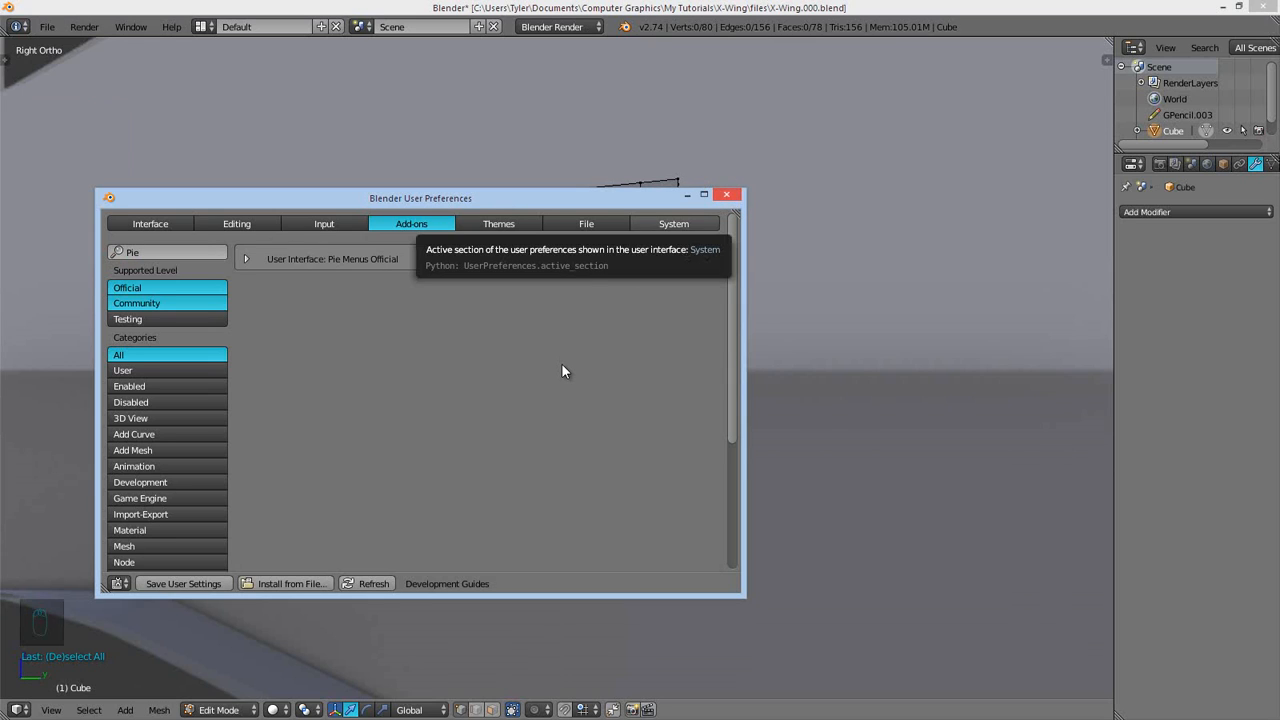
pyautogui.moveTo(630, 235)
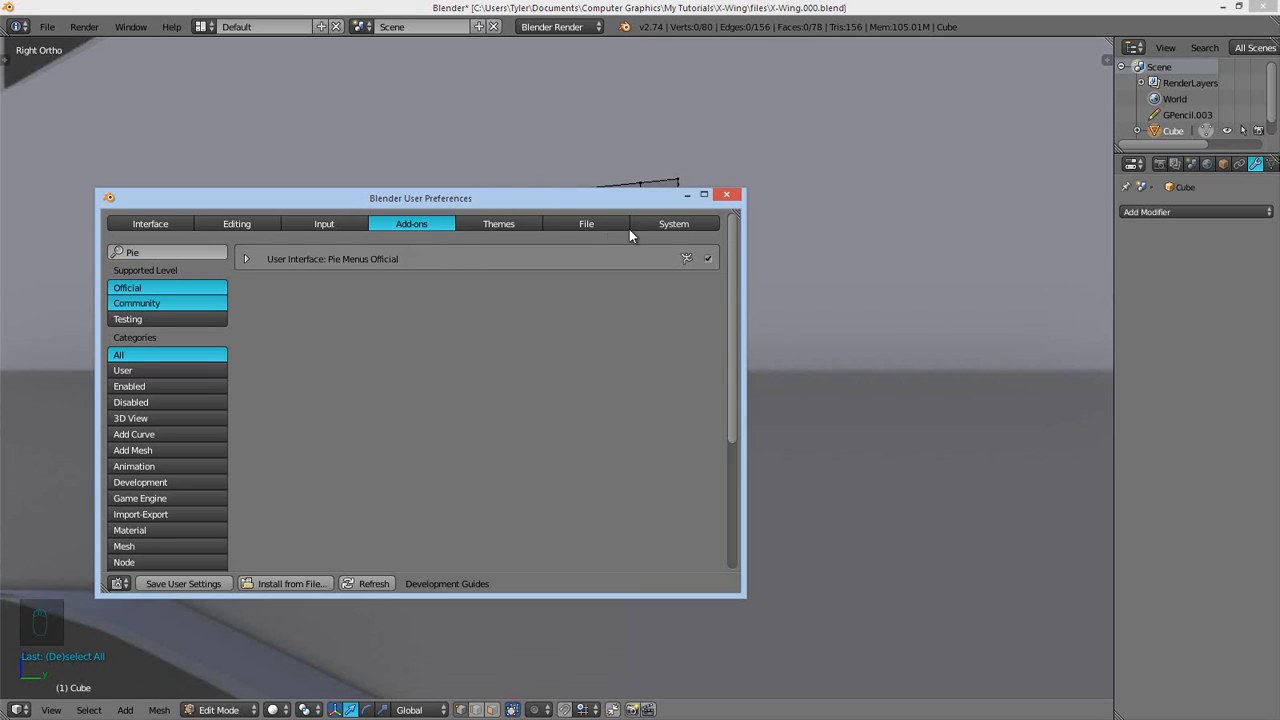
pyautogui.moveTo(728, 194)
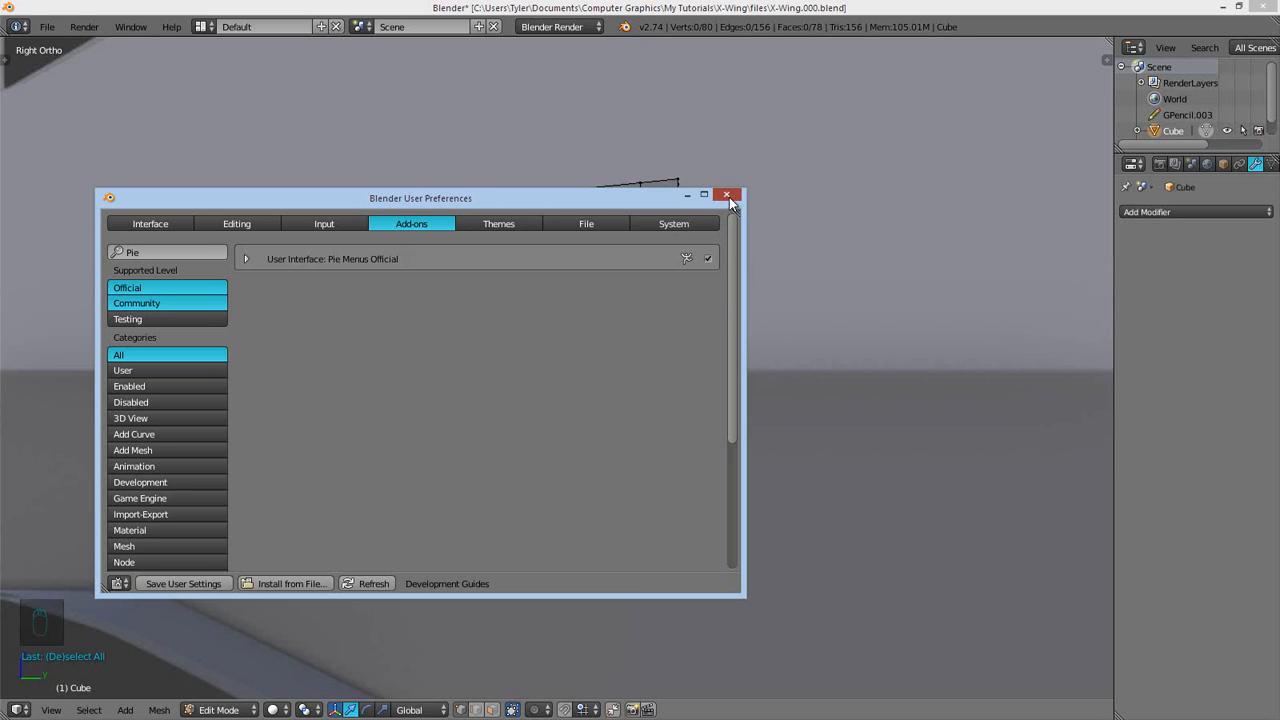
pyautogui.click(727, 194)
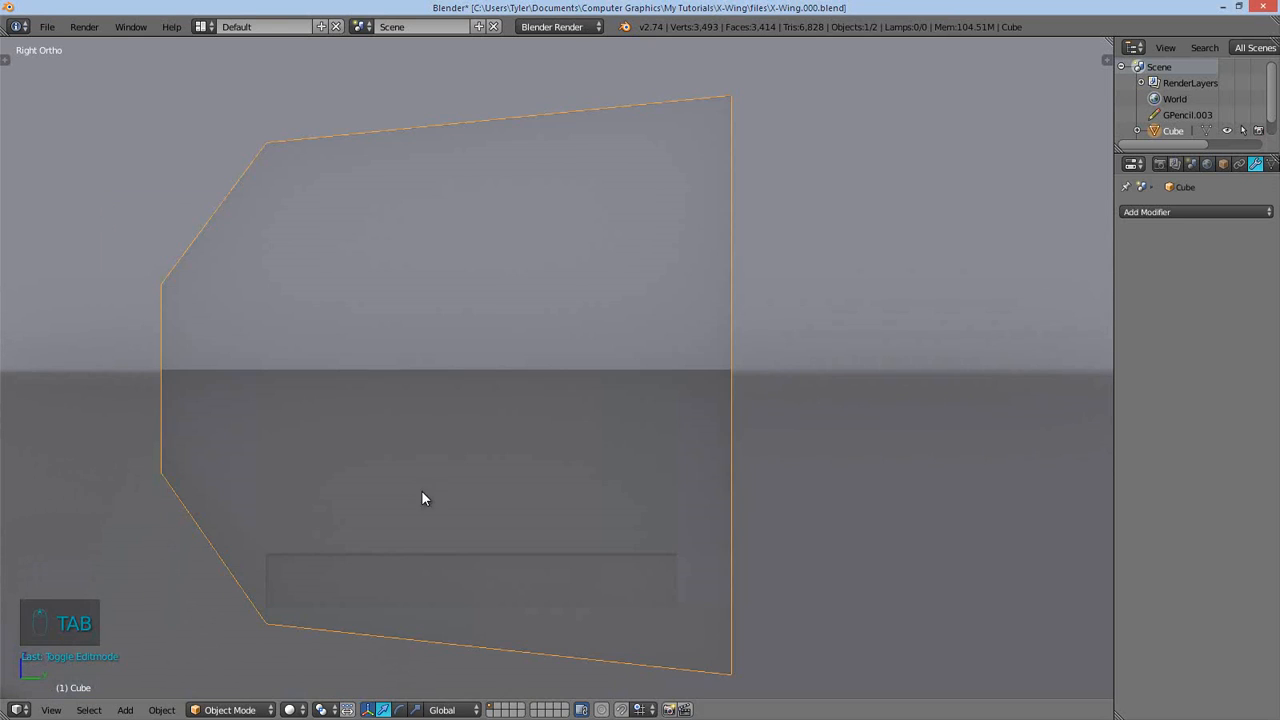
# - Adjust the top loop, add level-2 Subdivision Surface and holding loop cuts on the plate
pyautogui.press('Tab')
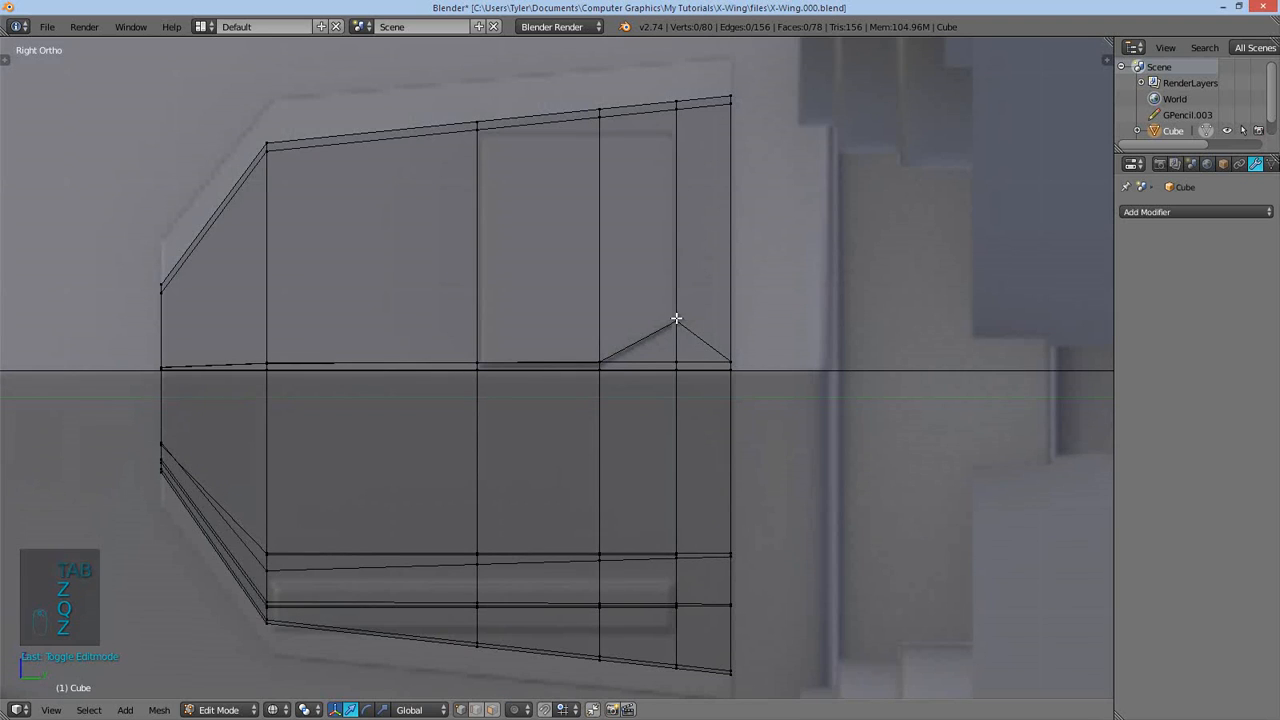
pyautogui.press('ctrl+r')
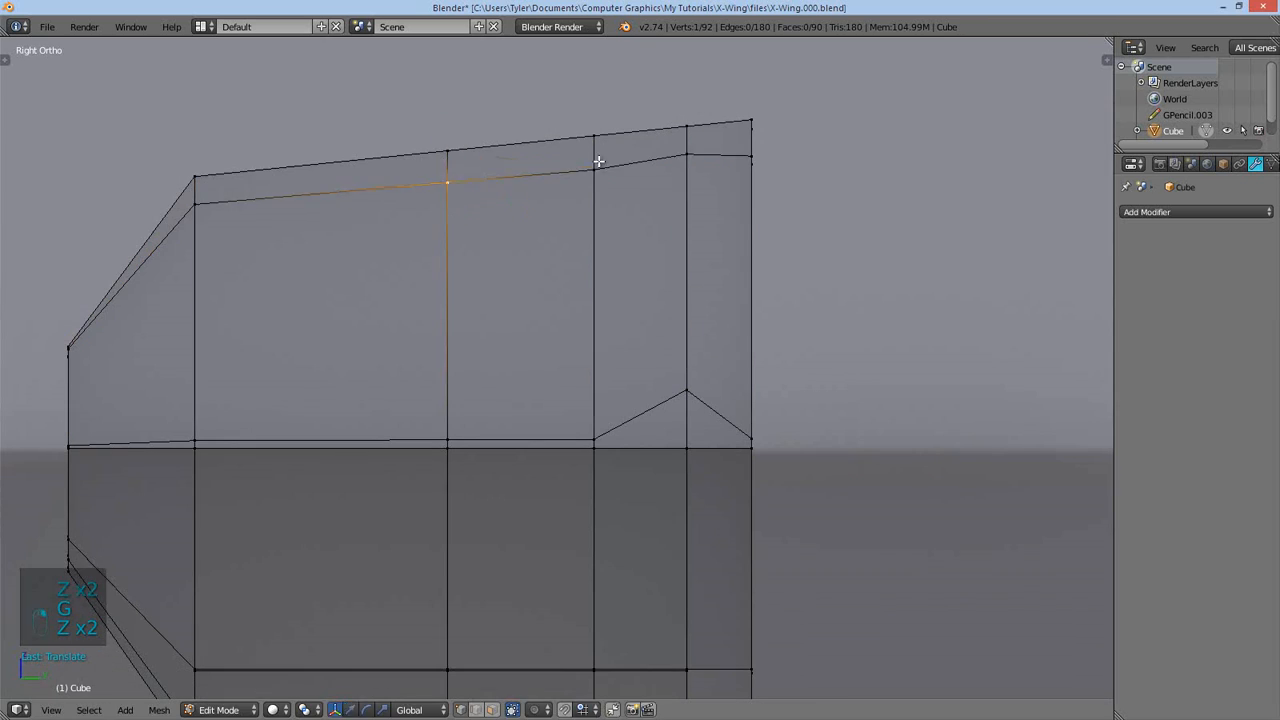
pyautogui.moveTo(685, 150)
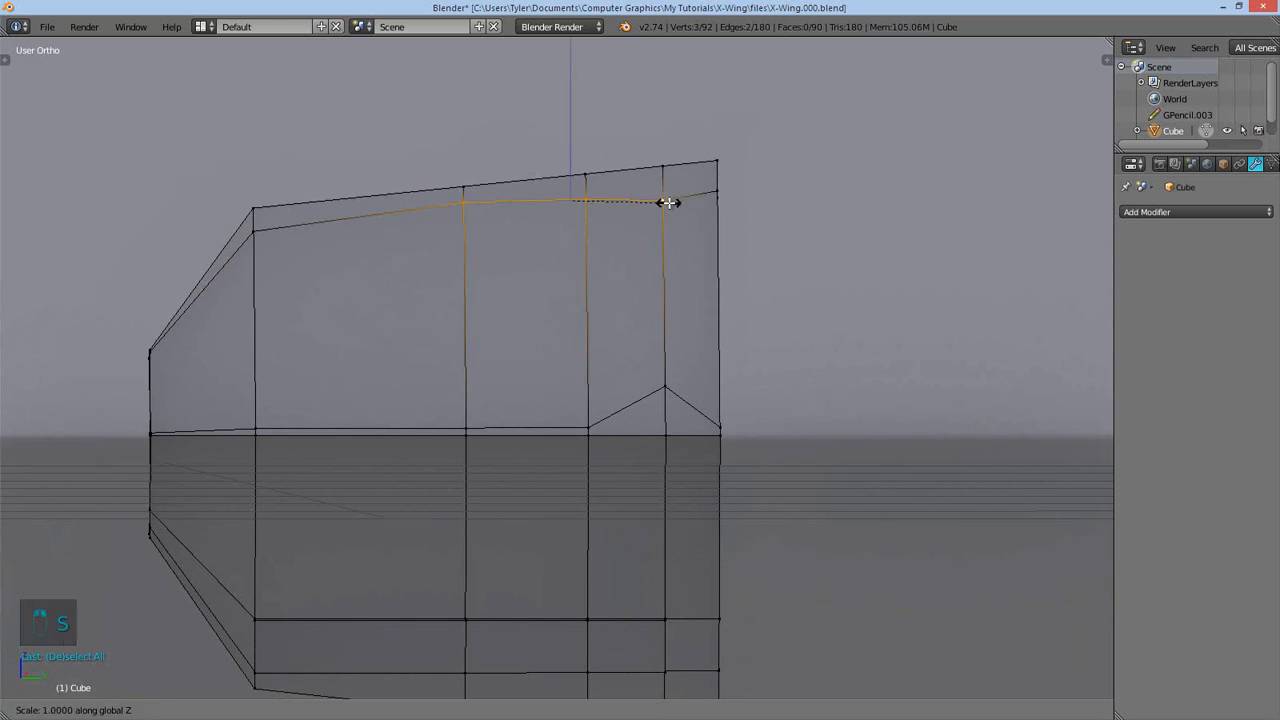
pyautogui.press('tab')
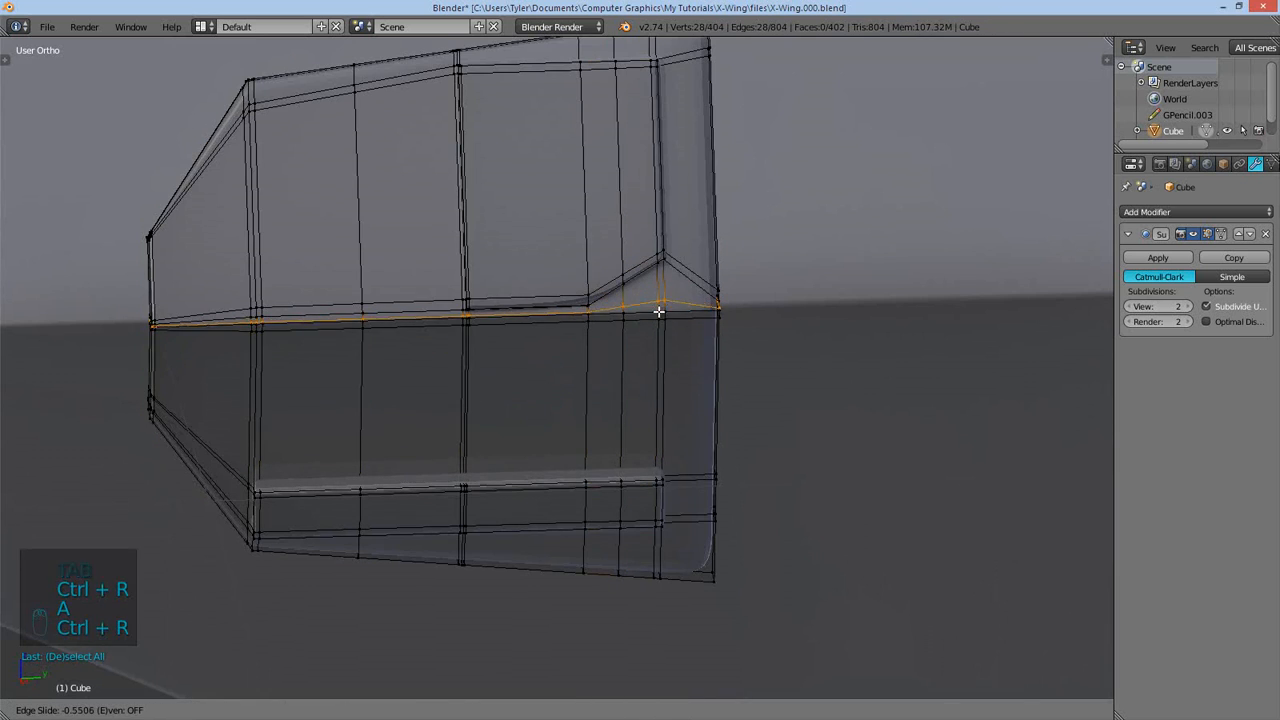
pyautogui.press('Tab')
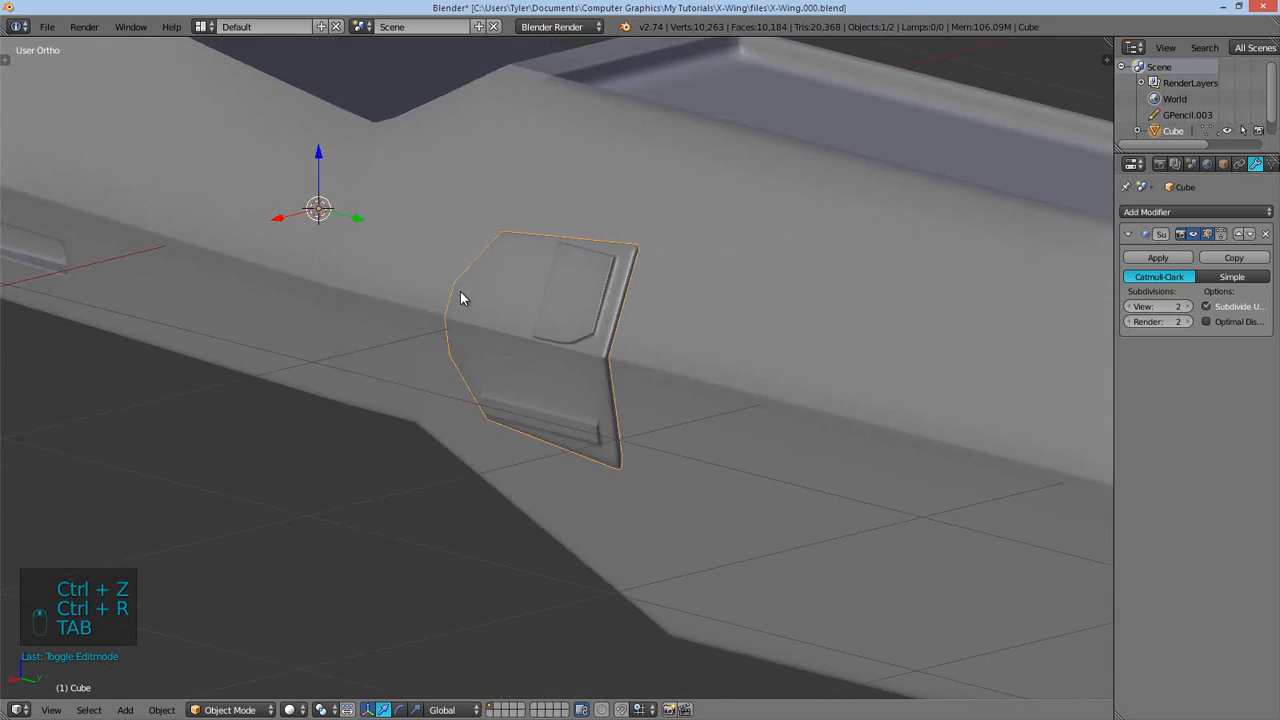
# - Move the plate's rear edge loop, then orbit to view the fuselage's open hexagonal front
pyautogui.press('Tab')
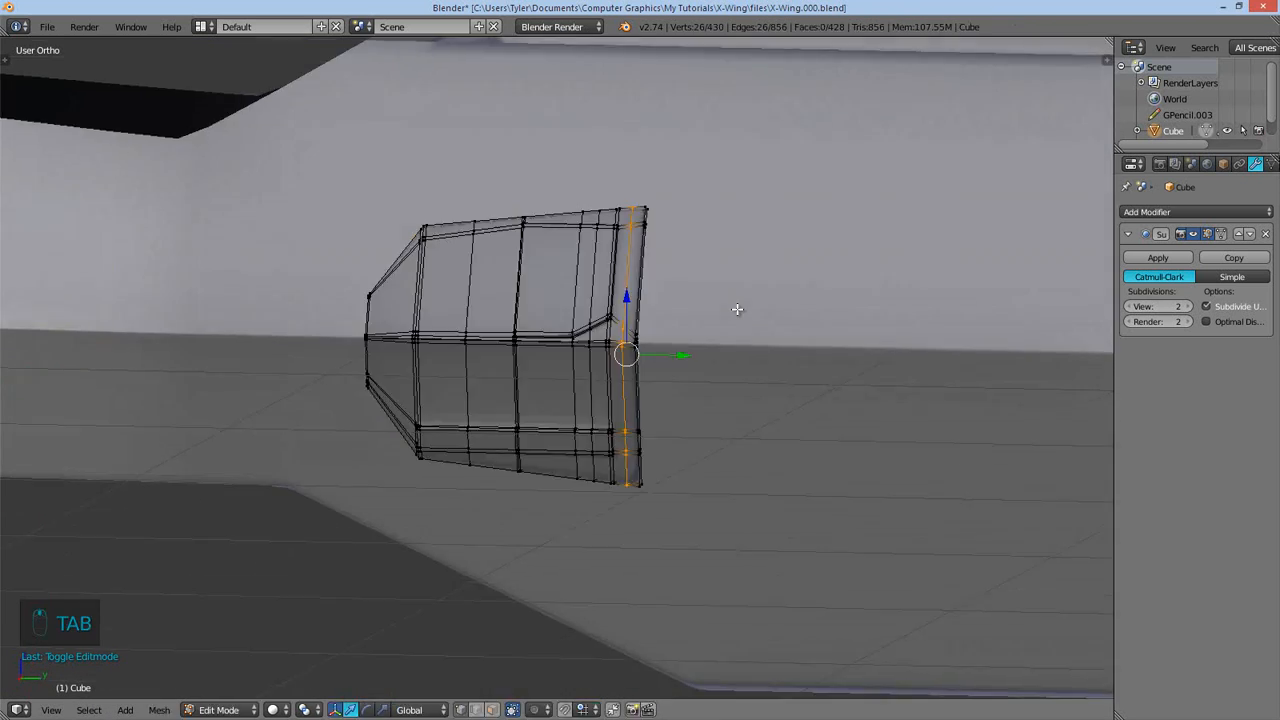
pyautogui.press('Tab')
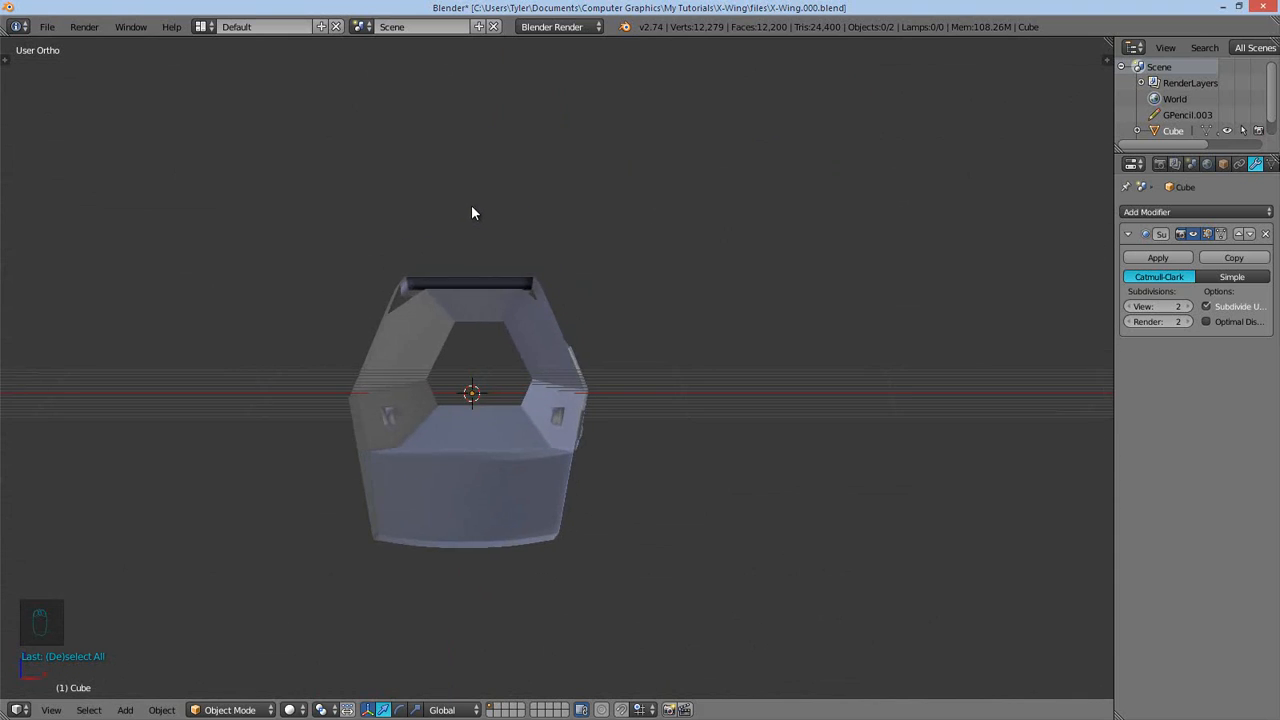
pyautogui.moveTo(473, 213); pyautogui.dragTo(413, 236)
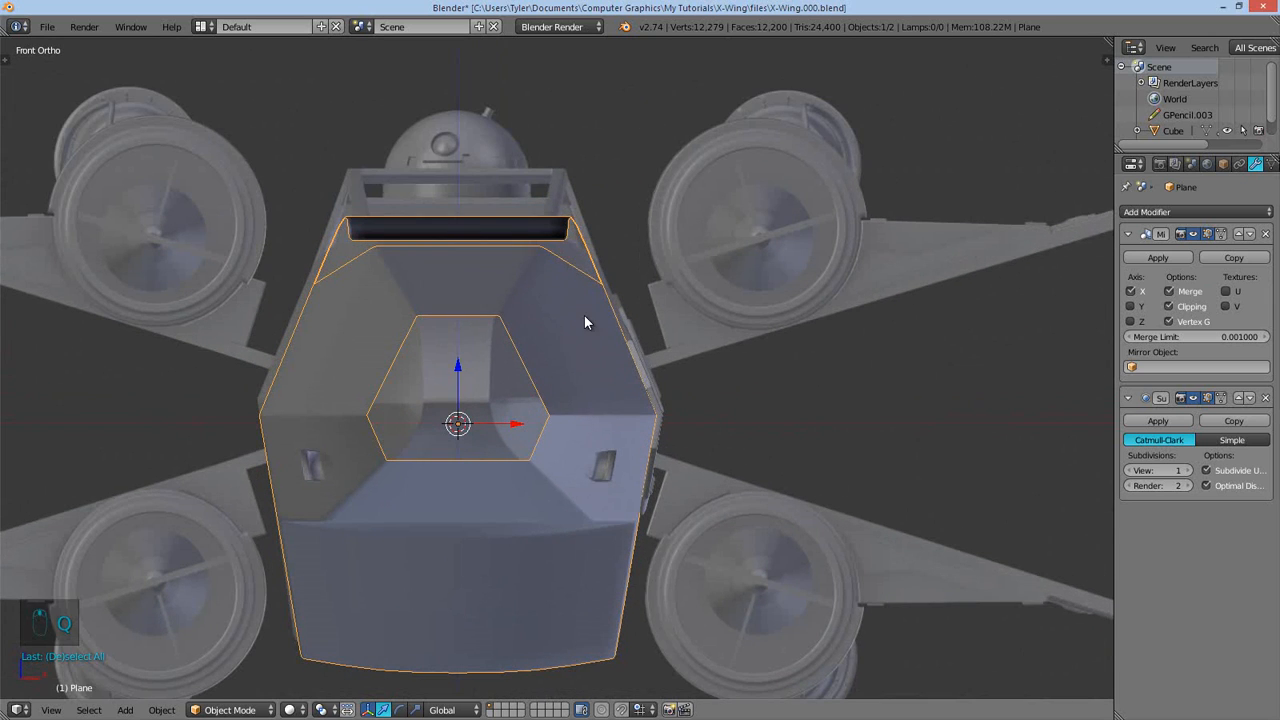
pyautogui.moveTo(585, 322); pyautogui.dragTo(565, 330)
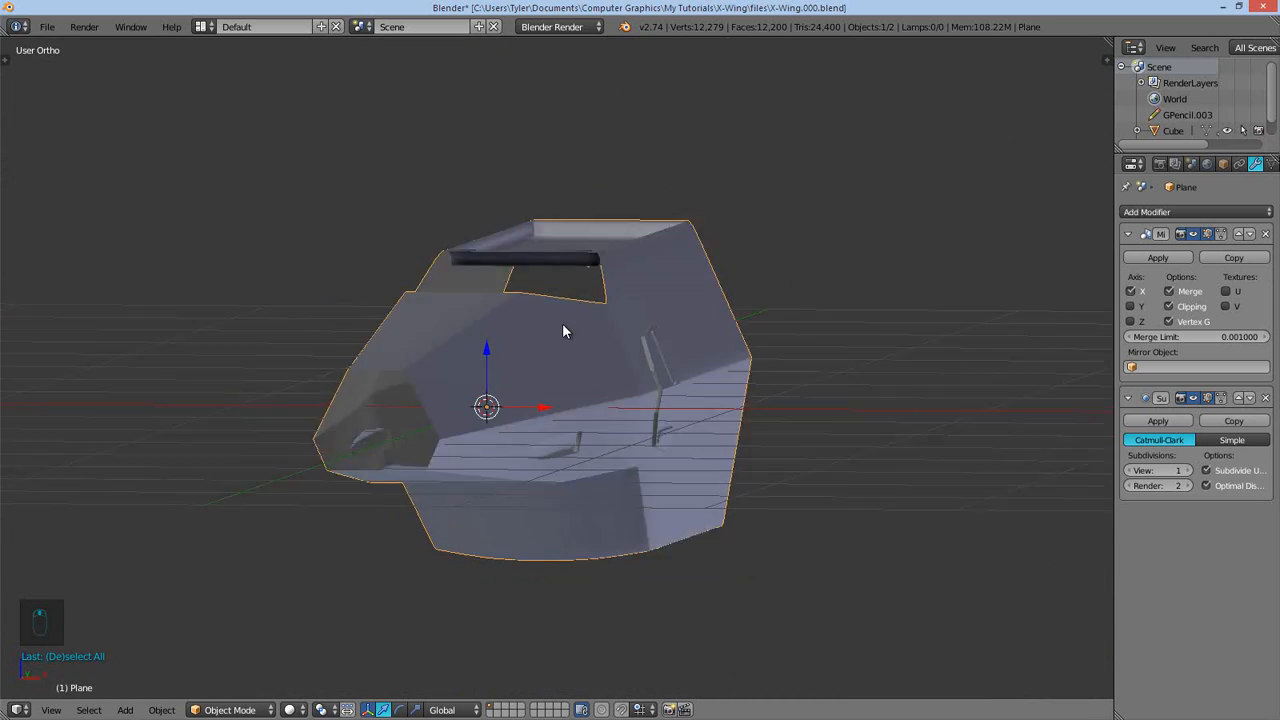